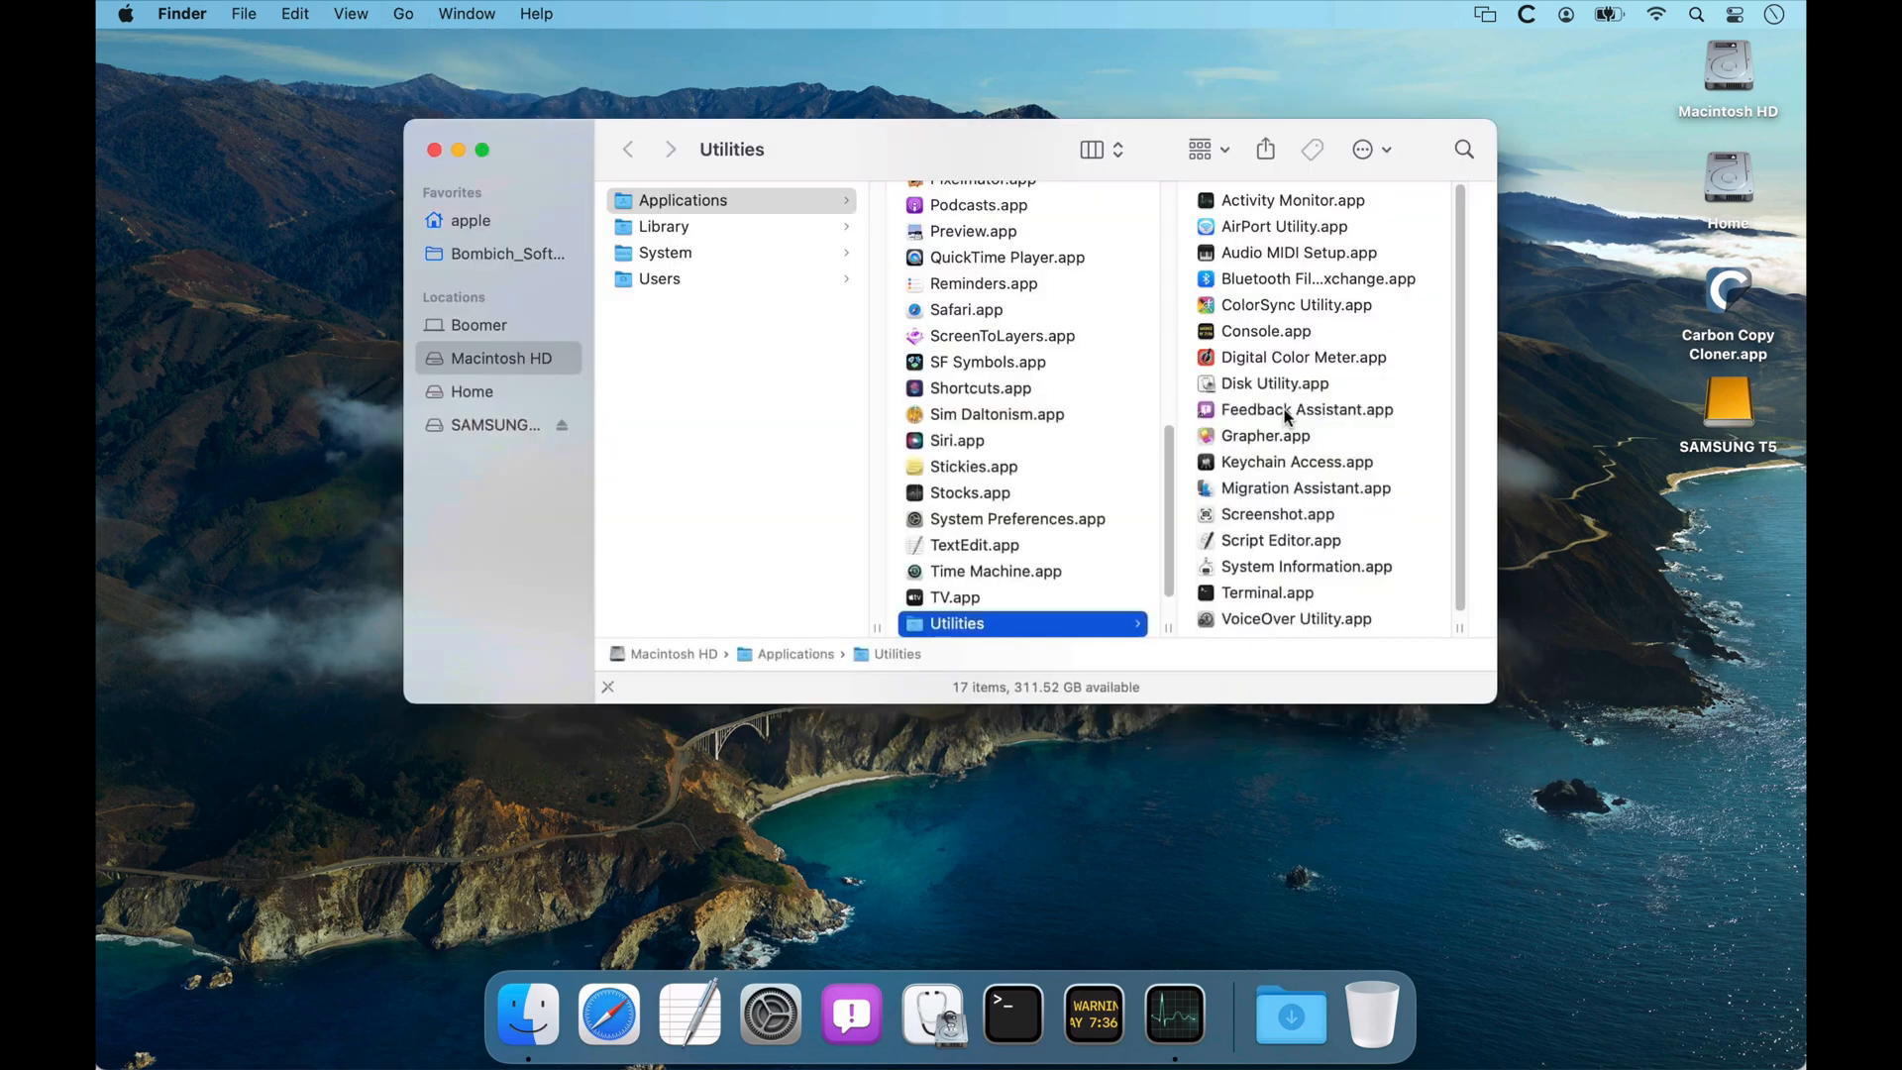
Launch Disk Utility.app from the Applications > Utilities folder.
double_click(1274, 383)
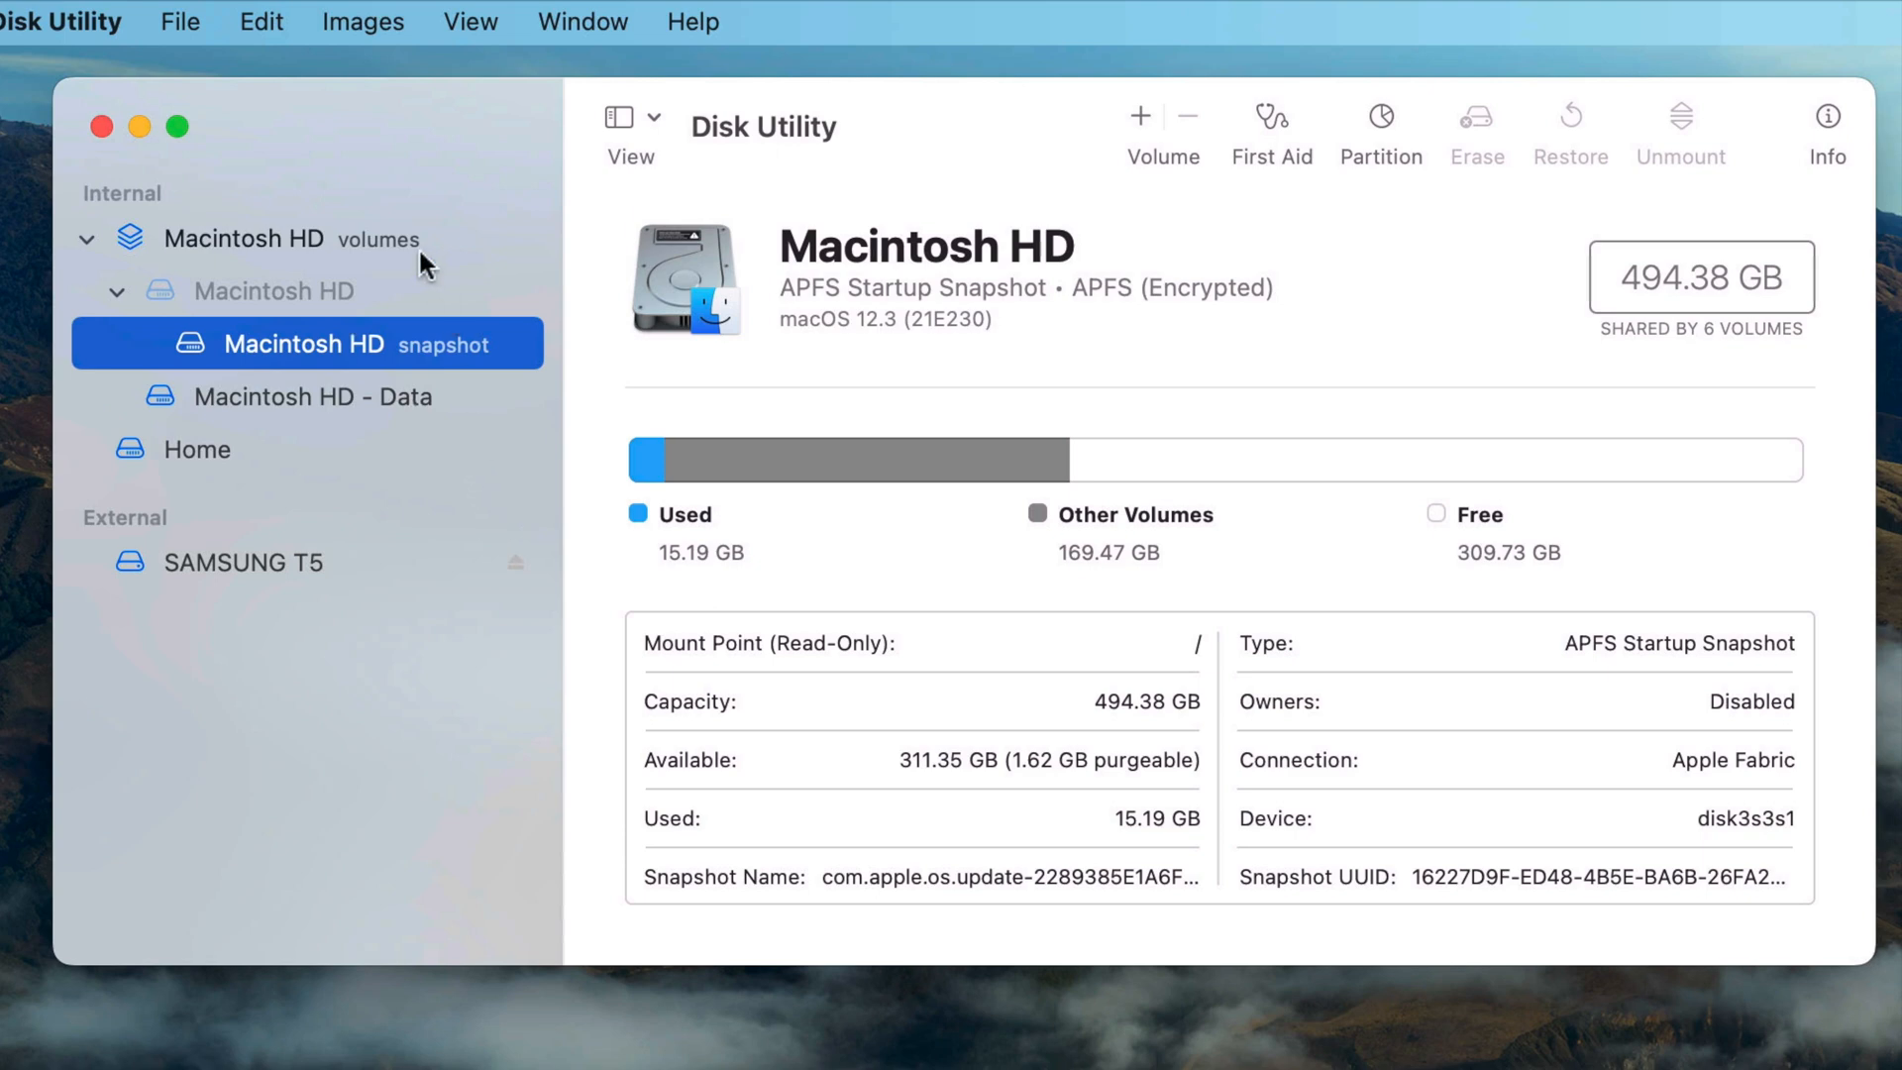
mouse_move(232, 552)
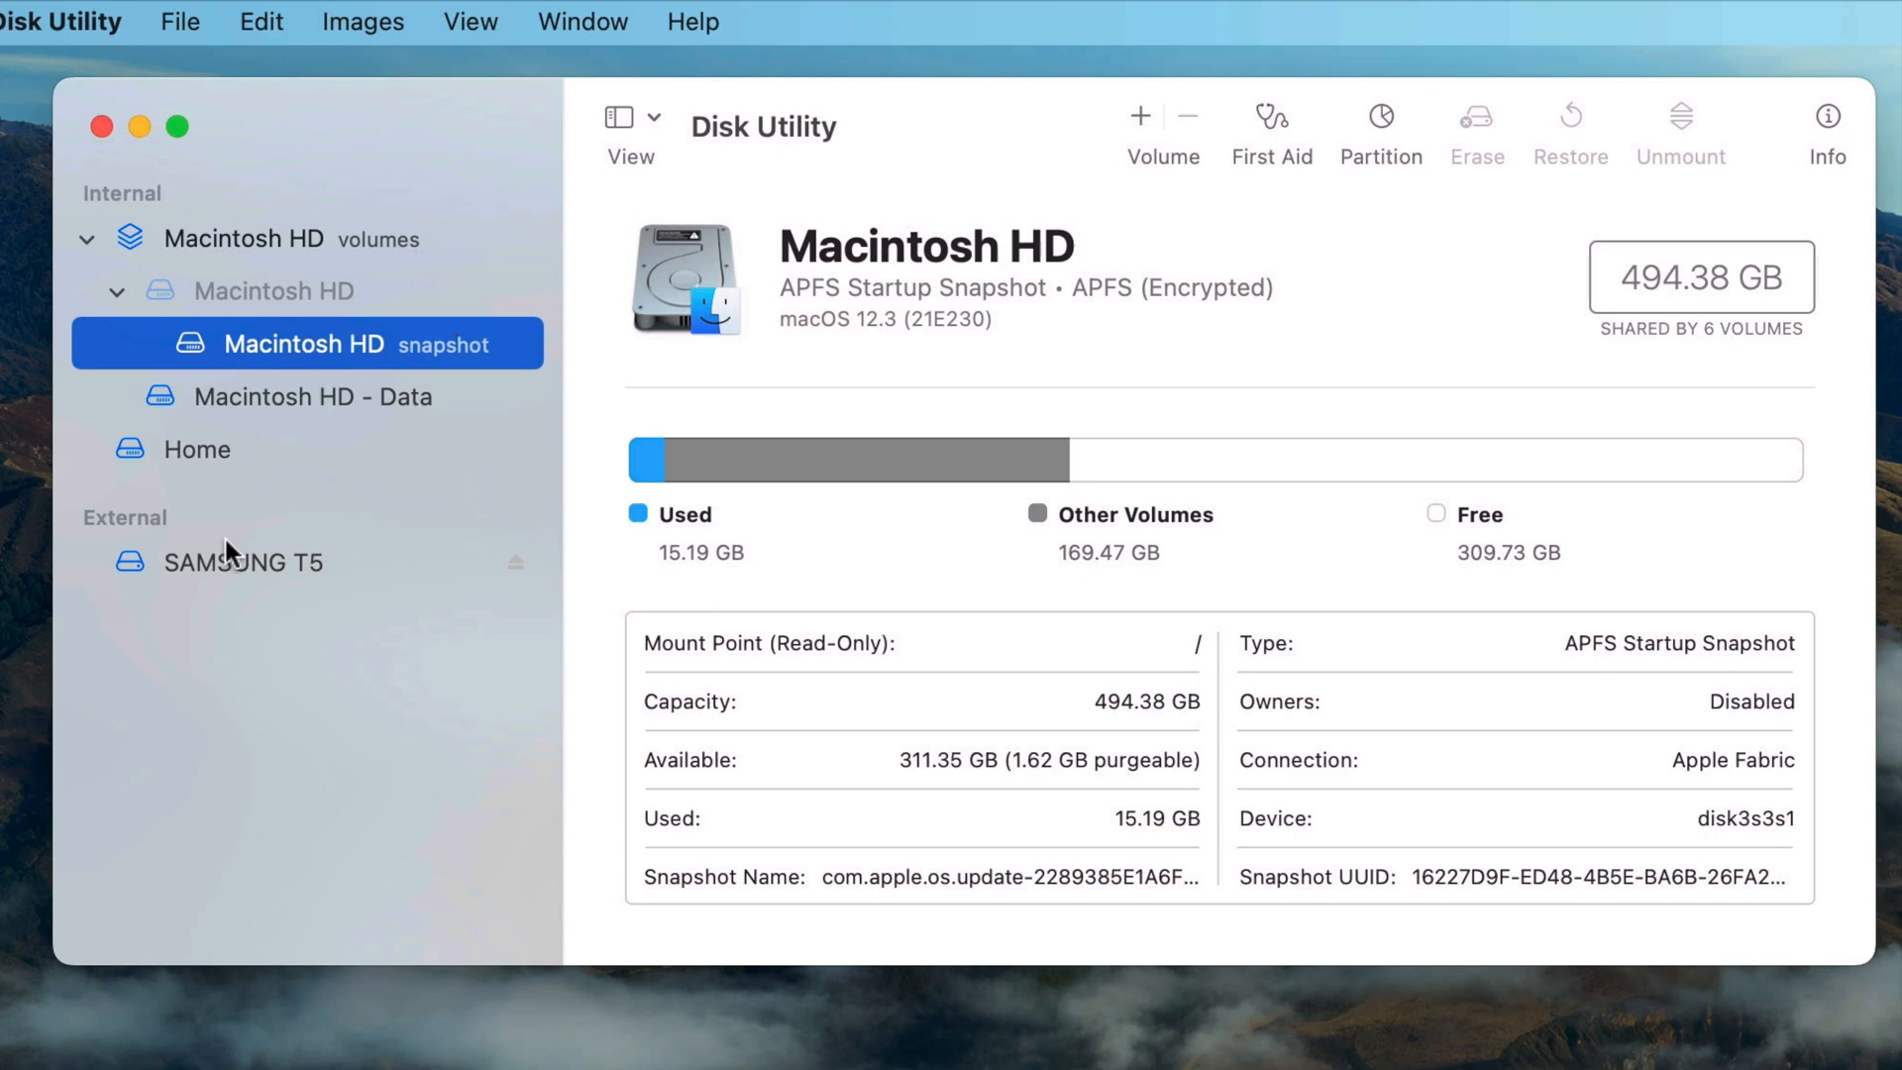
mouse_move(335, 553)
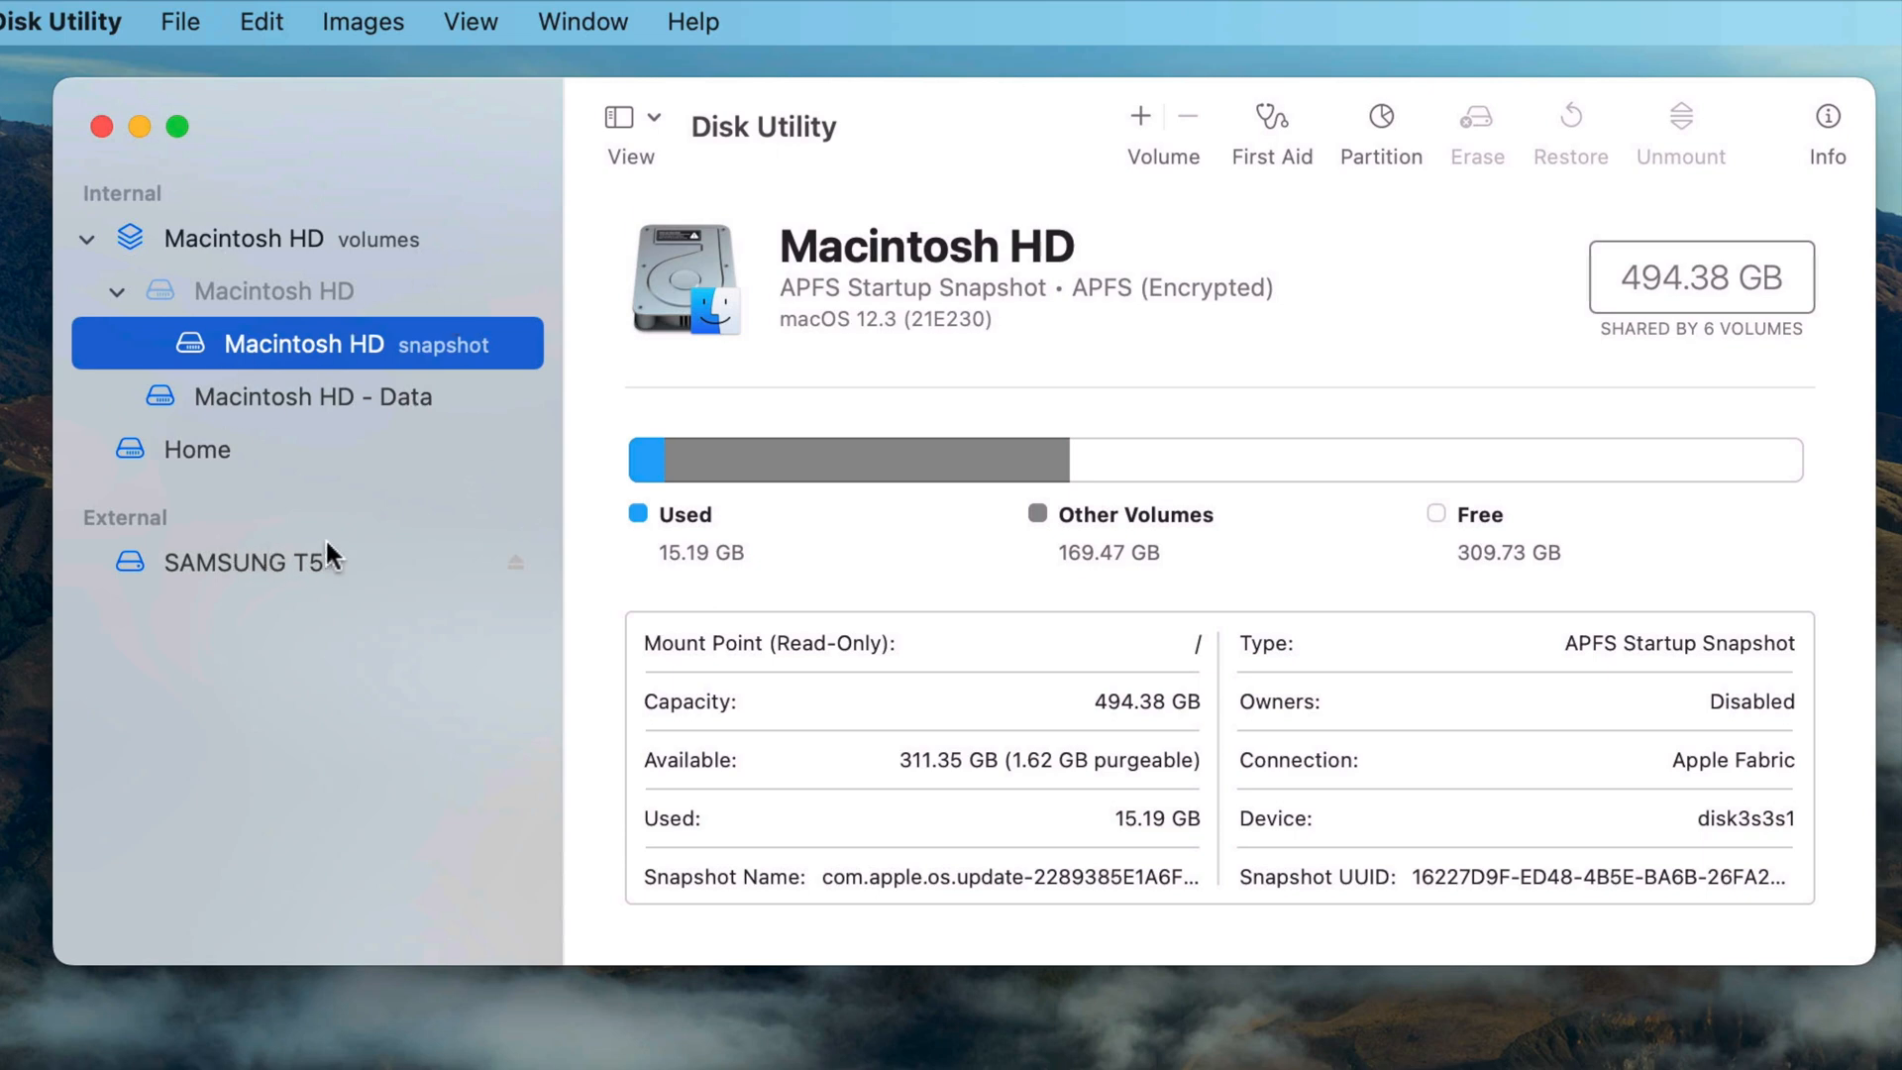
Switch the Disk Utility sidebar to Show All Devices.
left_click(630, 118)
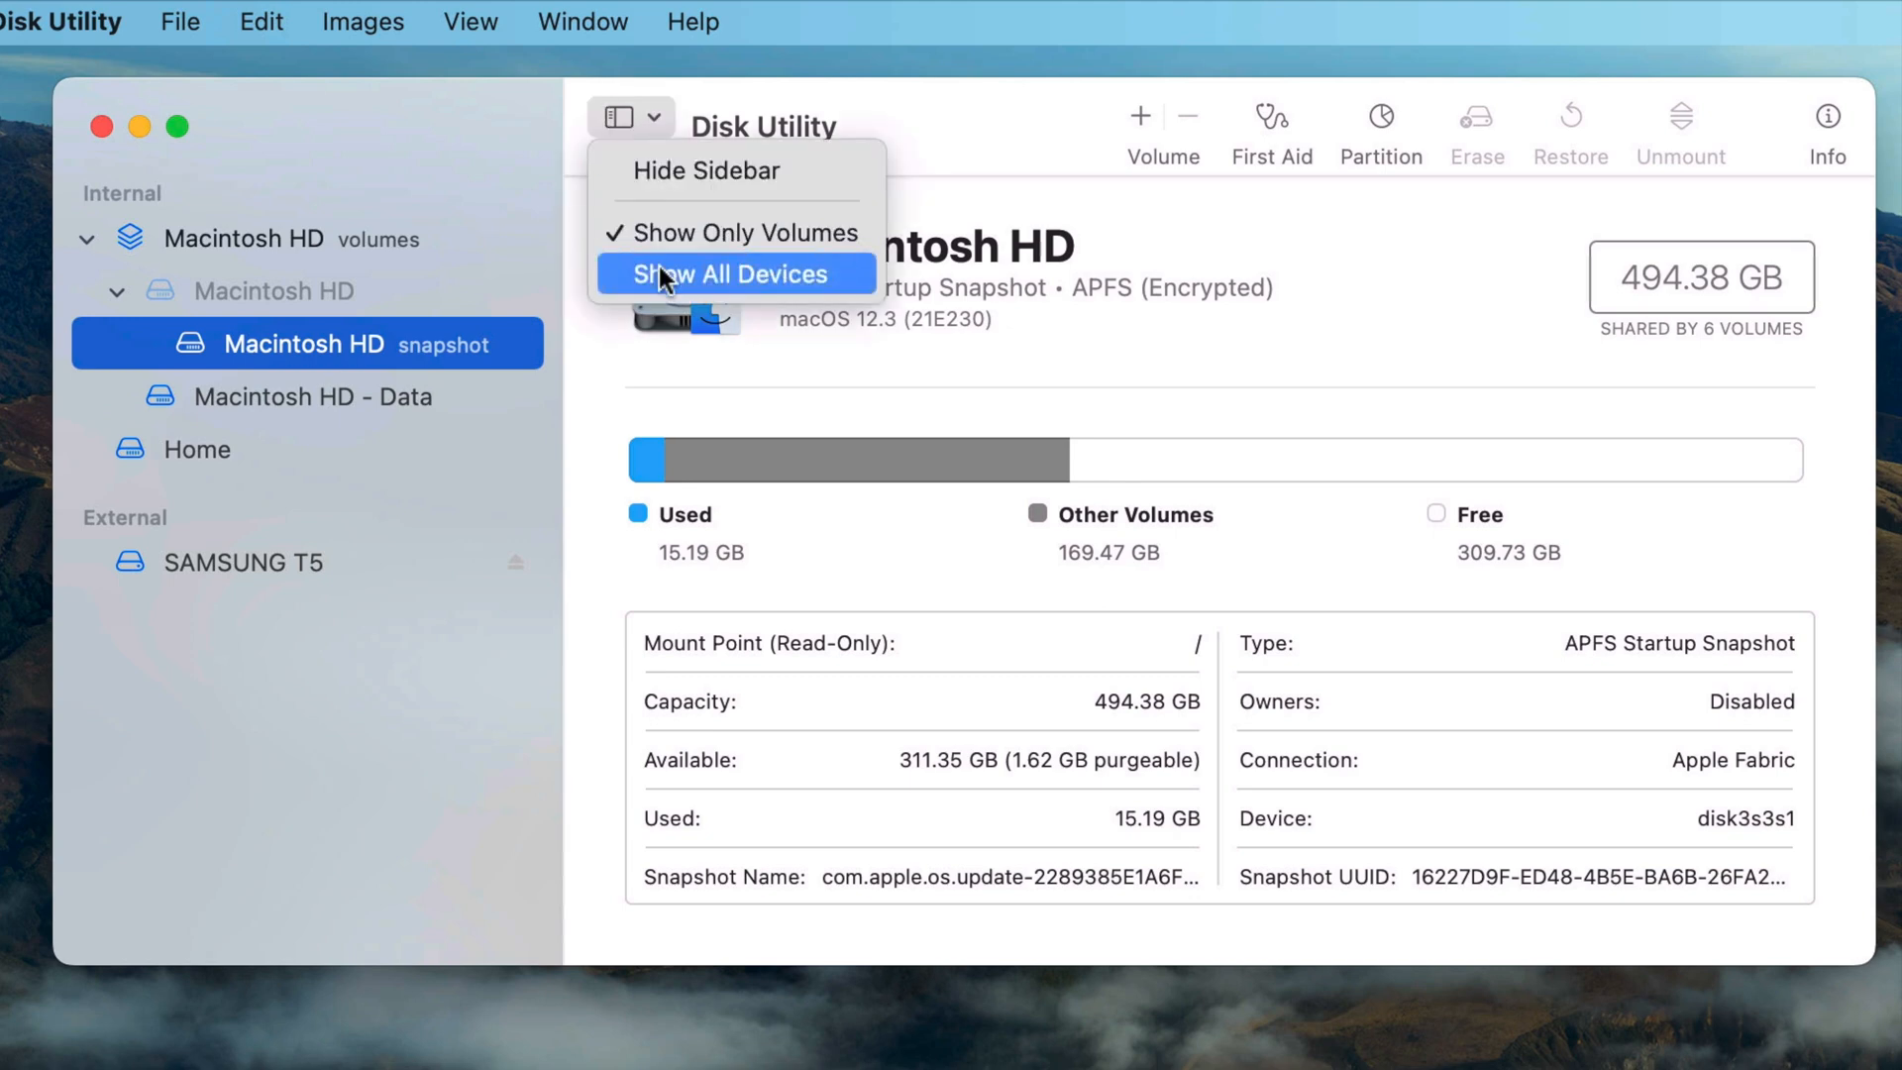
left_click(733, 273)
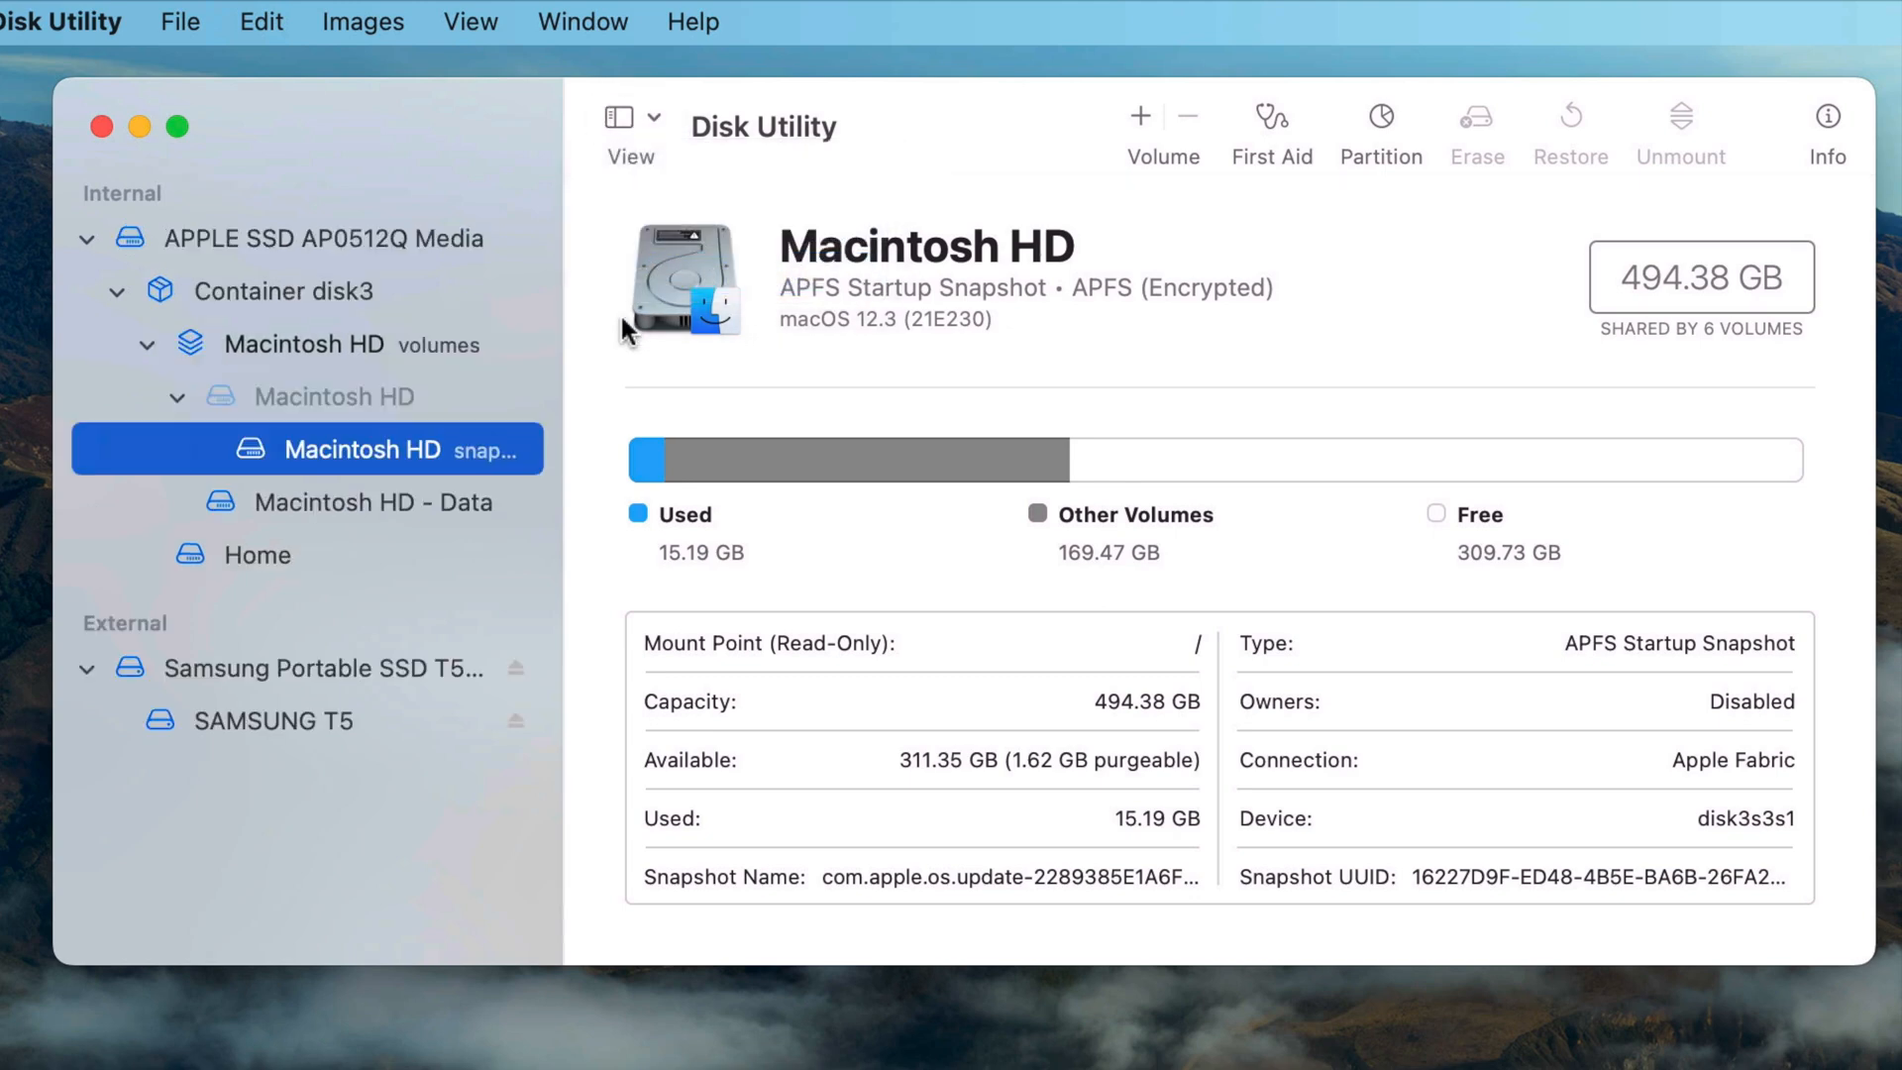
mouse_move(355, 495)
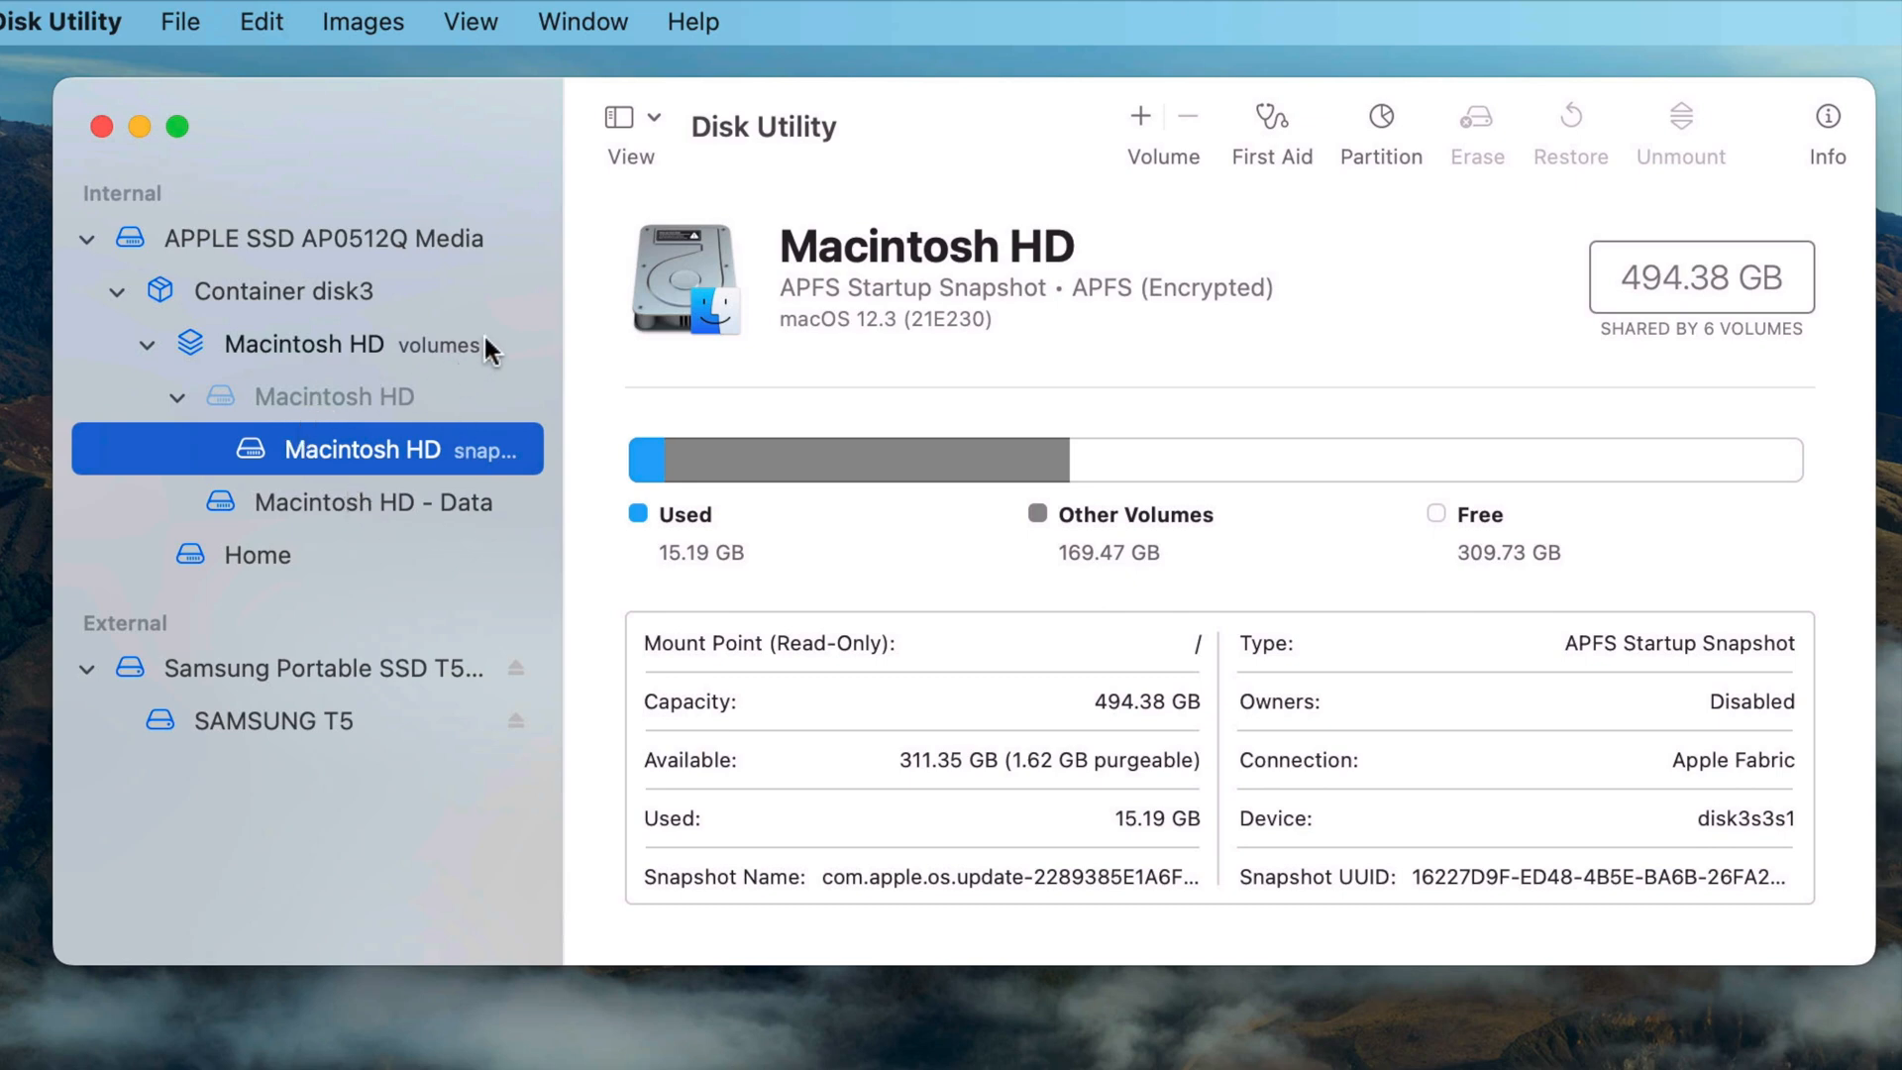
mouse_move(502, 265)
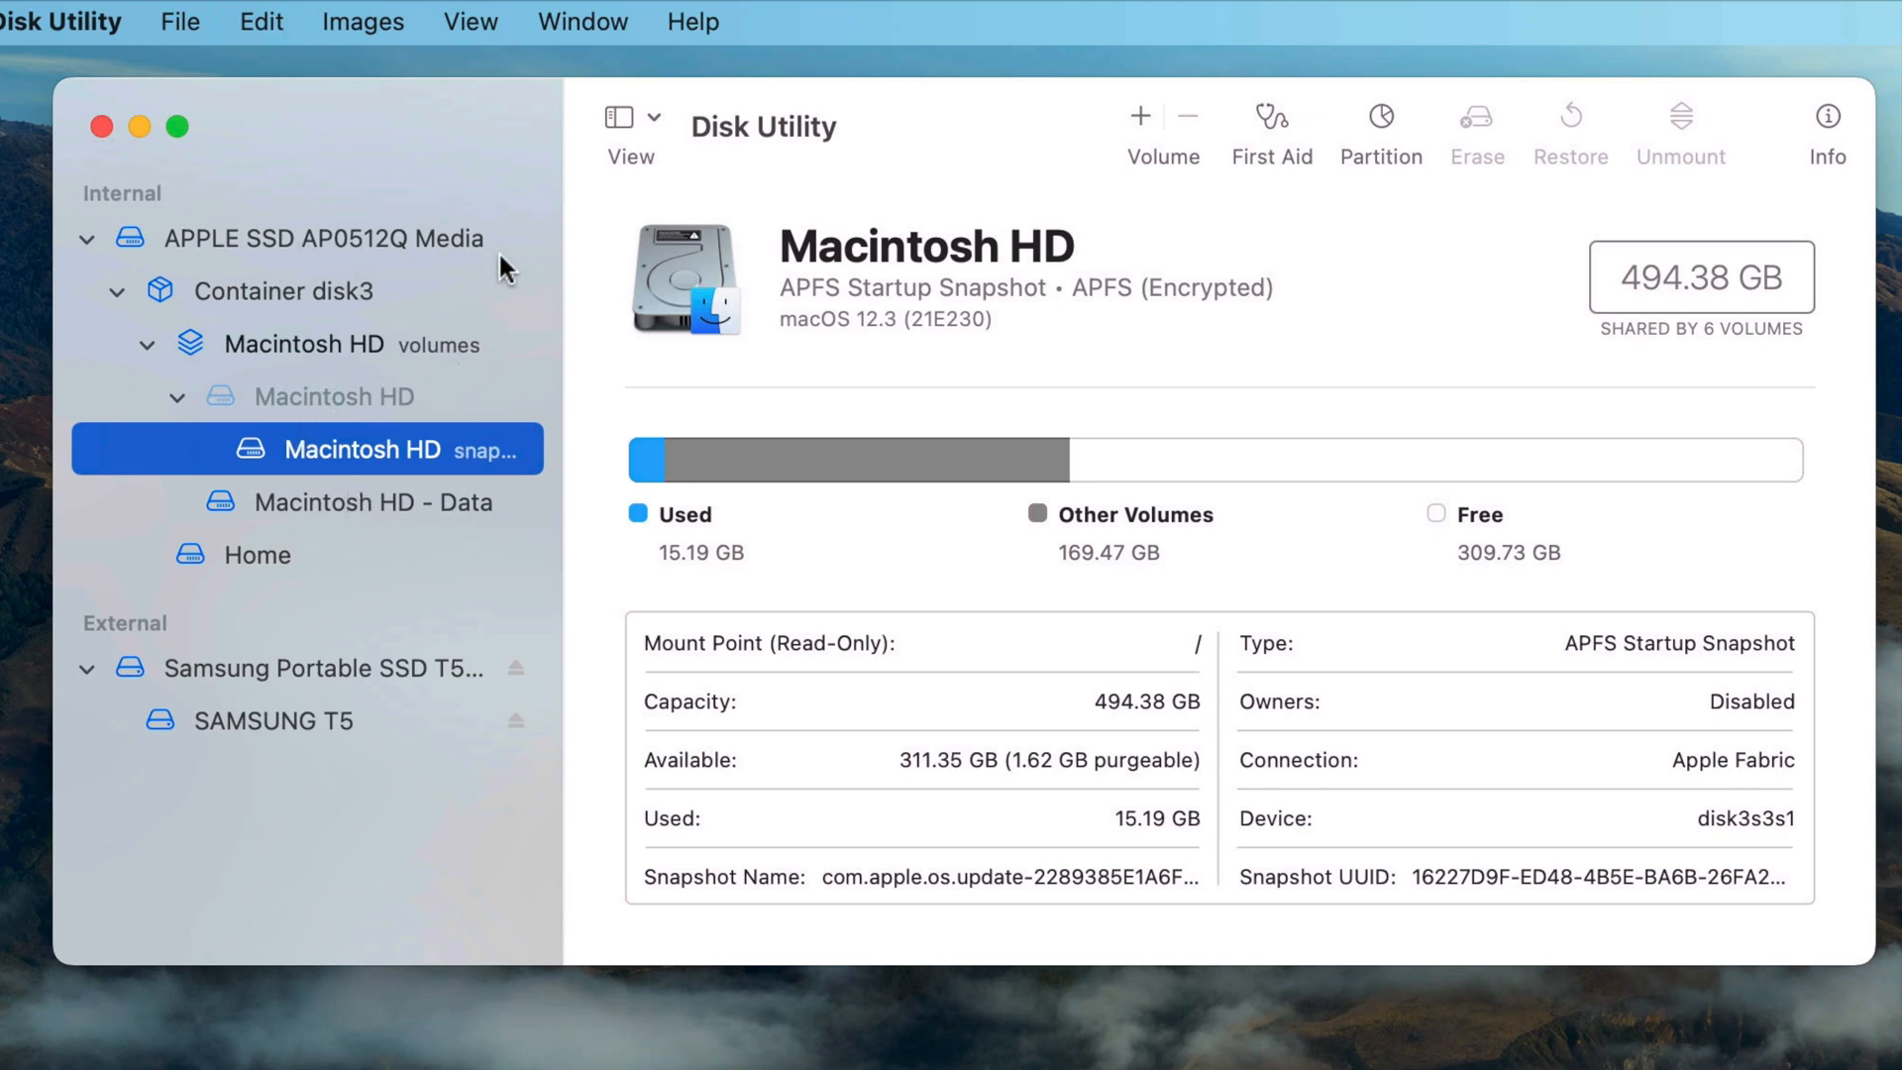
mouse_move(391, 713)
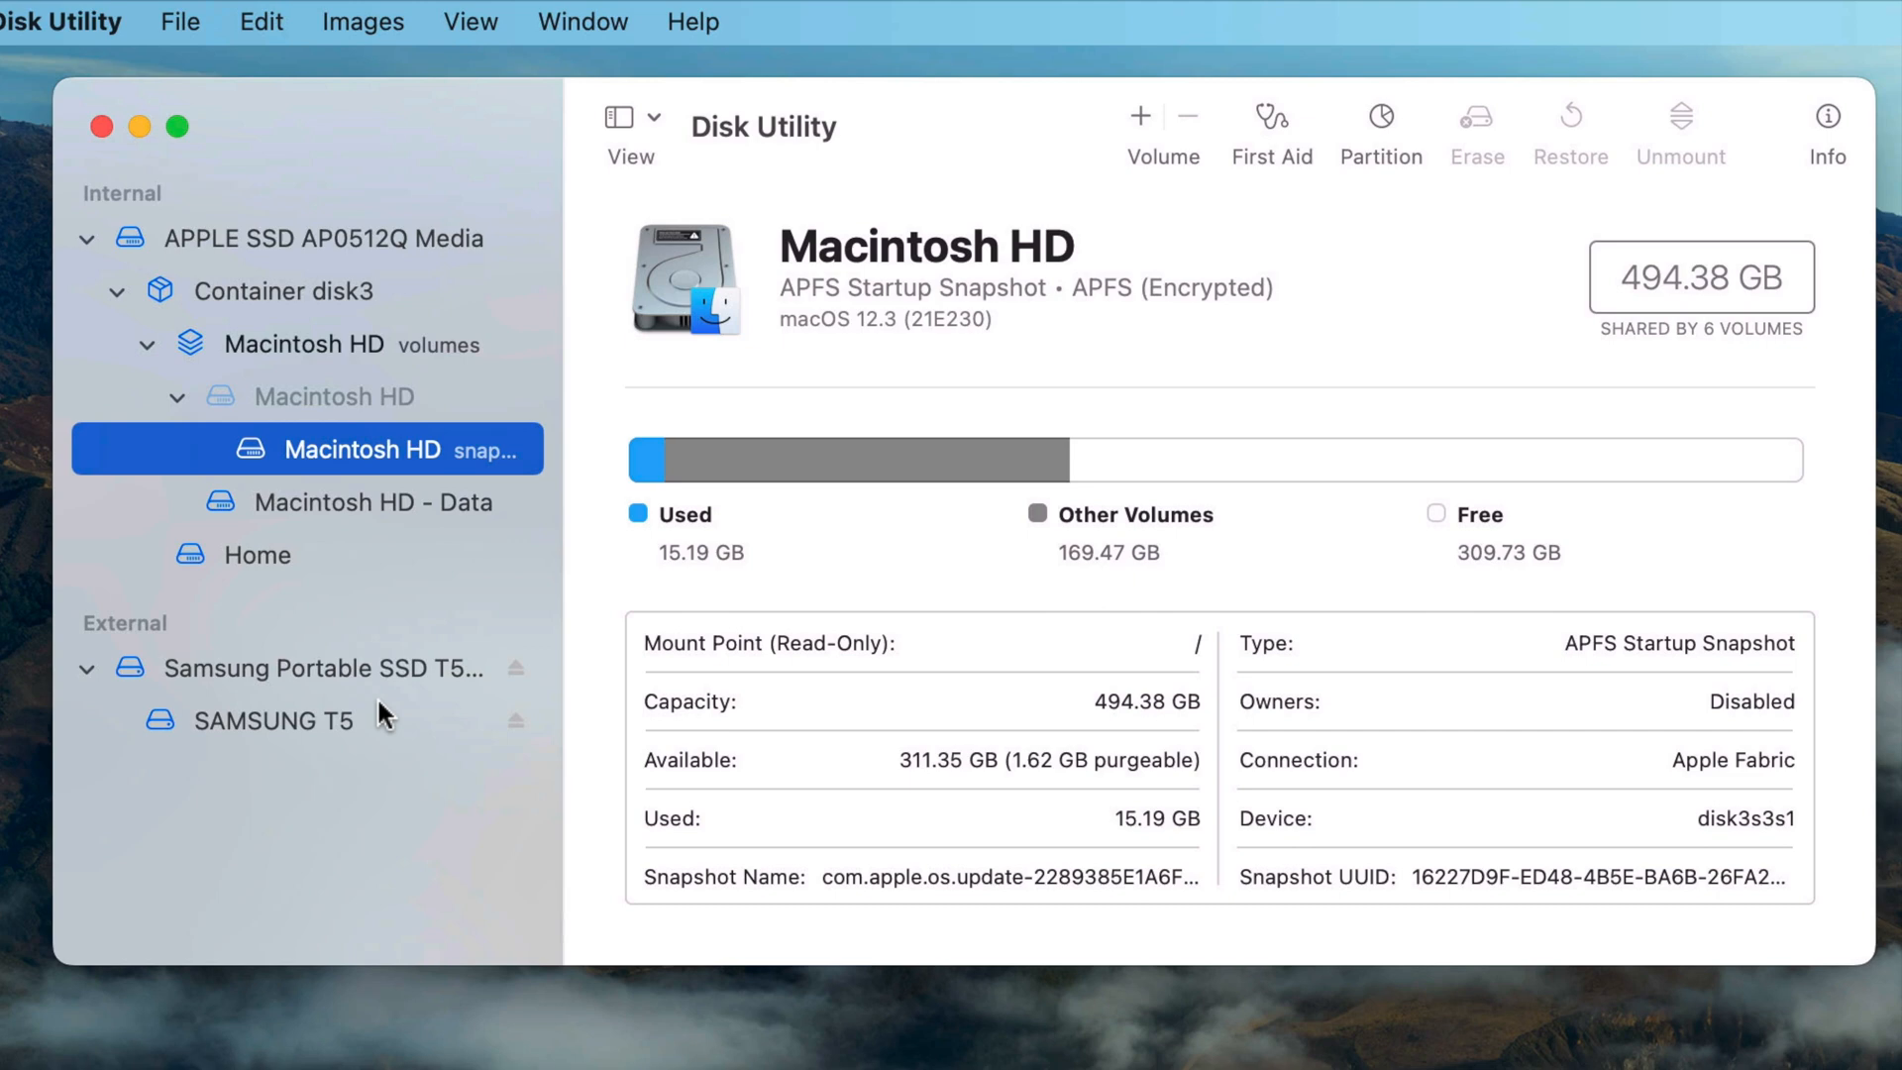
mouse_move(314, 722)
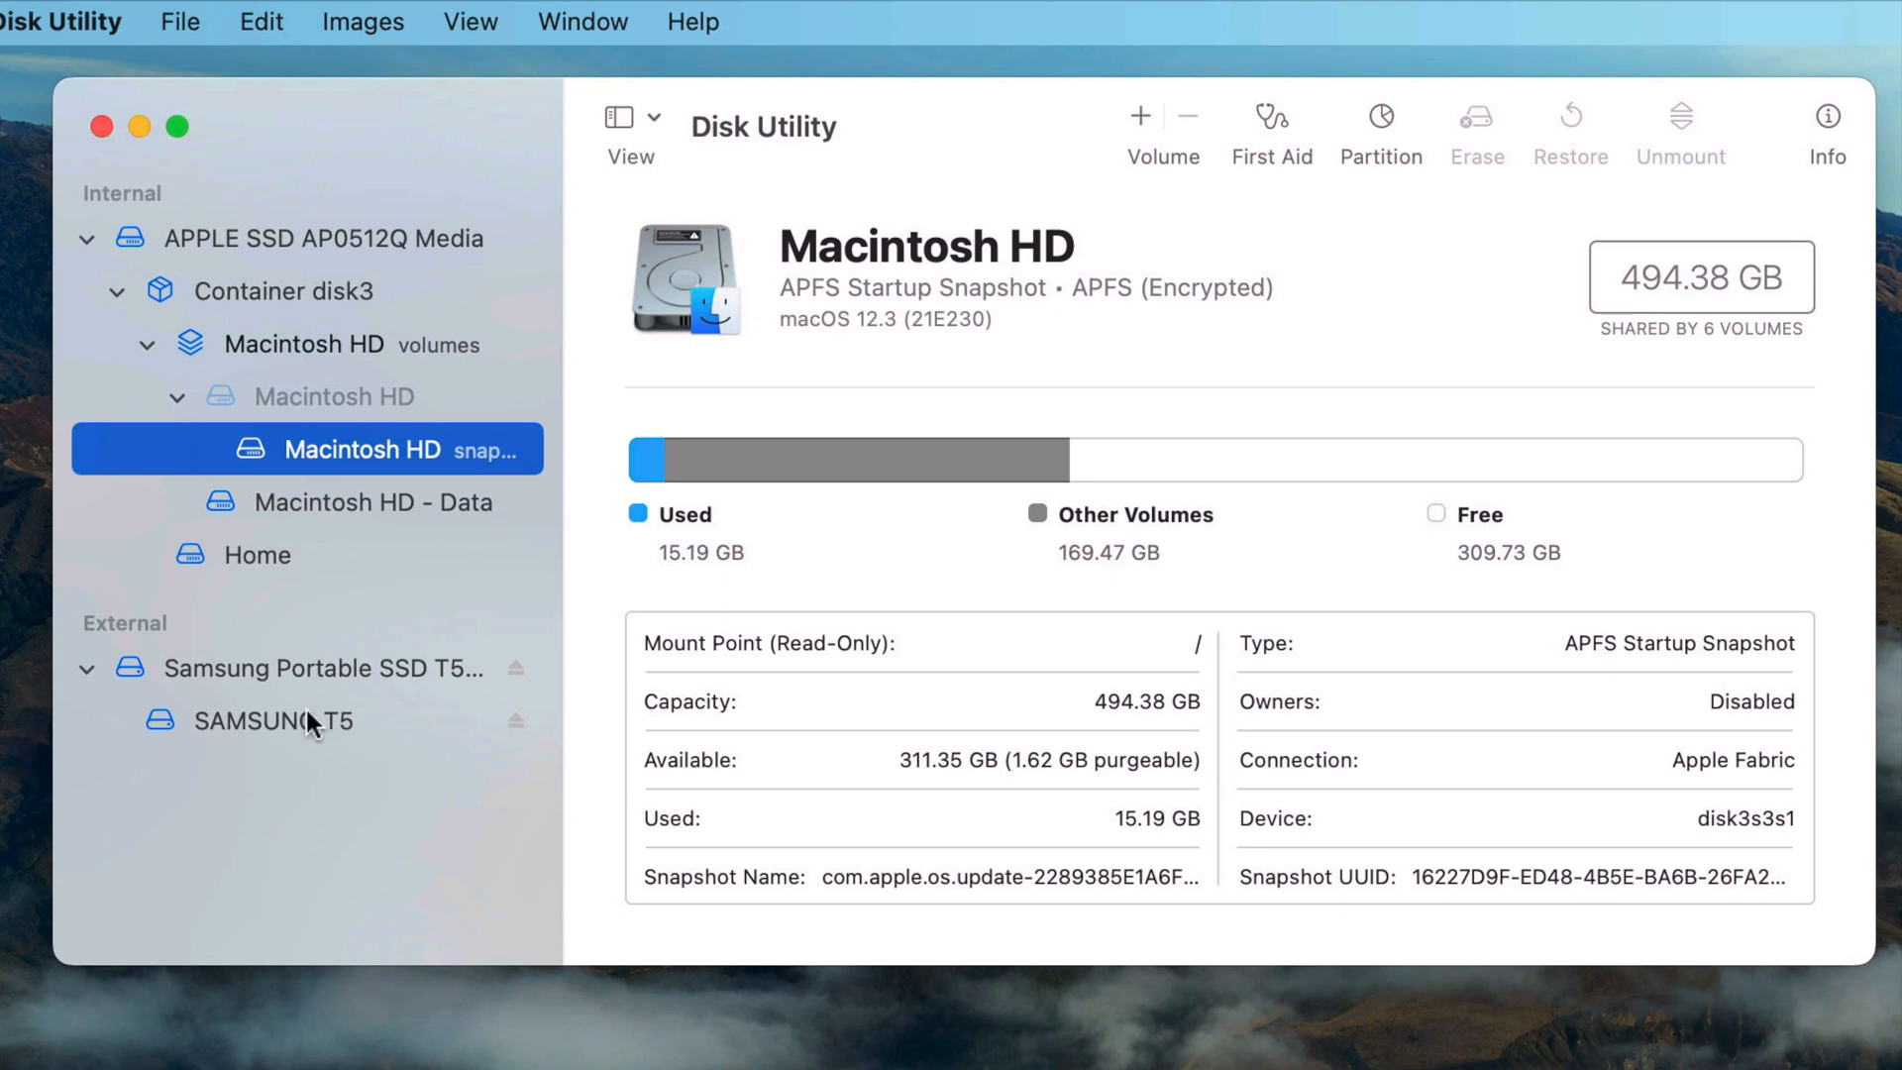
mouse_move(320, 729)
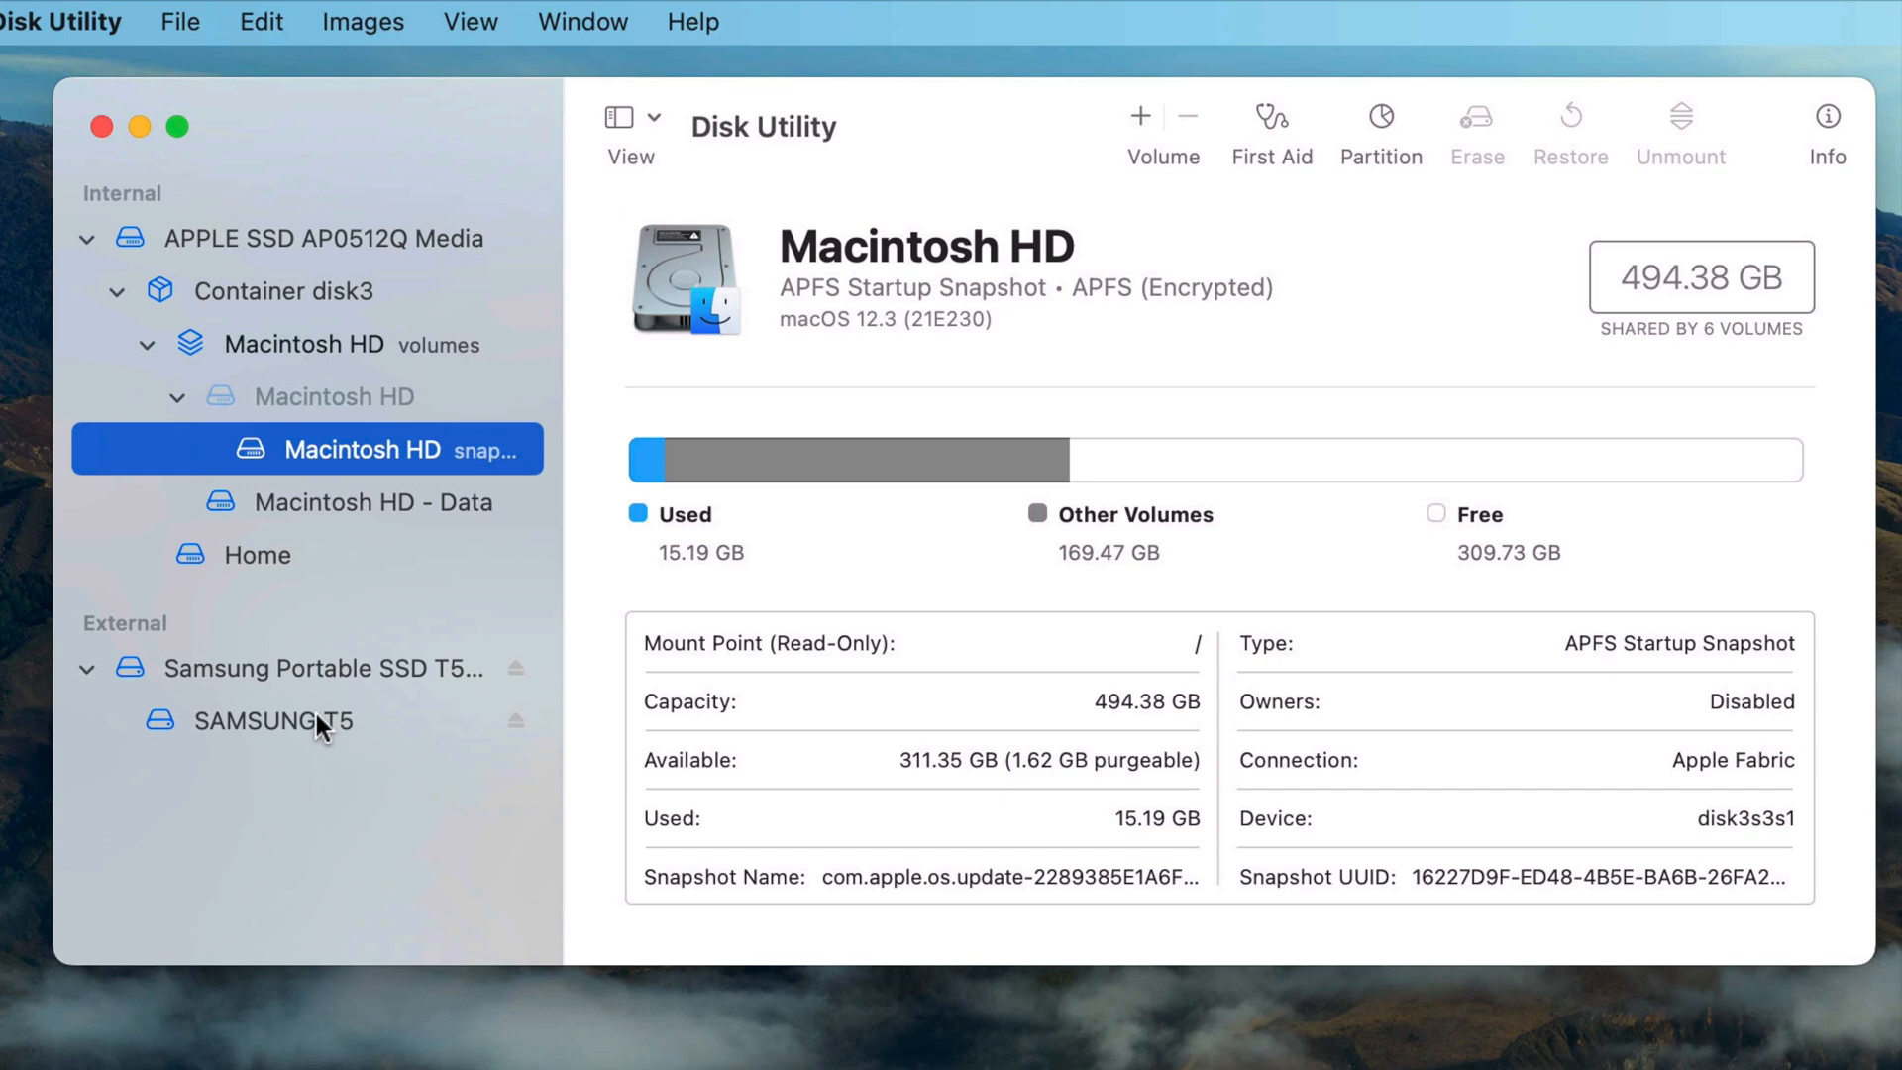
View the SAMSUNG T5 volume's details, cancelling the erase prompt without erasing.
left_click(297, 721)
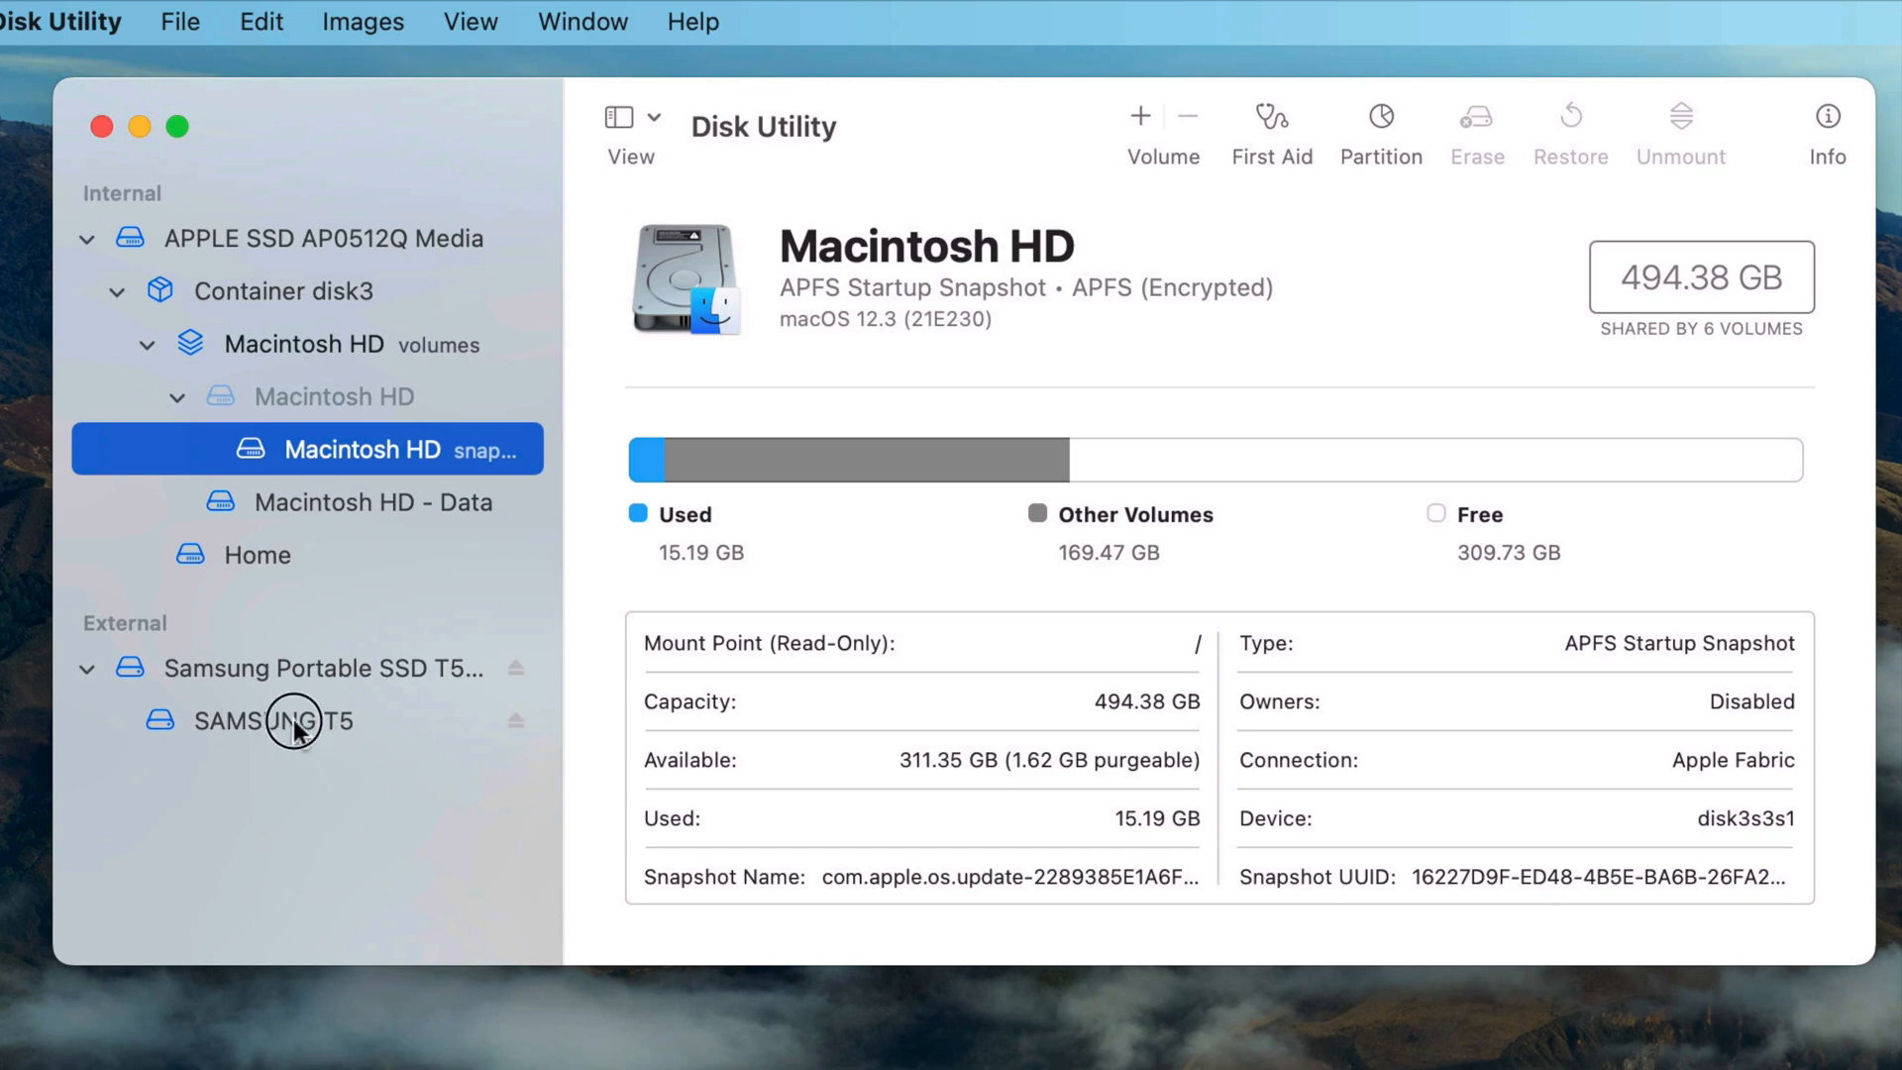
left_click(1476, 115)
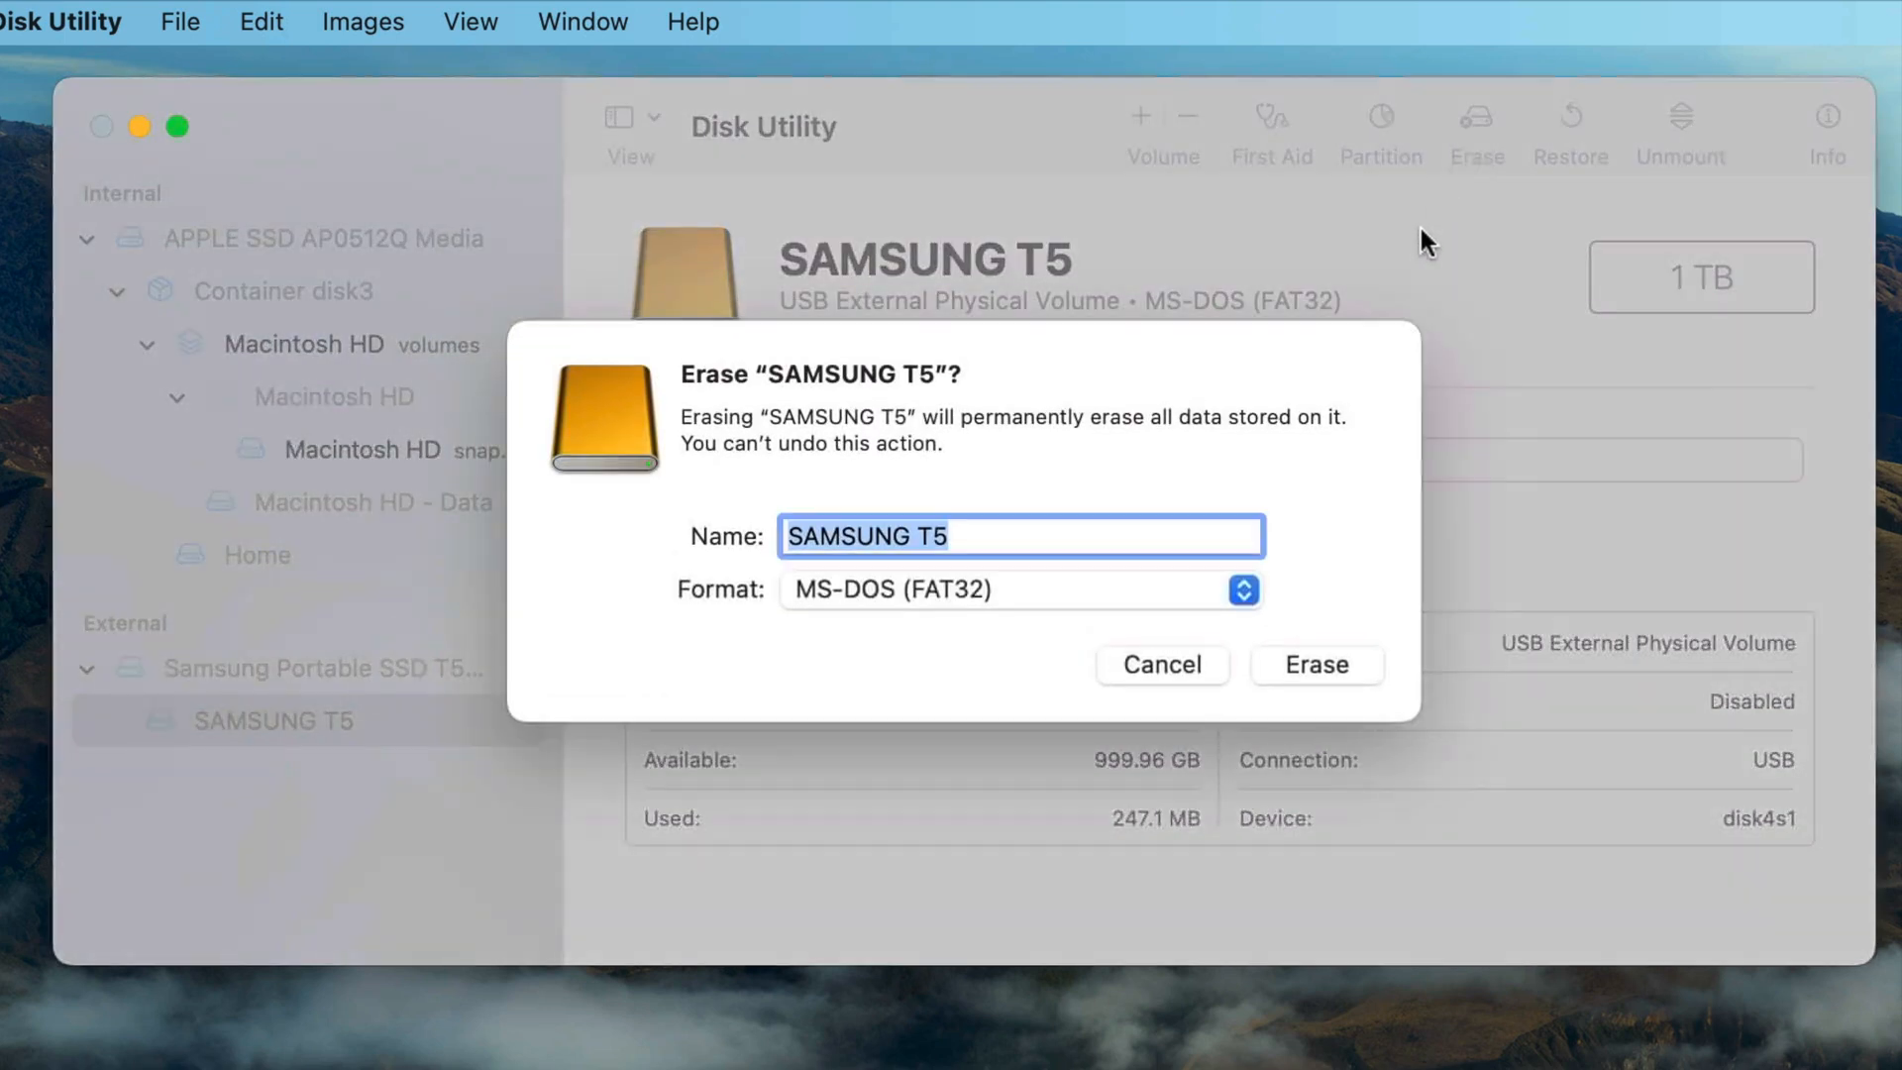
left_click(1019, 589)
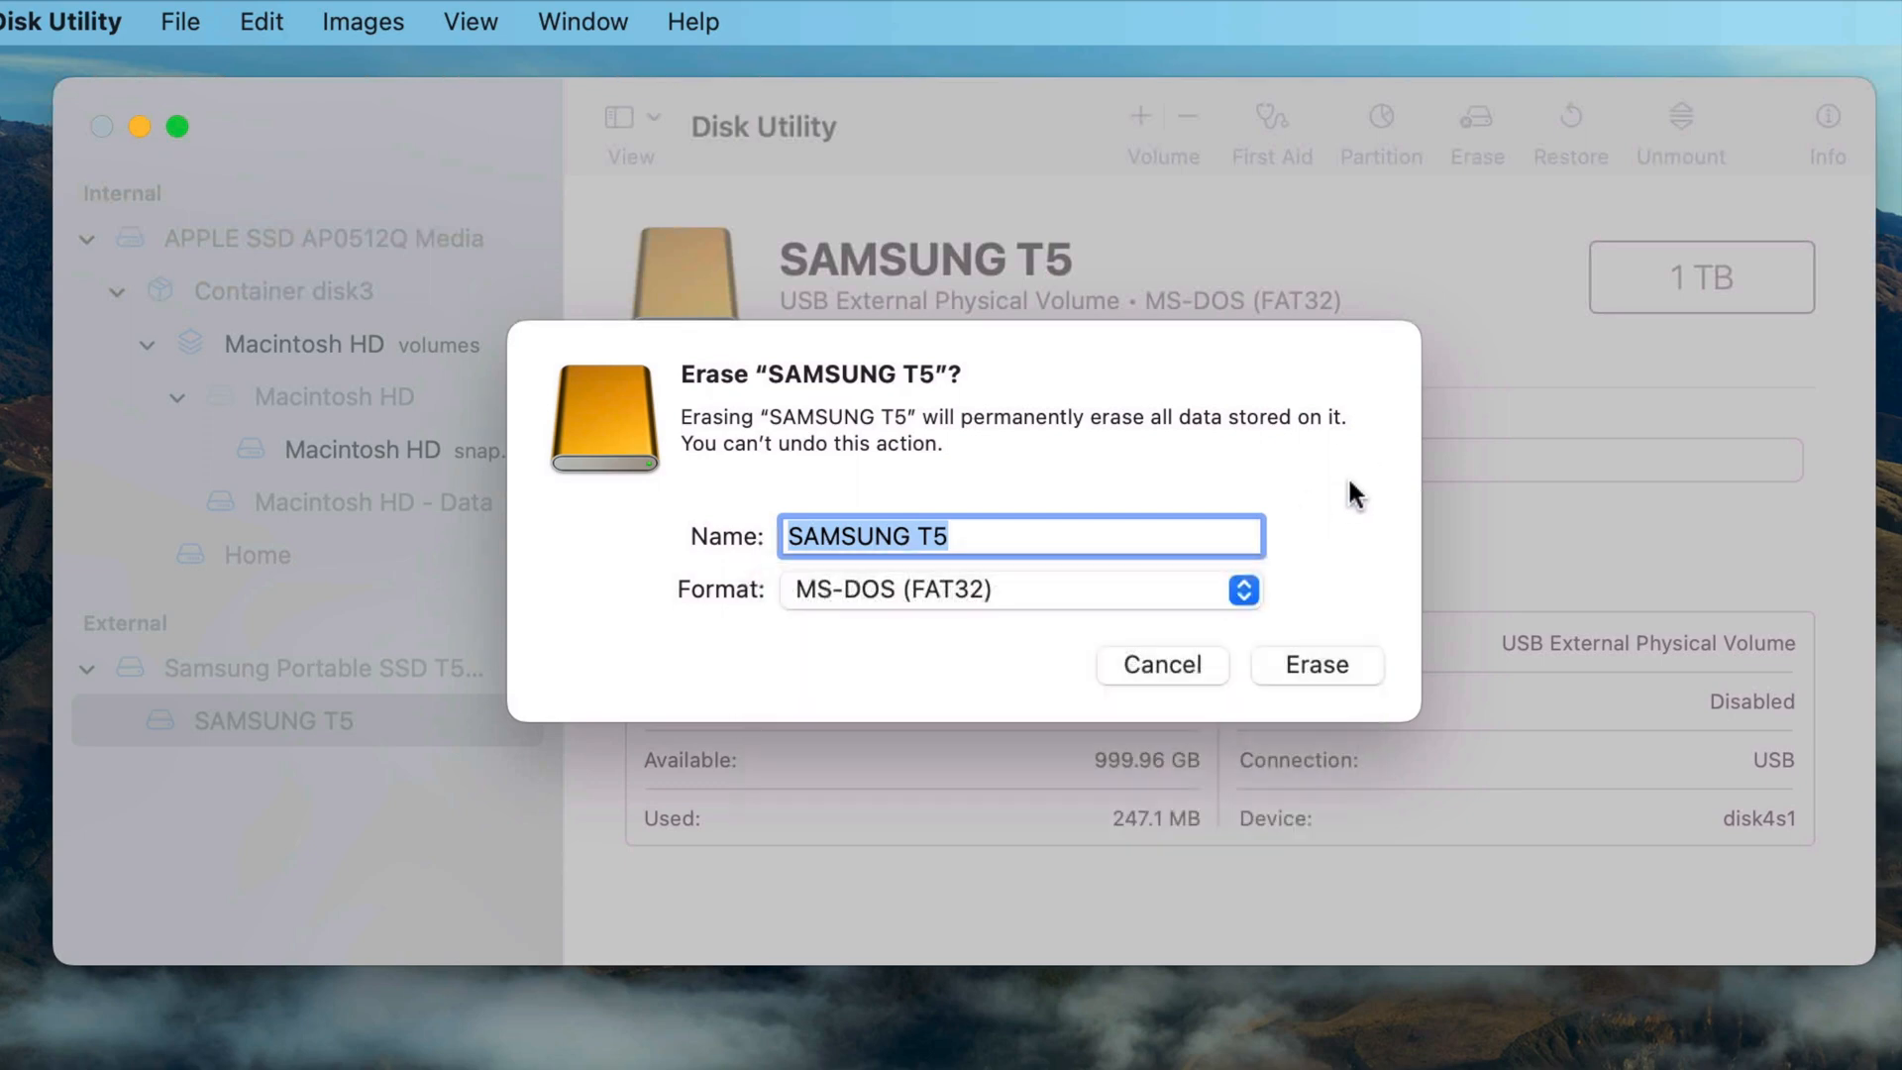
left_click(1160, 663)
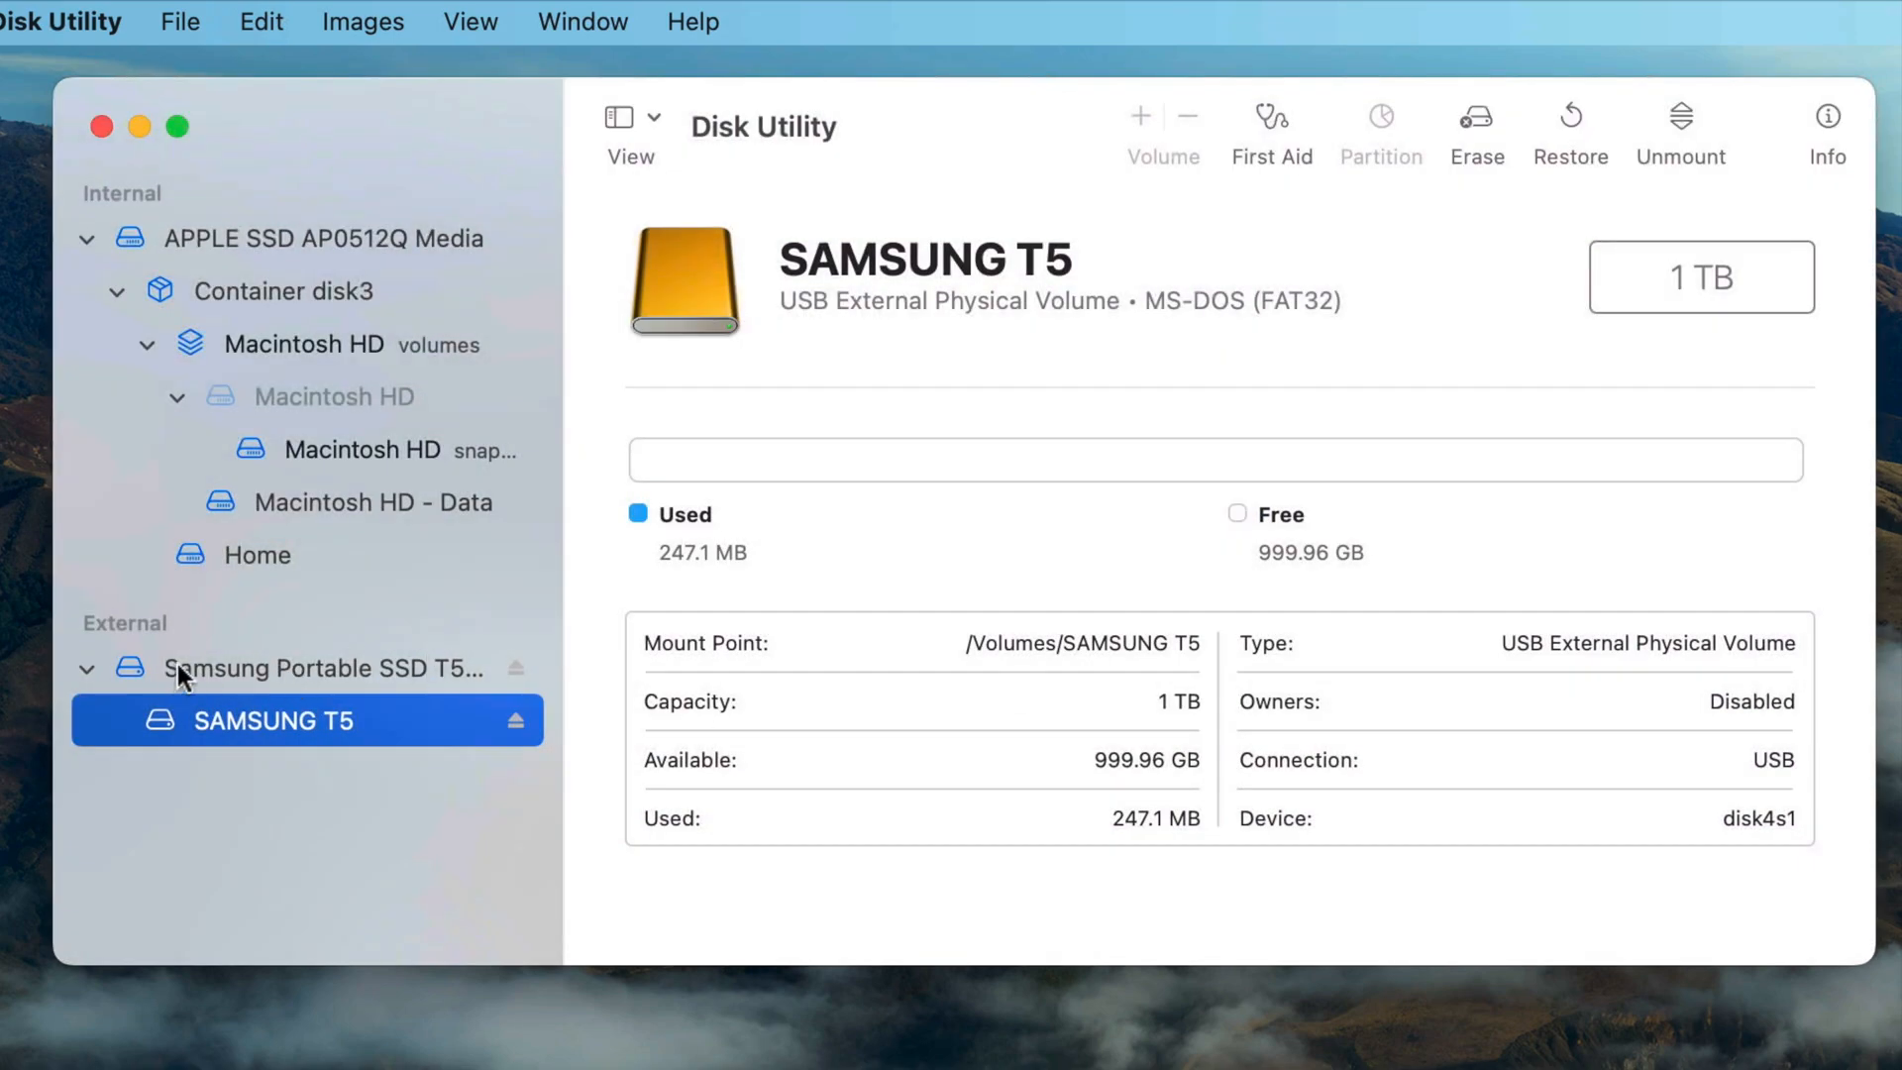
Start erasing the whole Samsung Portable SSD T5 Media disk and show the format choices.
left_click(304, 667)
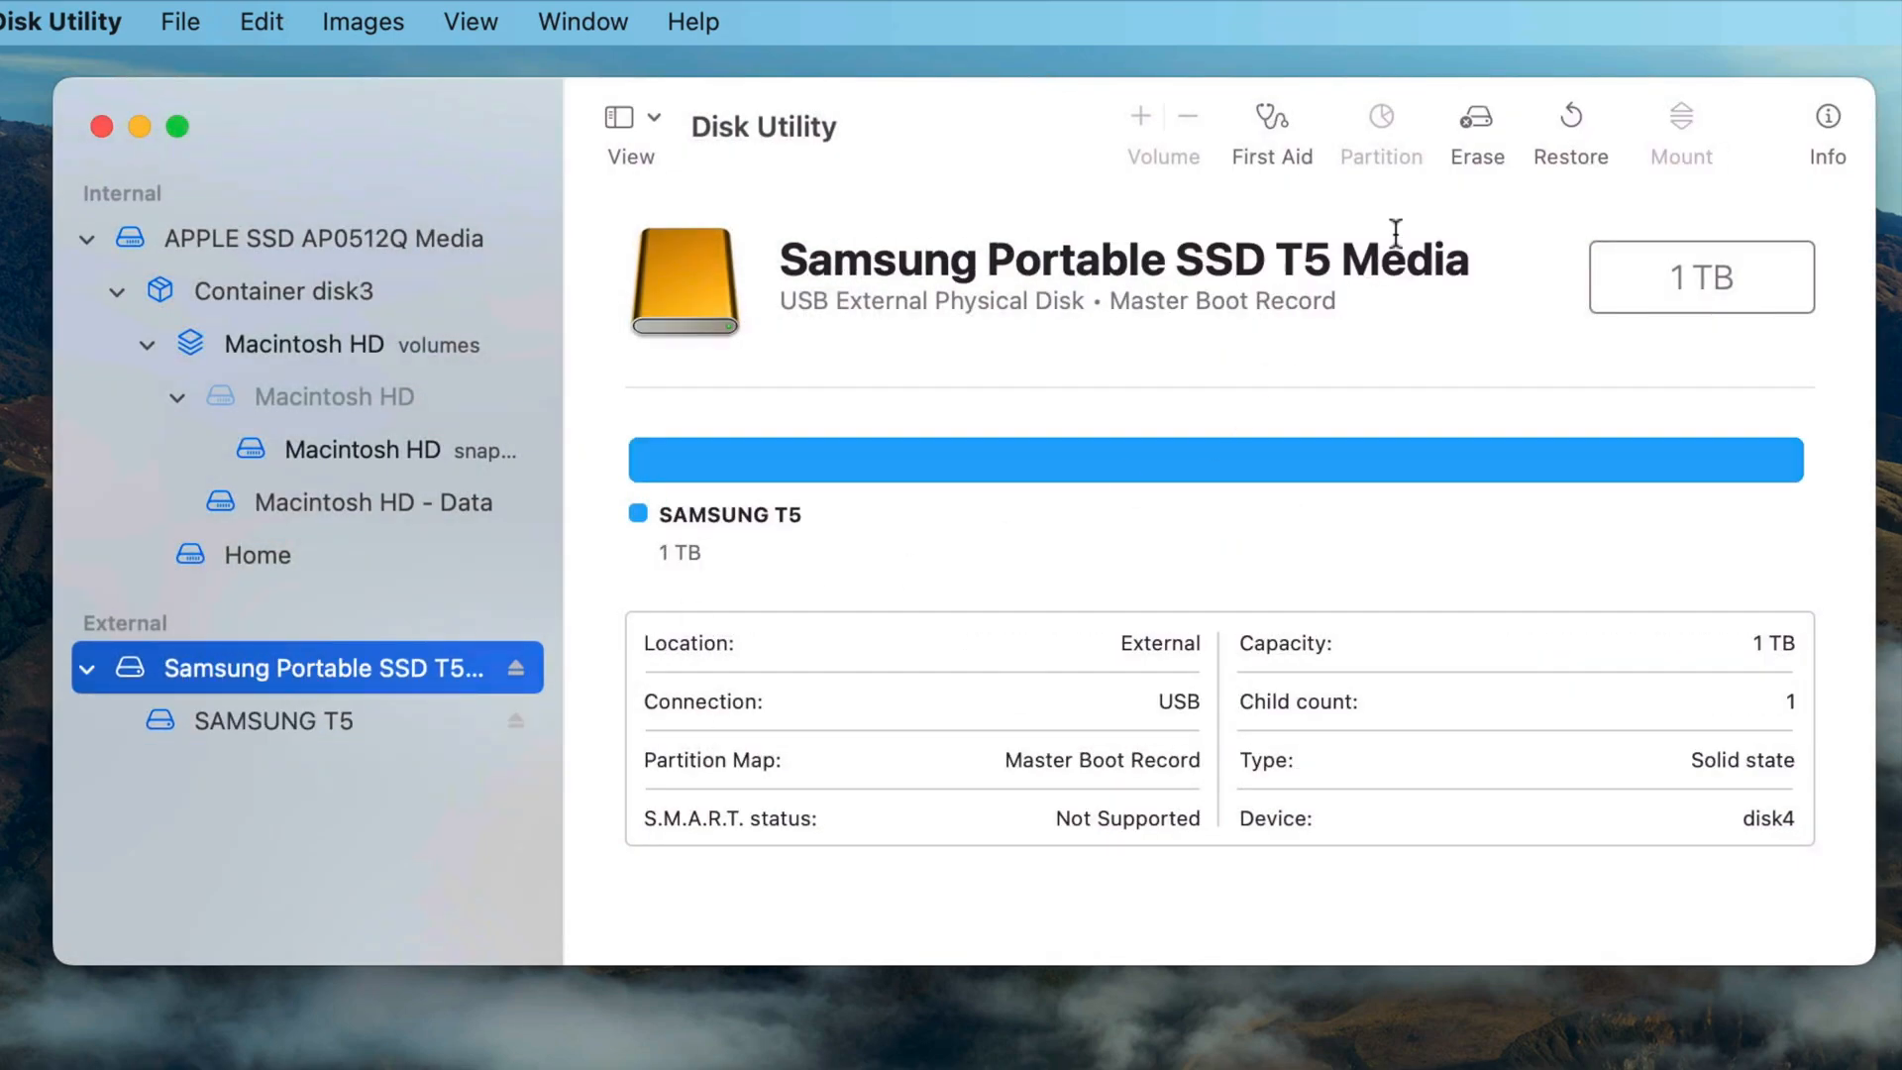
left_click(1476, 118)
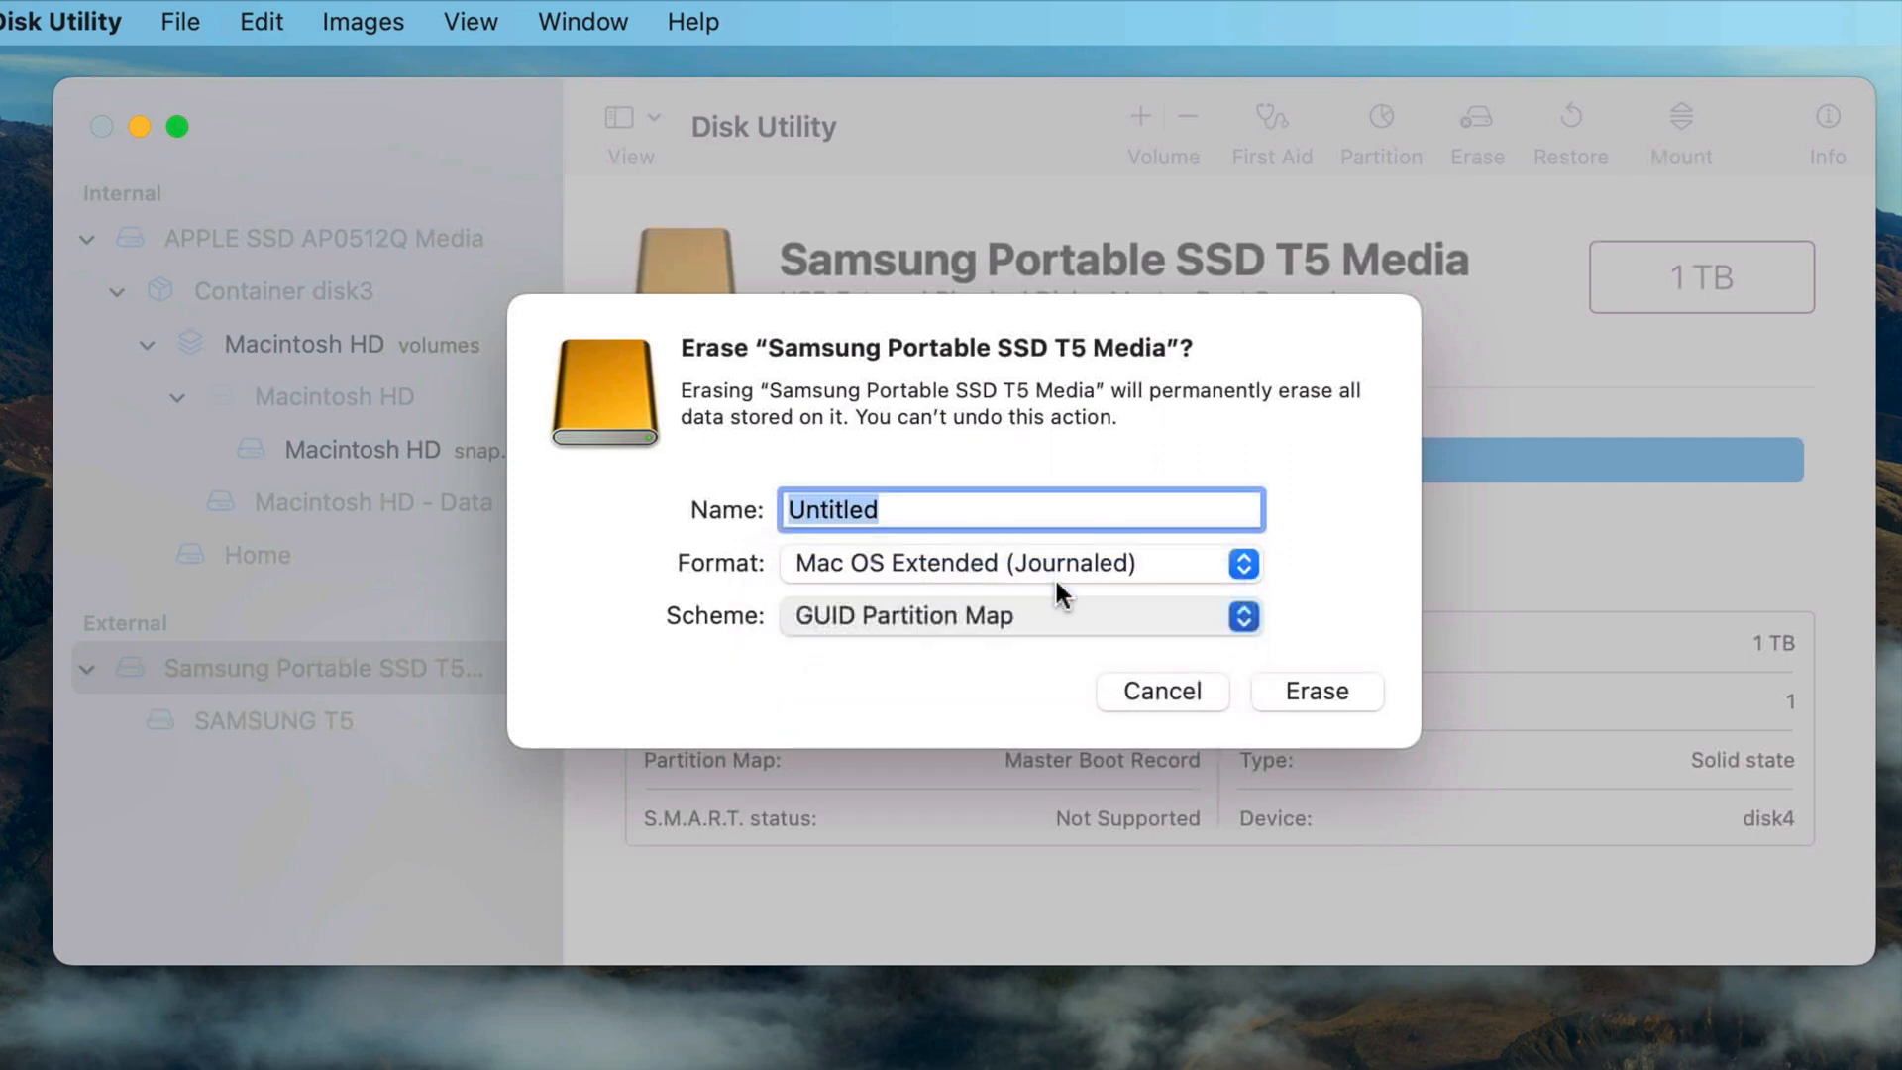
left_click(1019, 561)
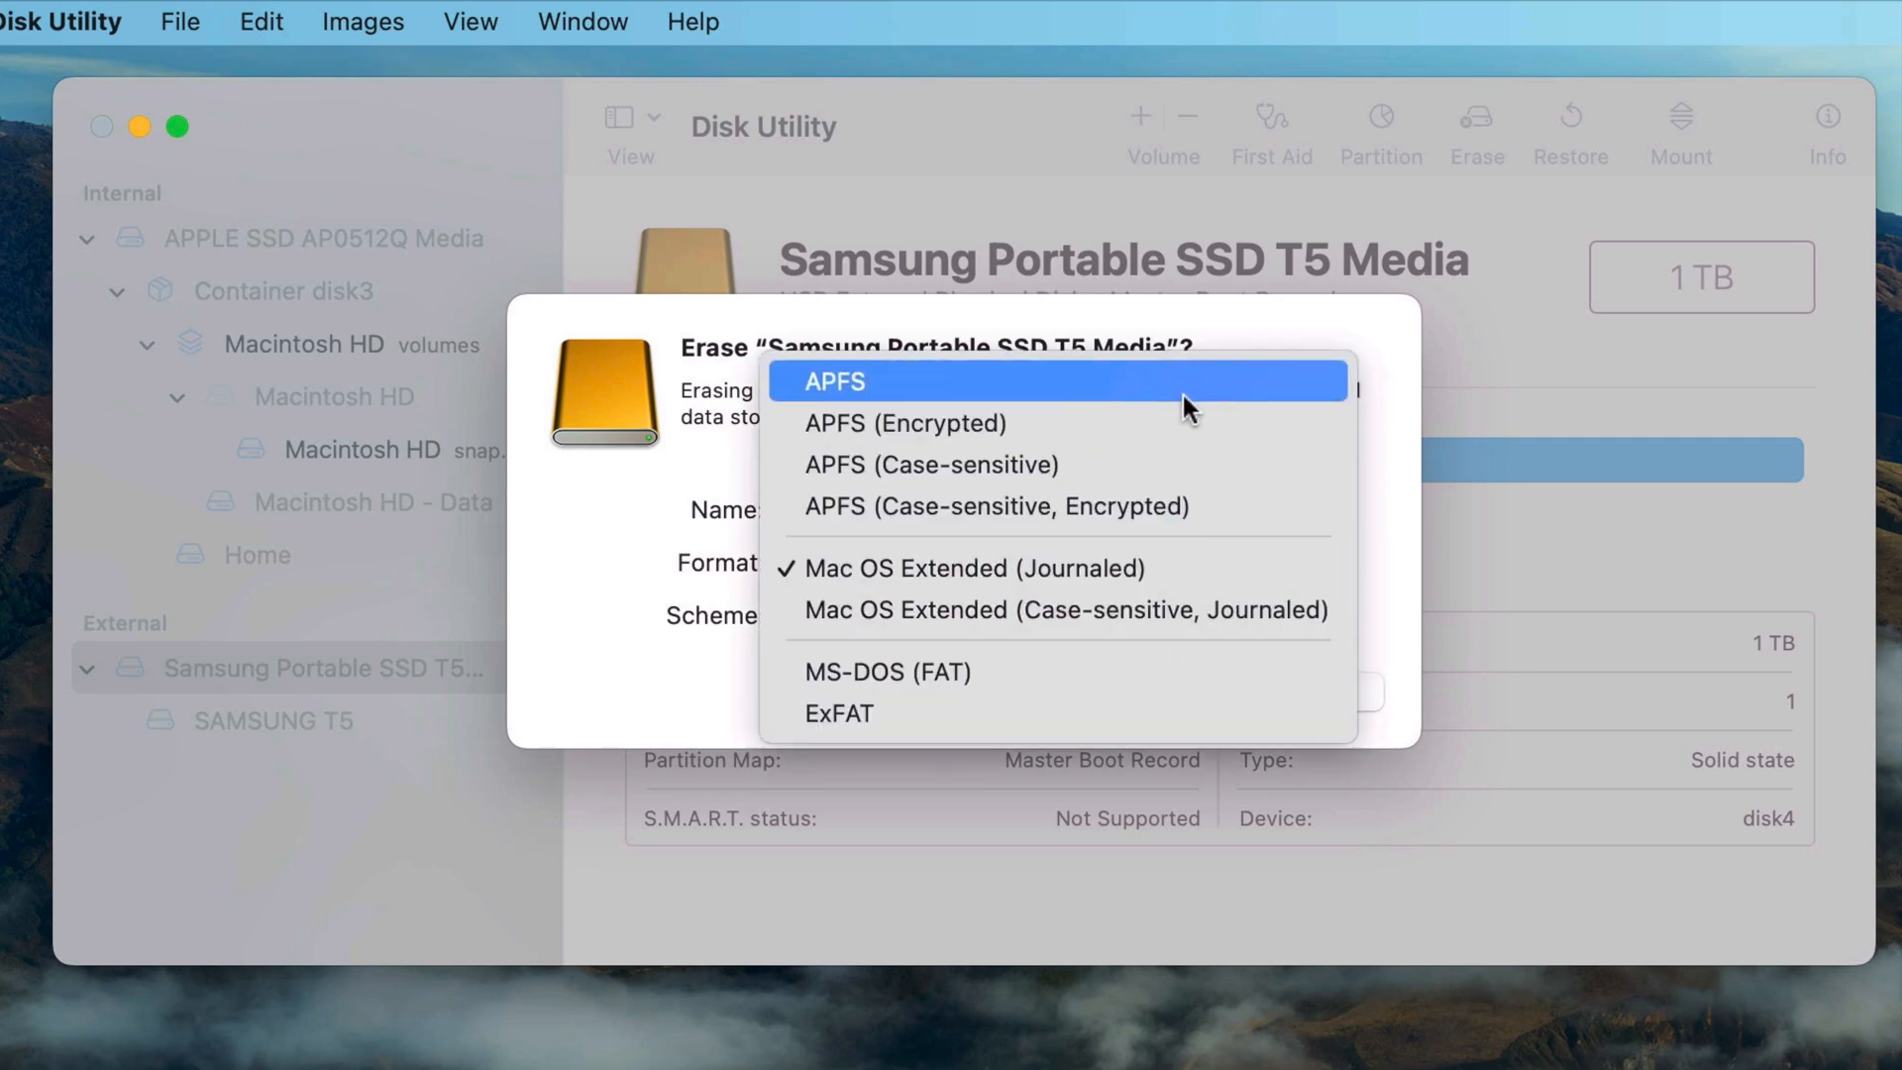
mouse_move(1182, 421)
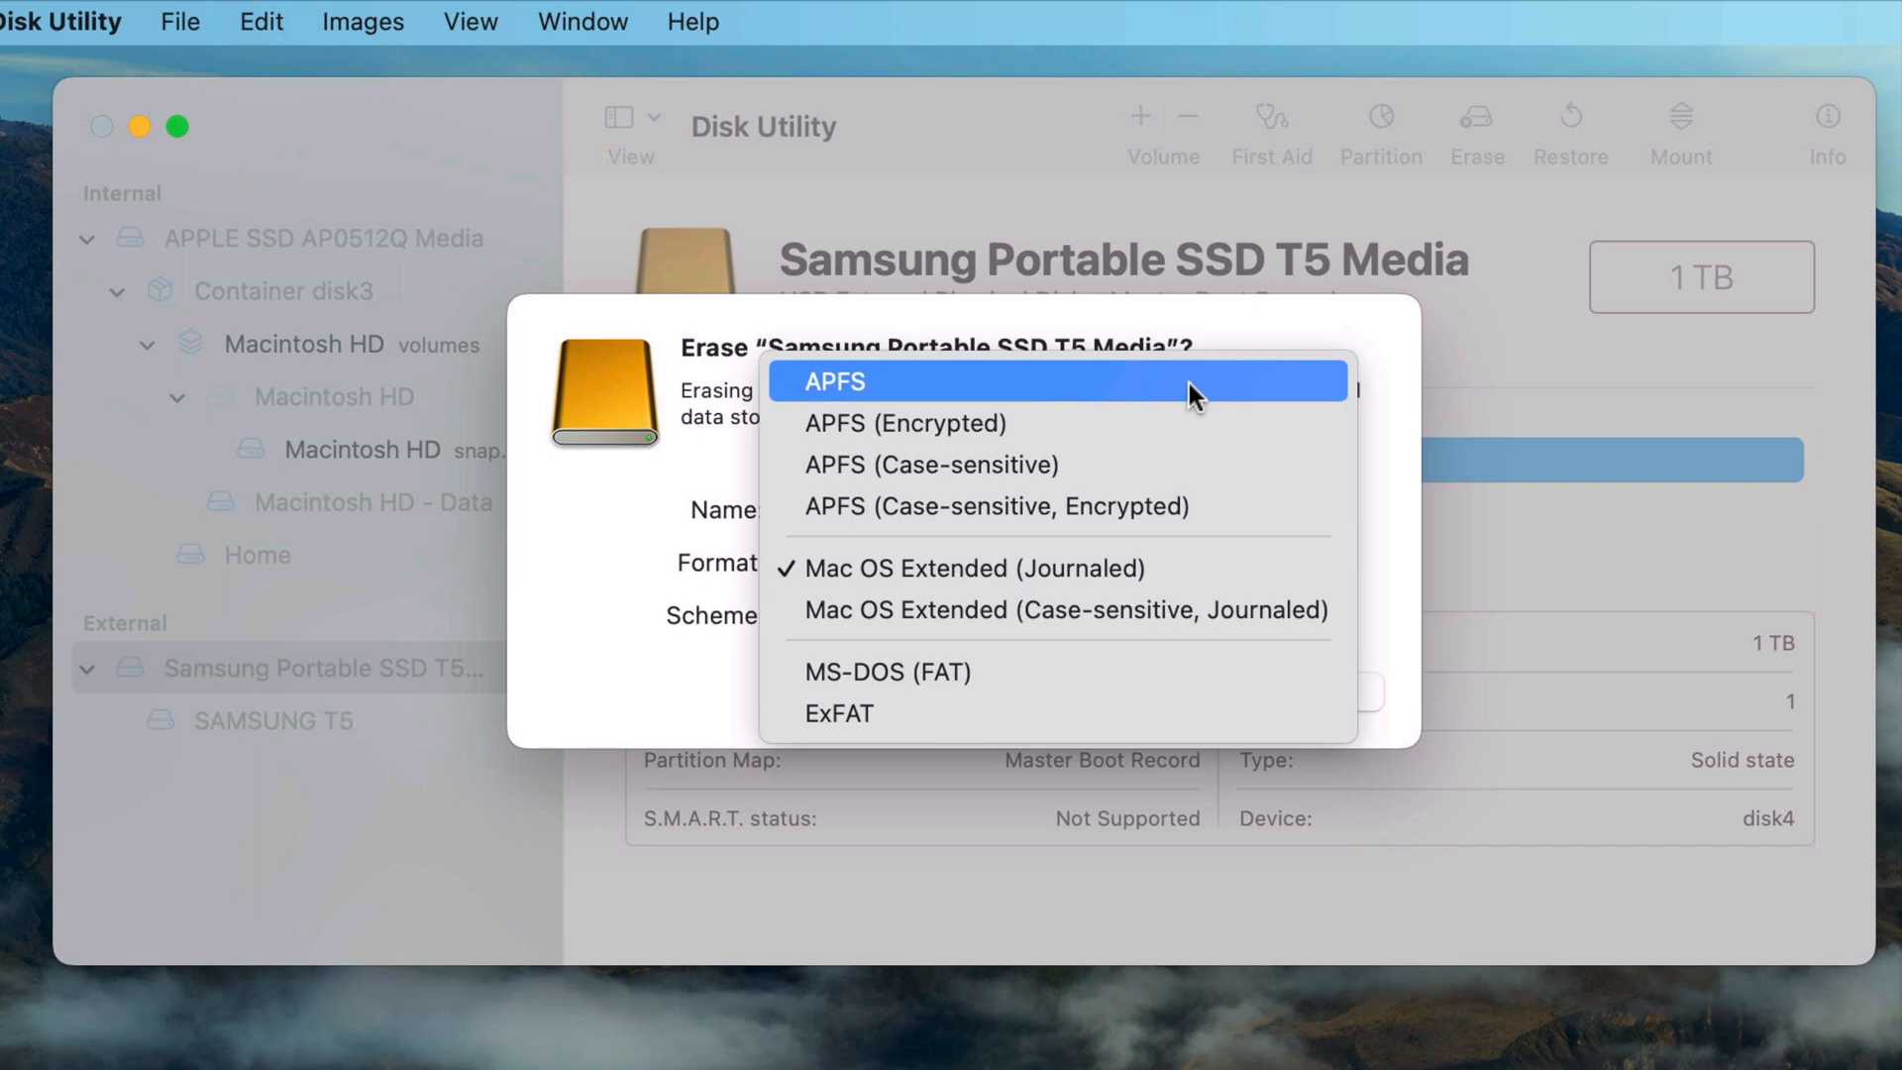
mouse_move(1194, 491)
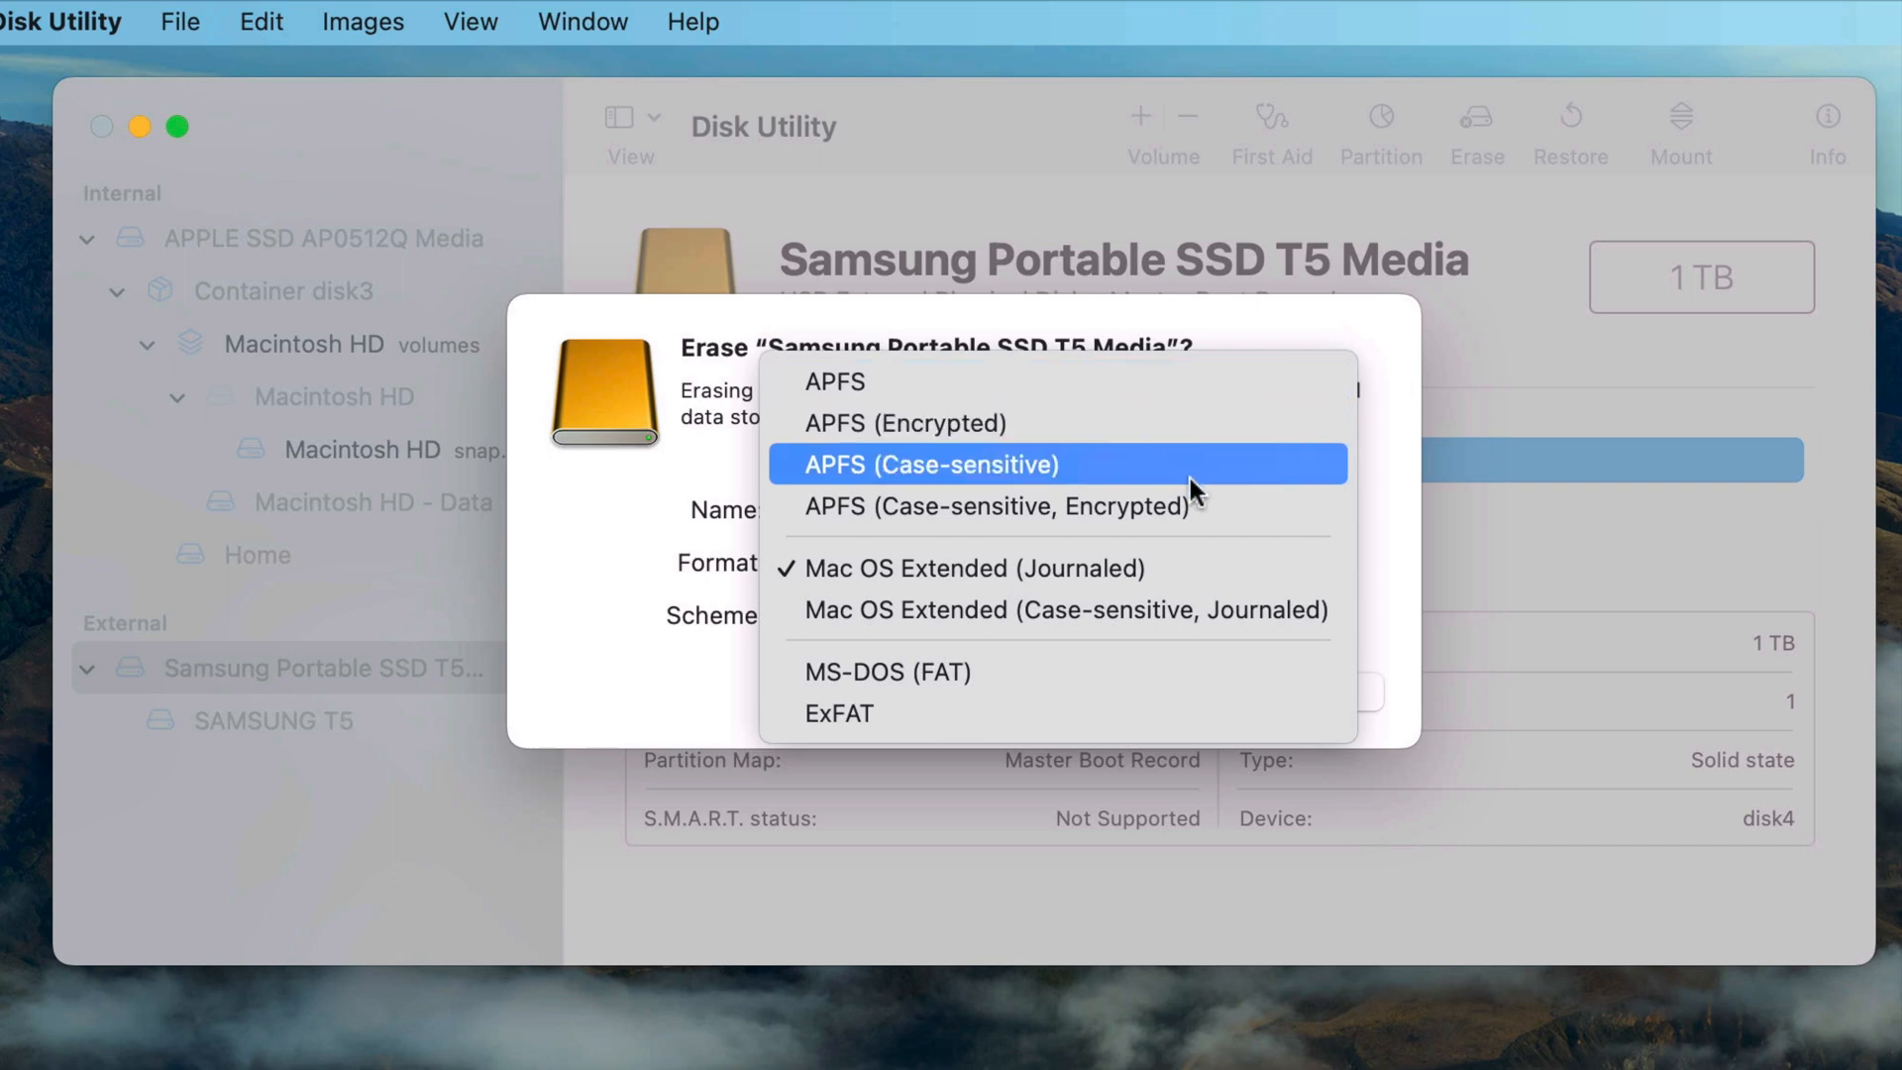
mouse_move(1185, 609)
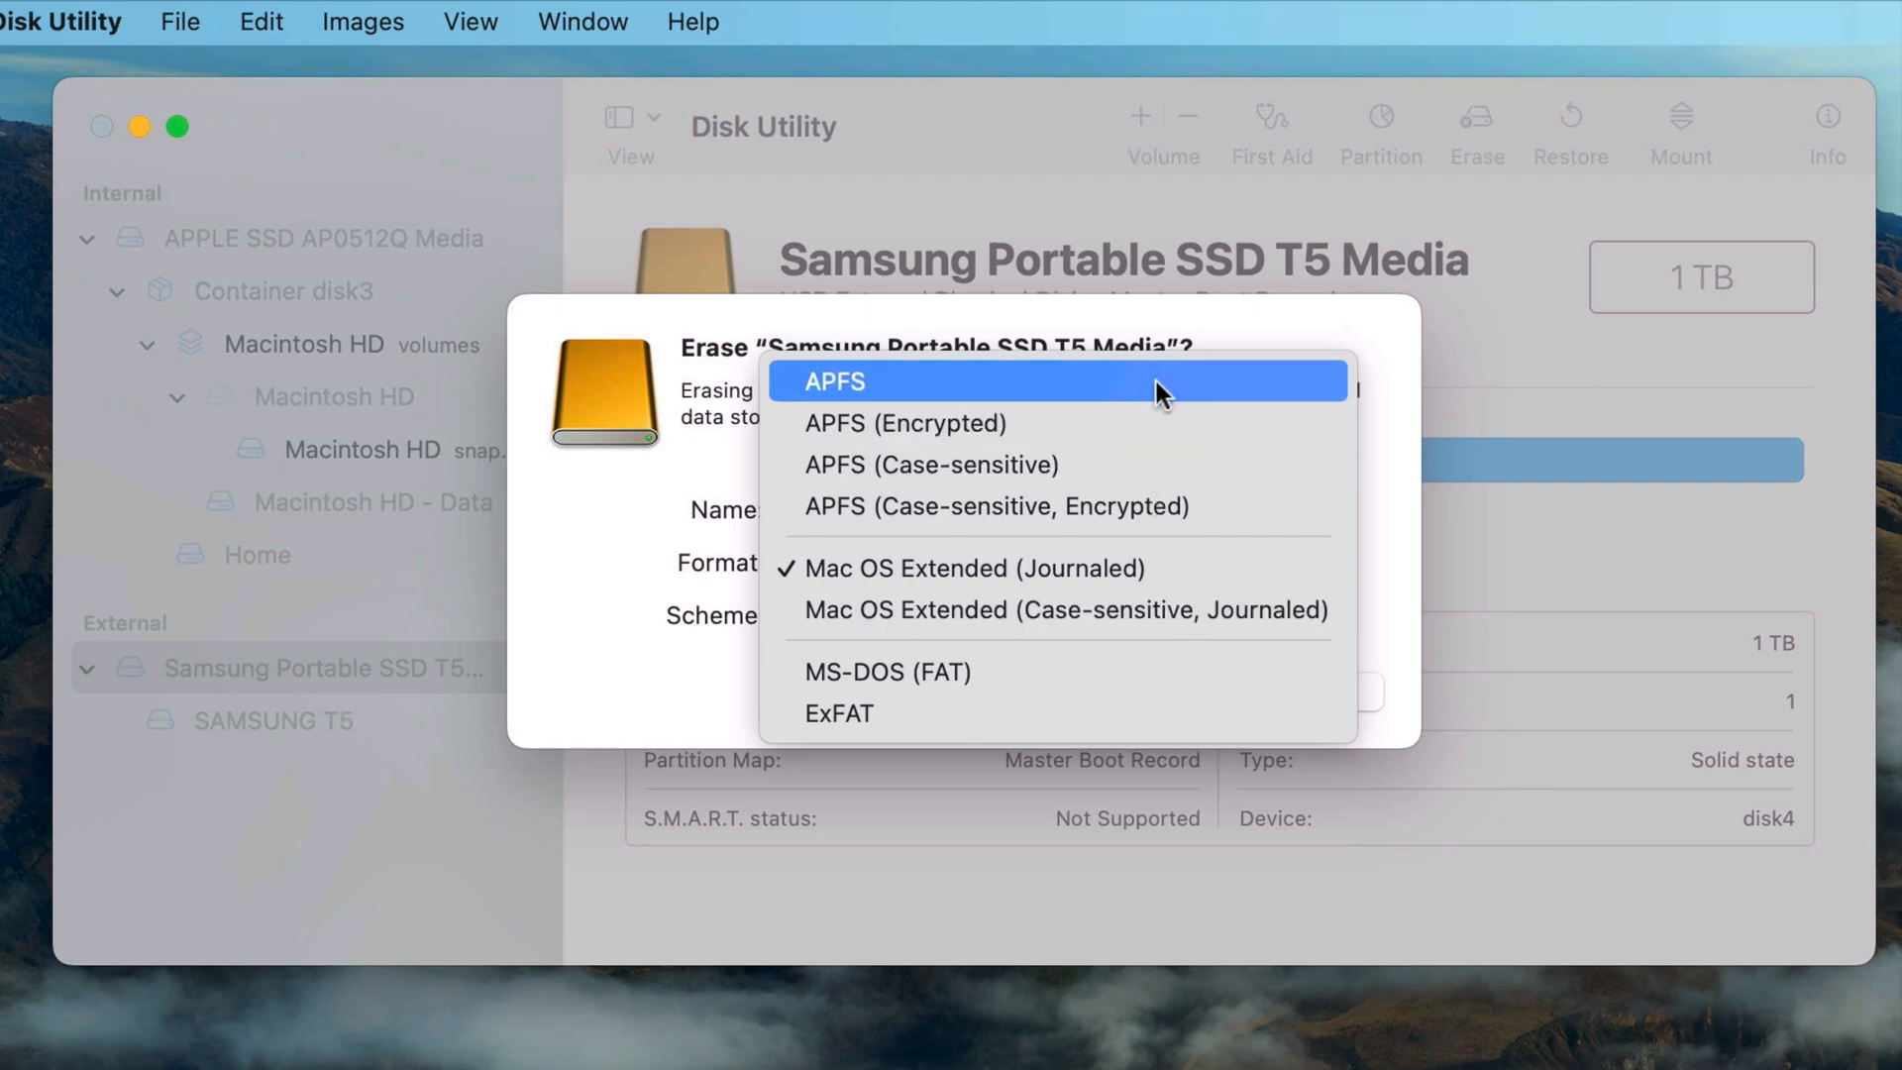
Erase the Samsung disk as an APFS volume named 'CCC Backup'.
left_click(832, 381)
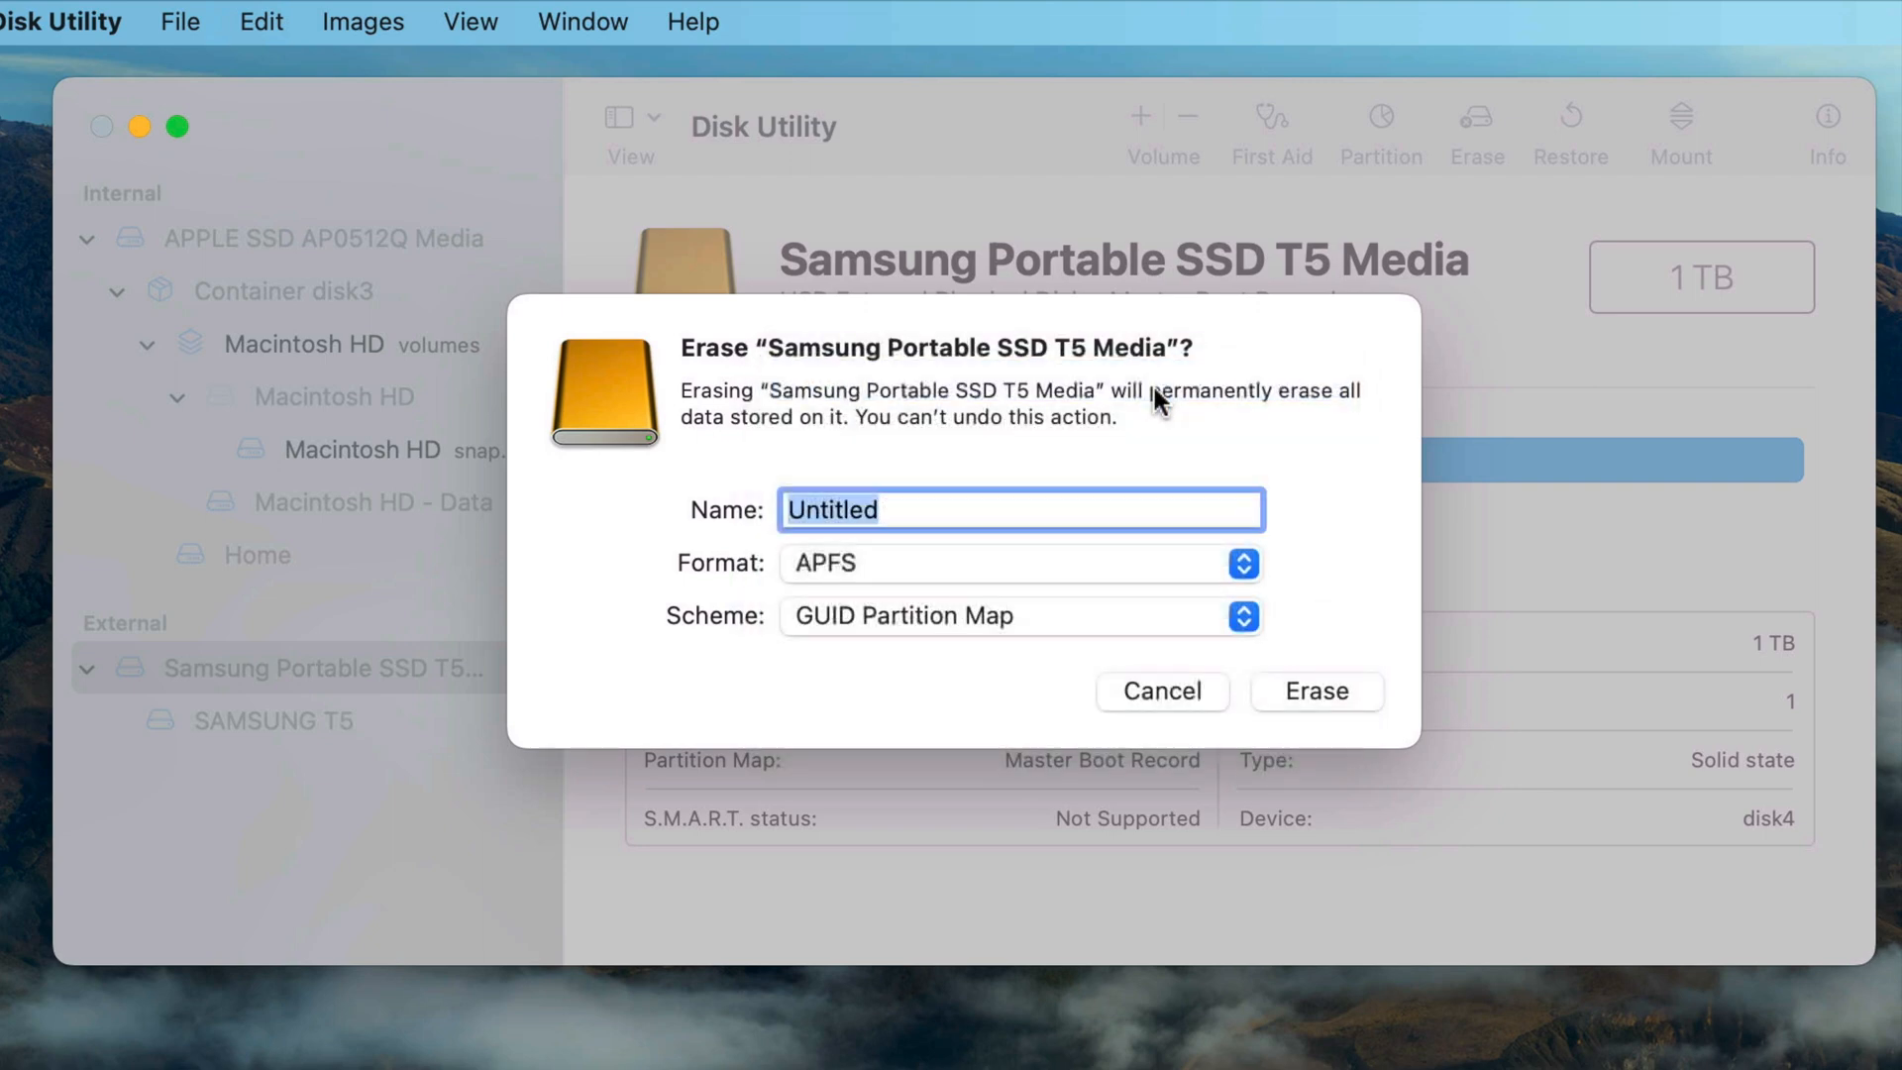
type("CCC Backup")
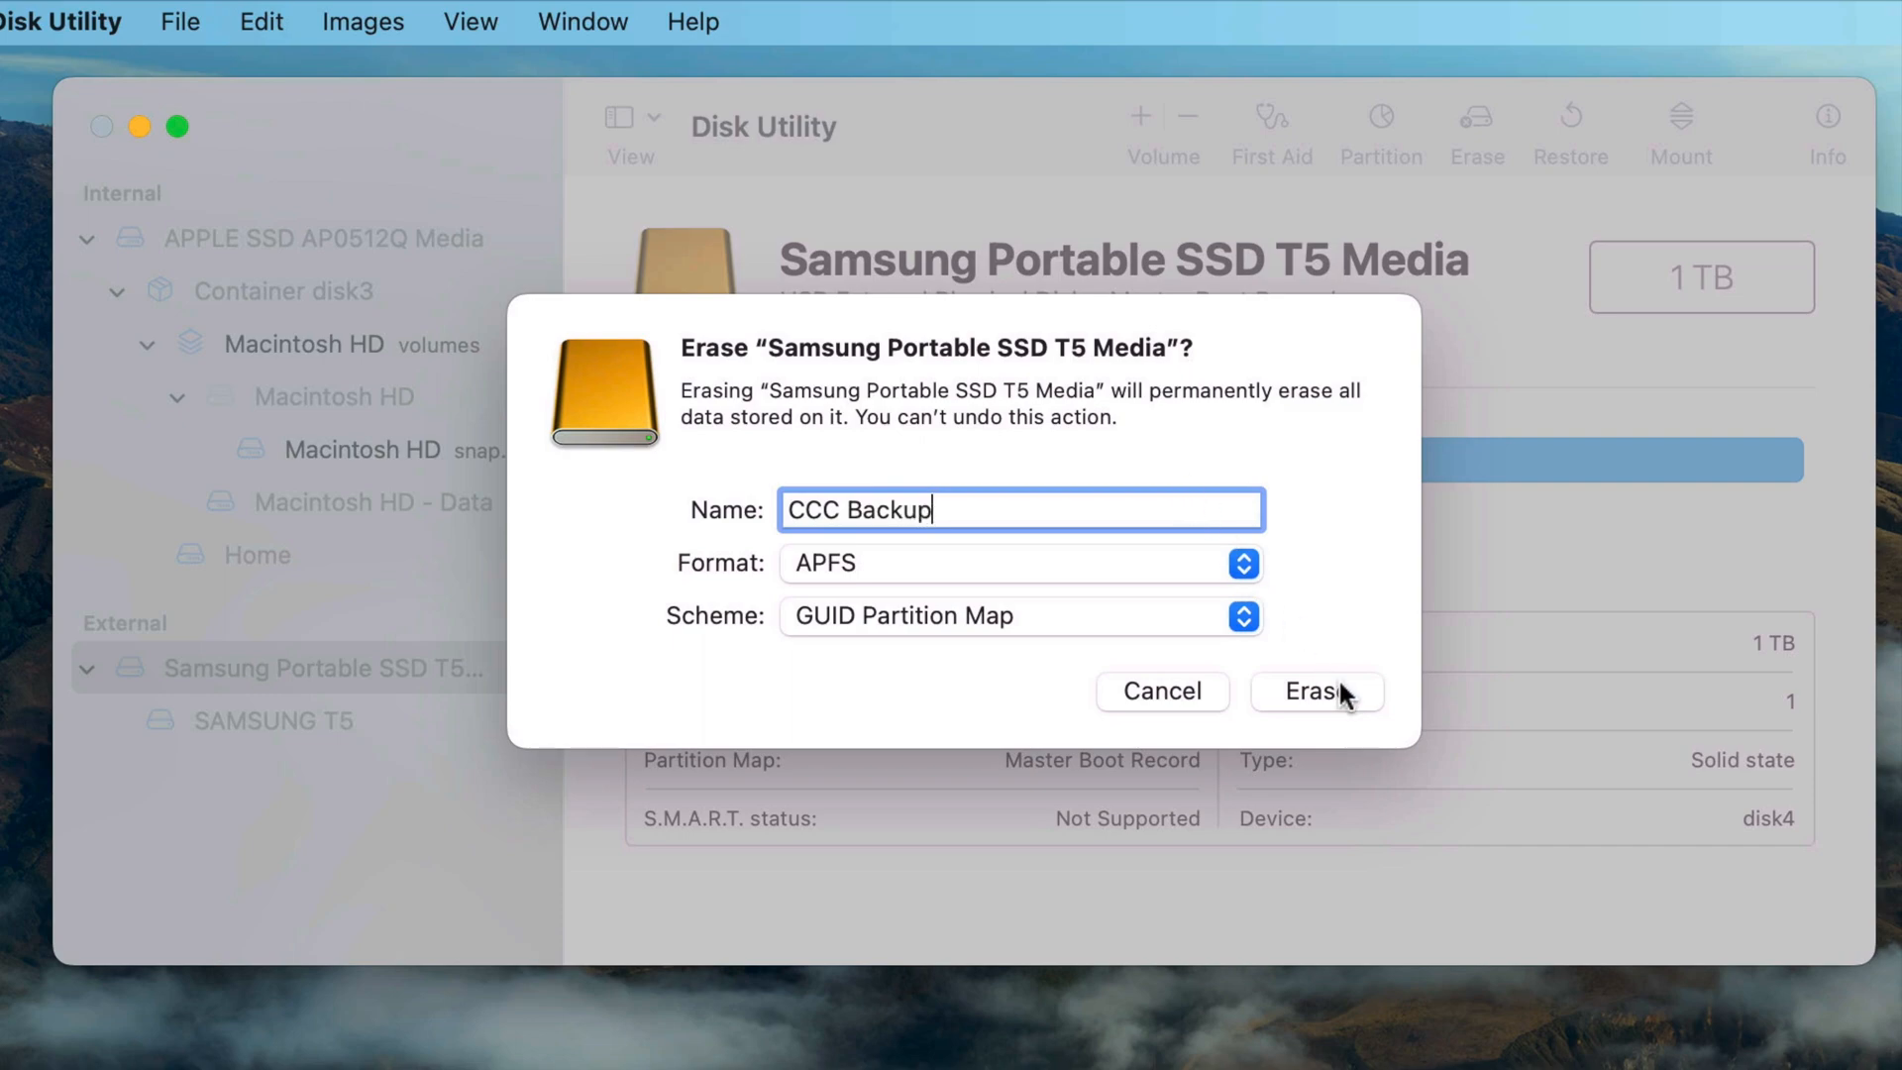
left_click(1316, 691)
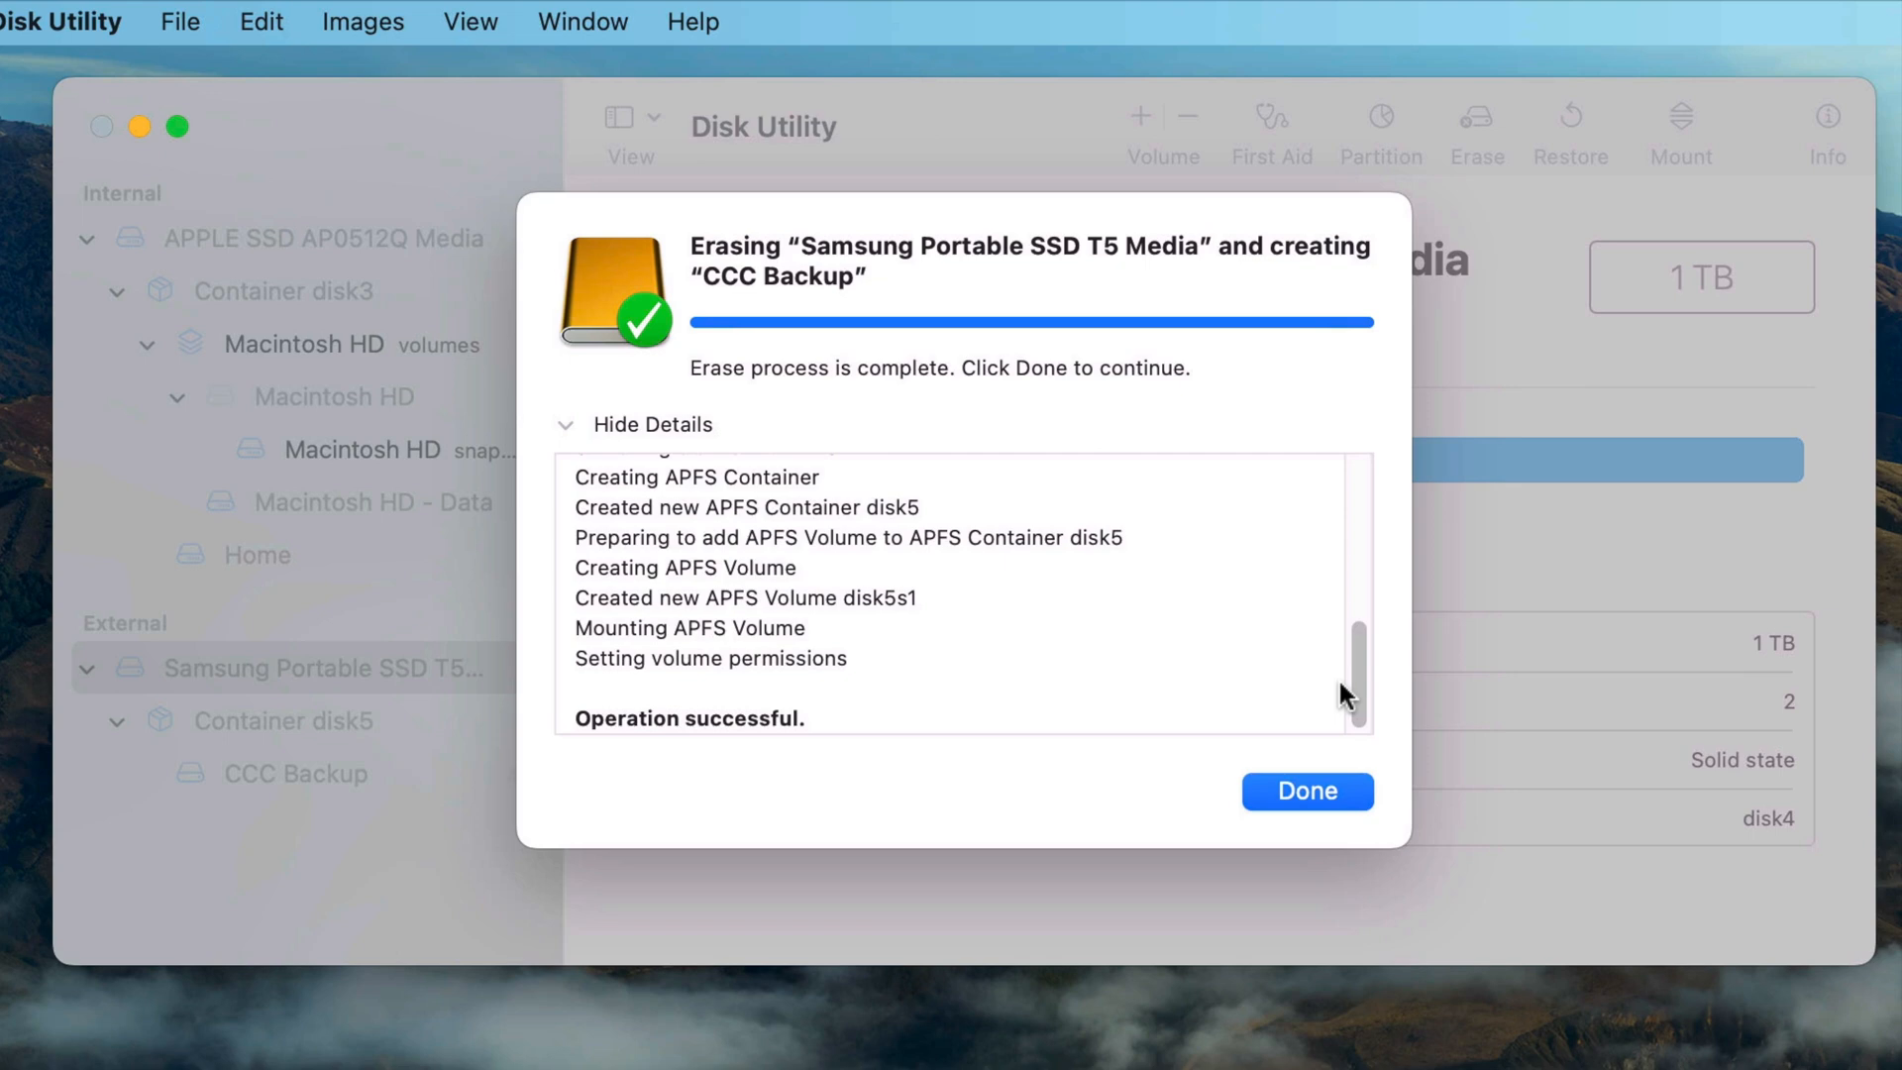
Dismiss the erase report and select the new CCC Backup volume.
left_click(1306, 790)
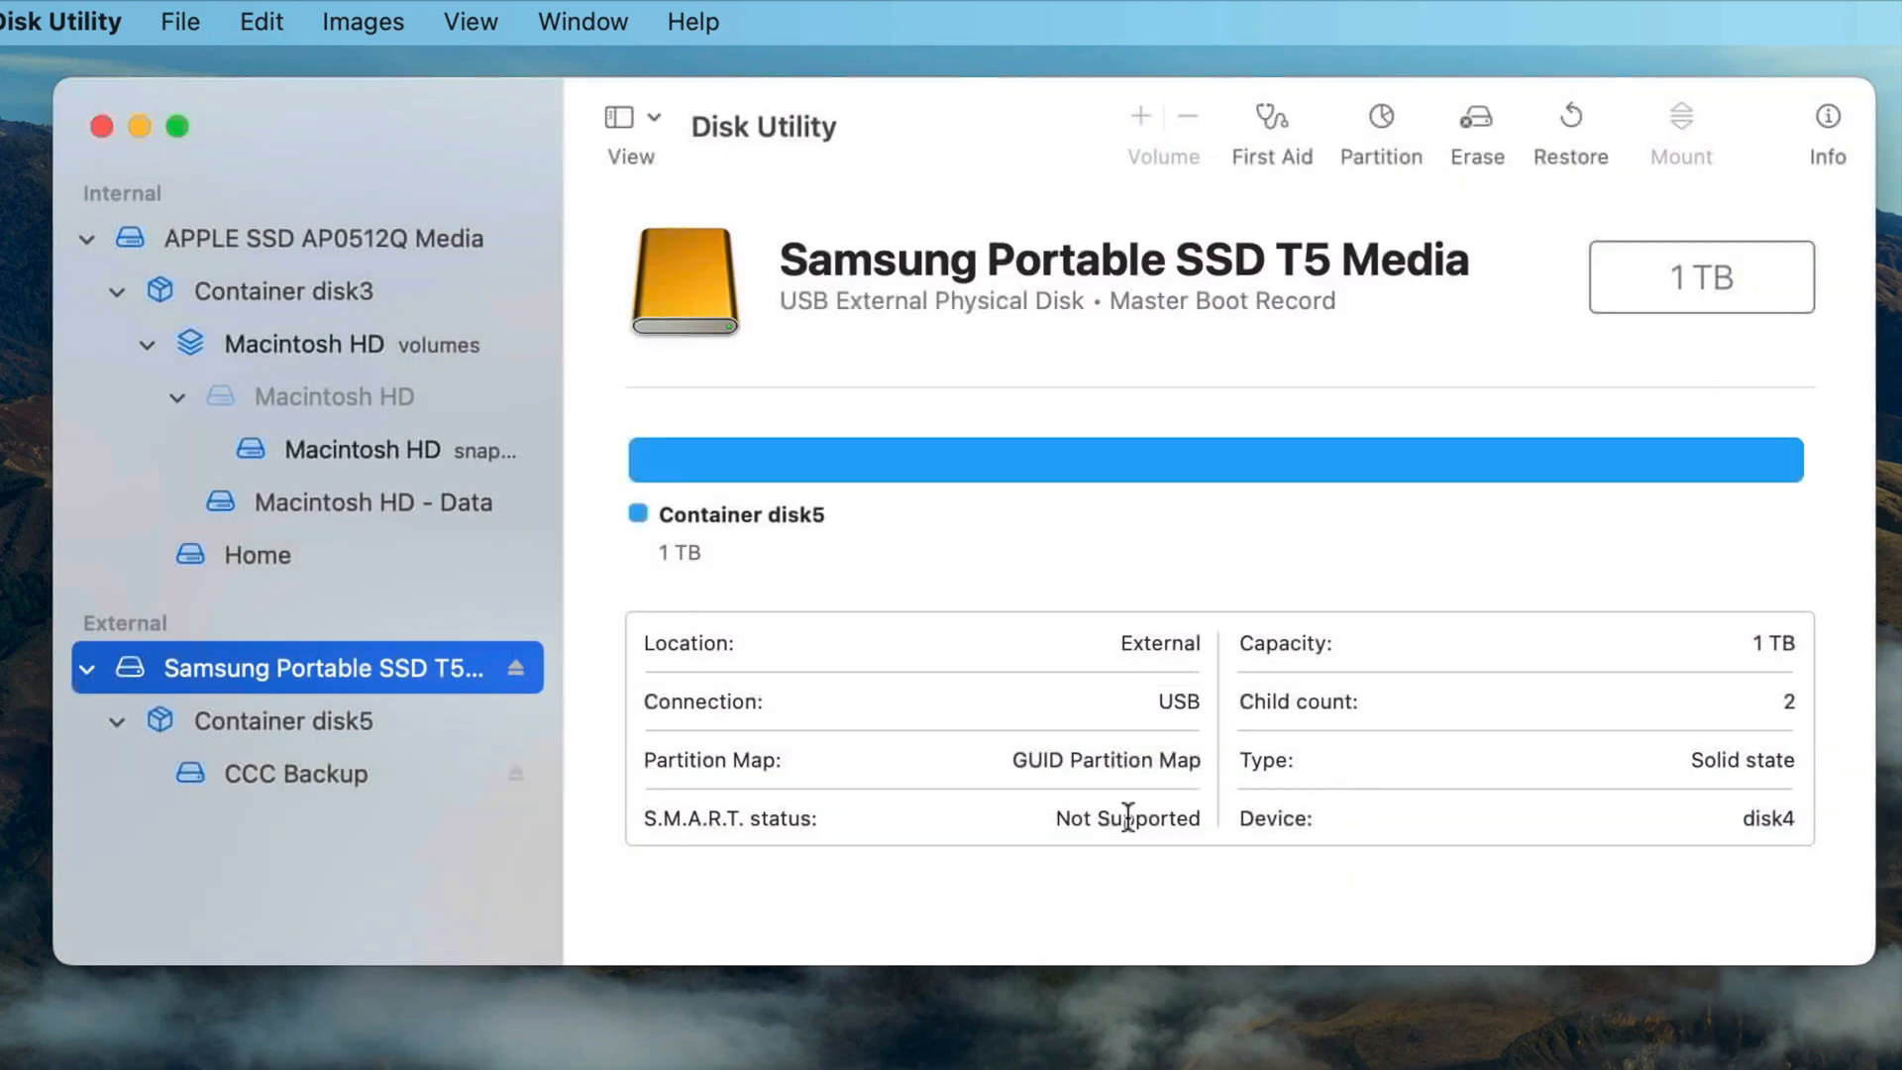
mouse_move(746, 852)
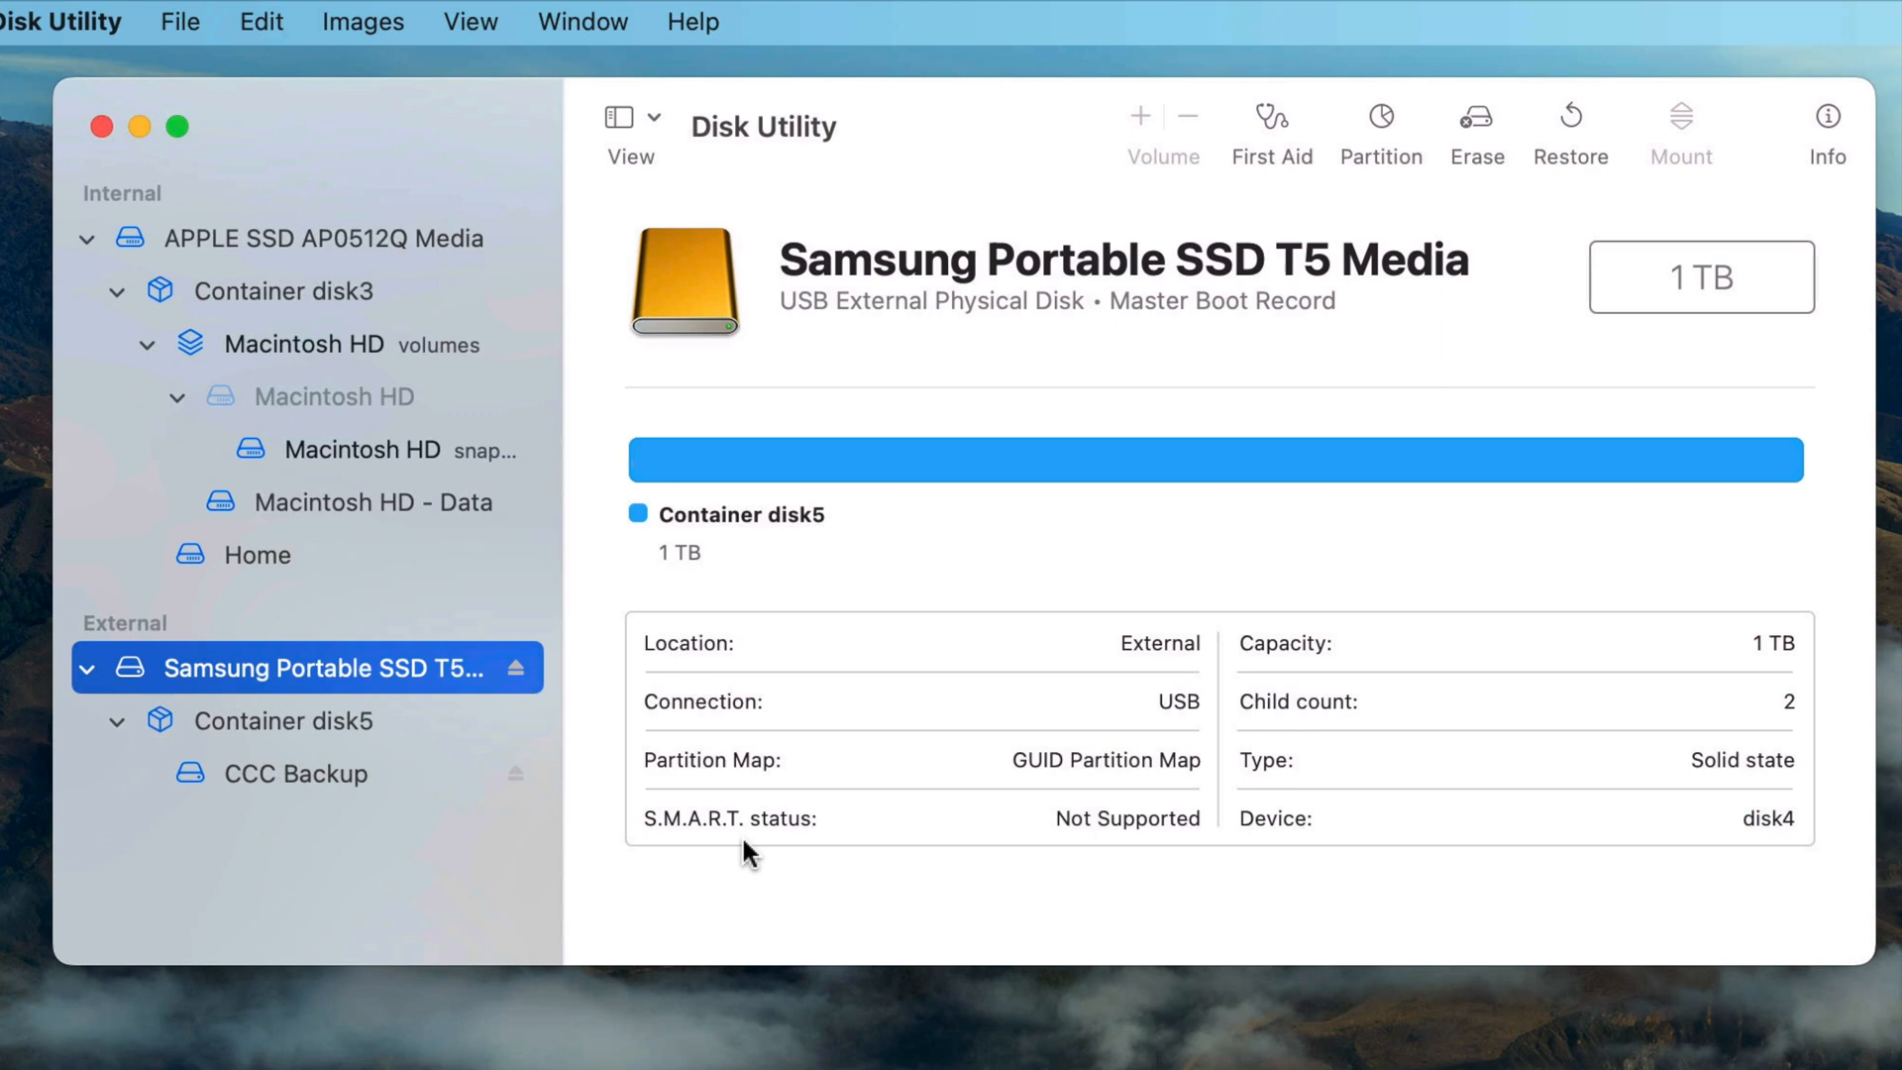
mouse_move(337, 849)
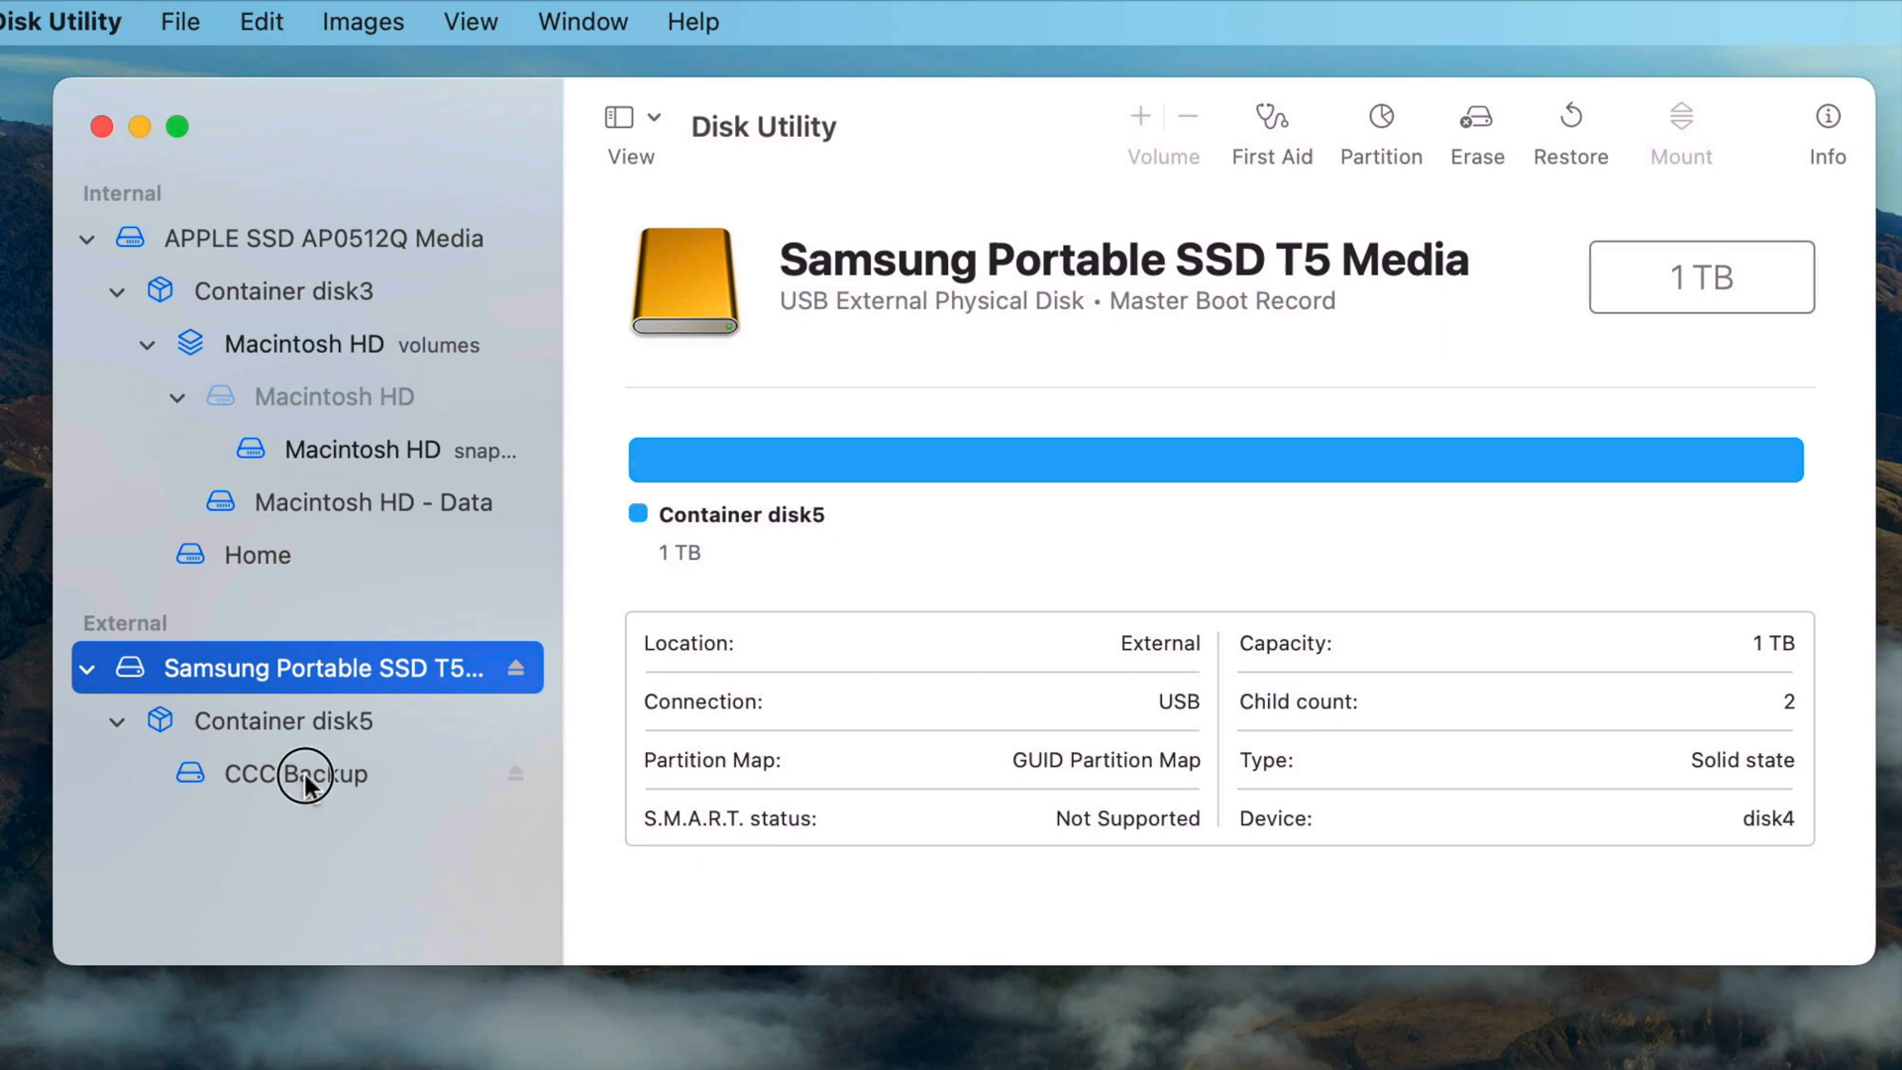
left_click(279, 773)
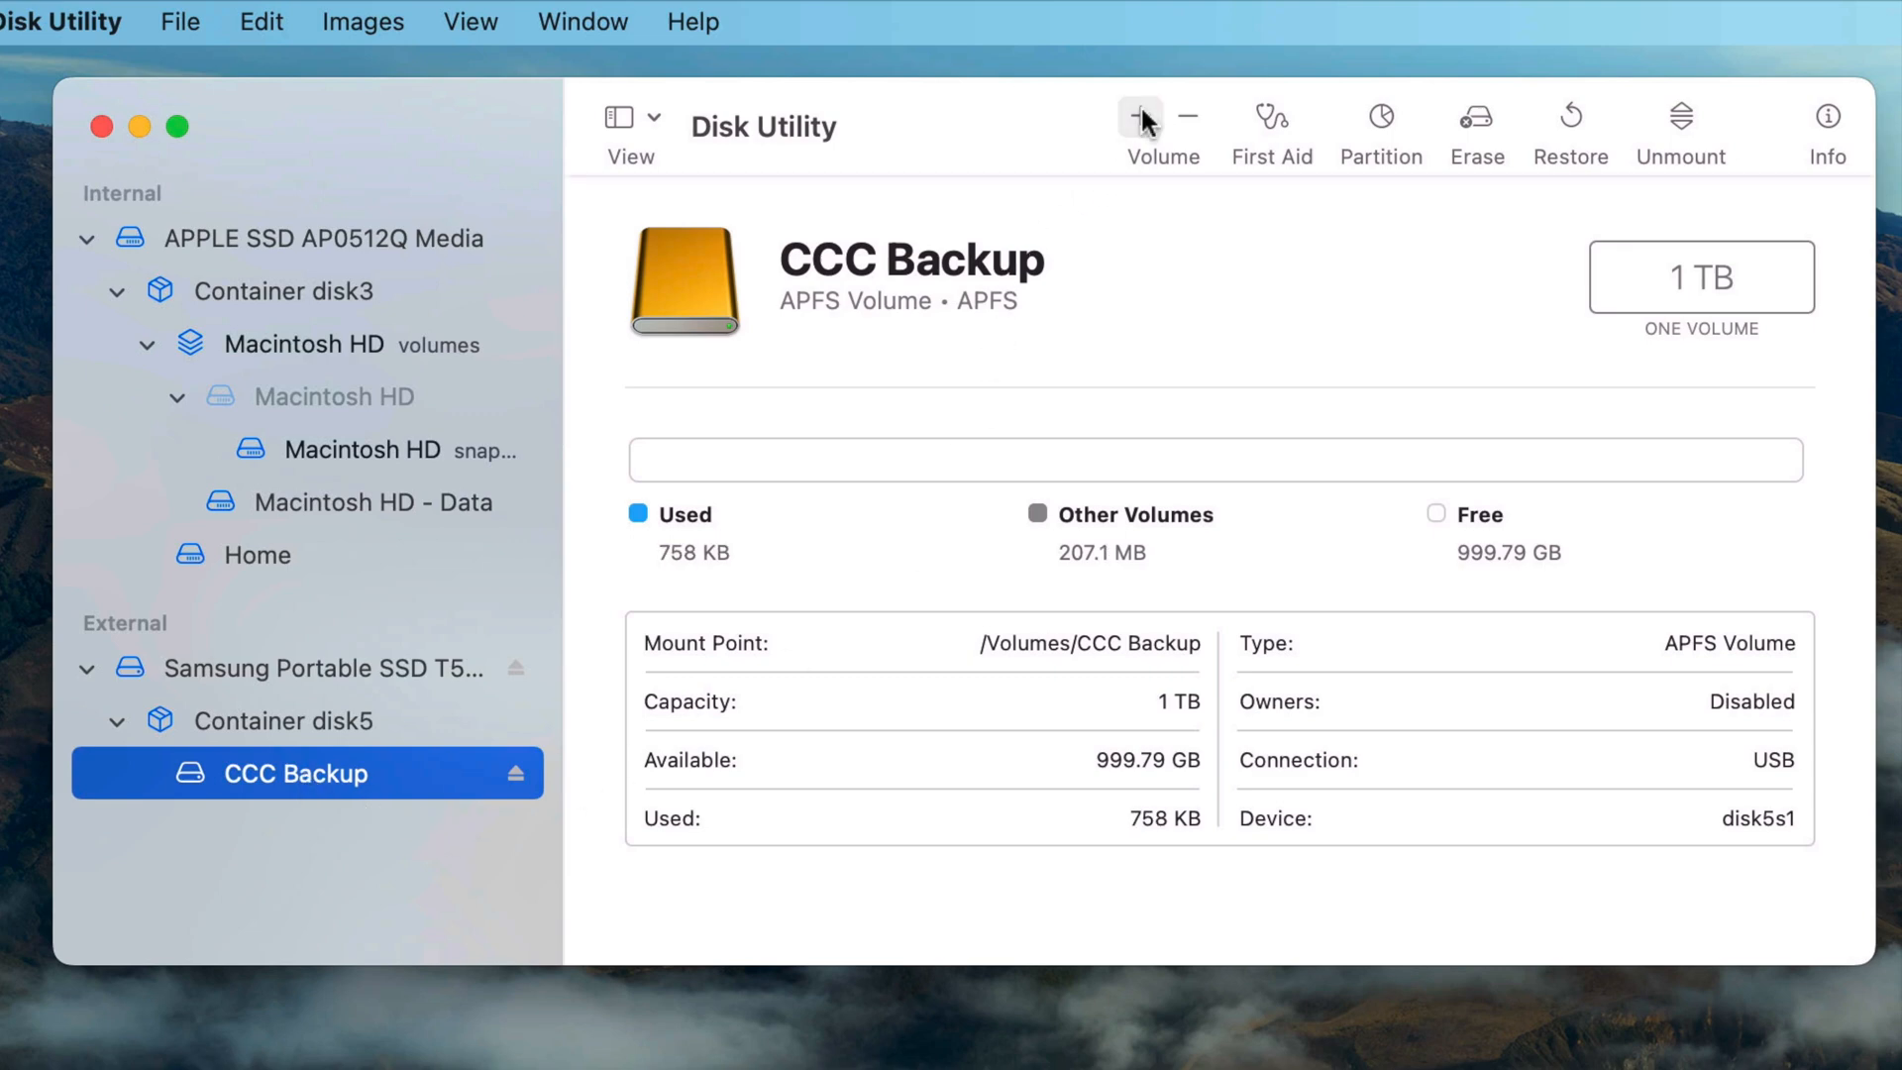
Add an APFS volume named 'Other Backup' to the external container.
left_click(1136, 118)
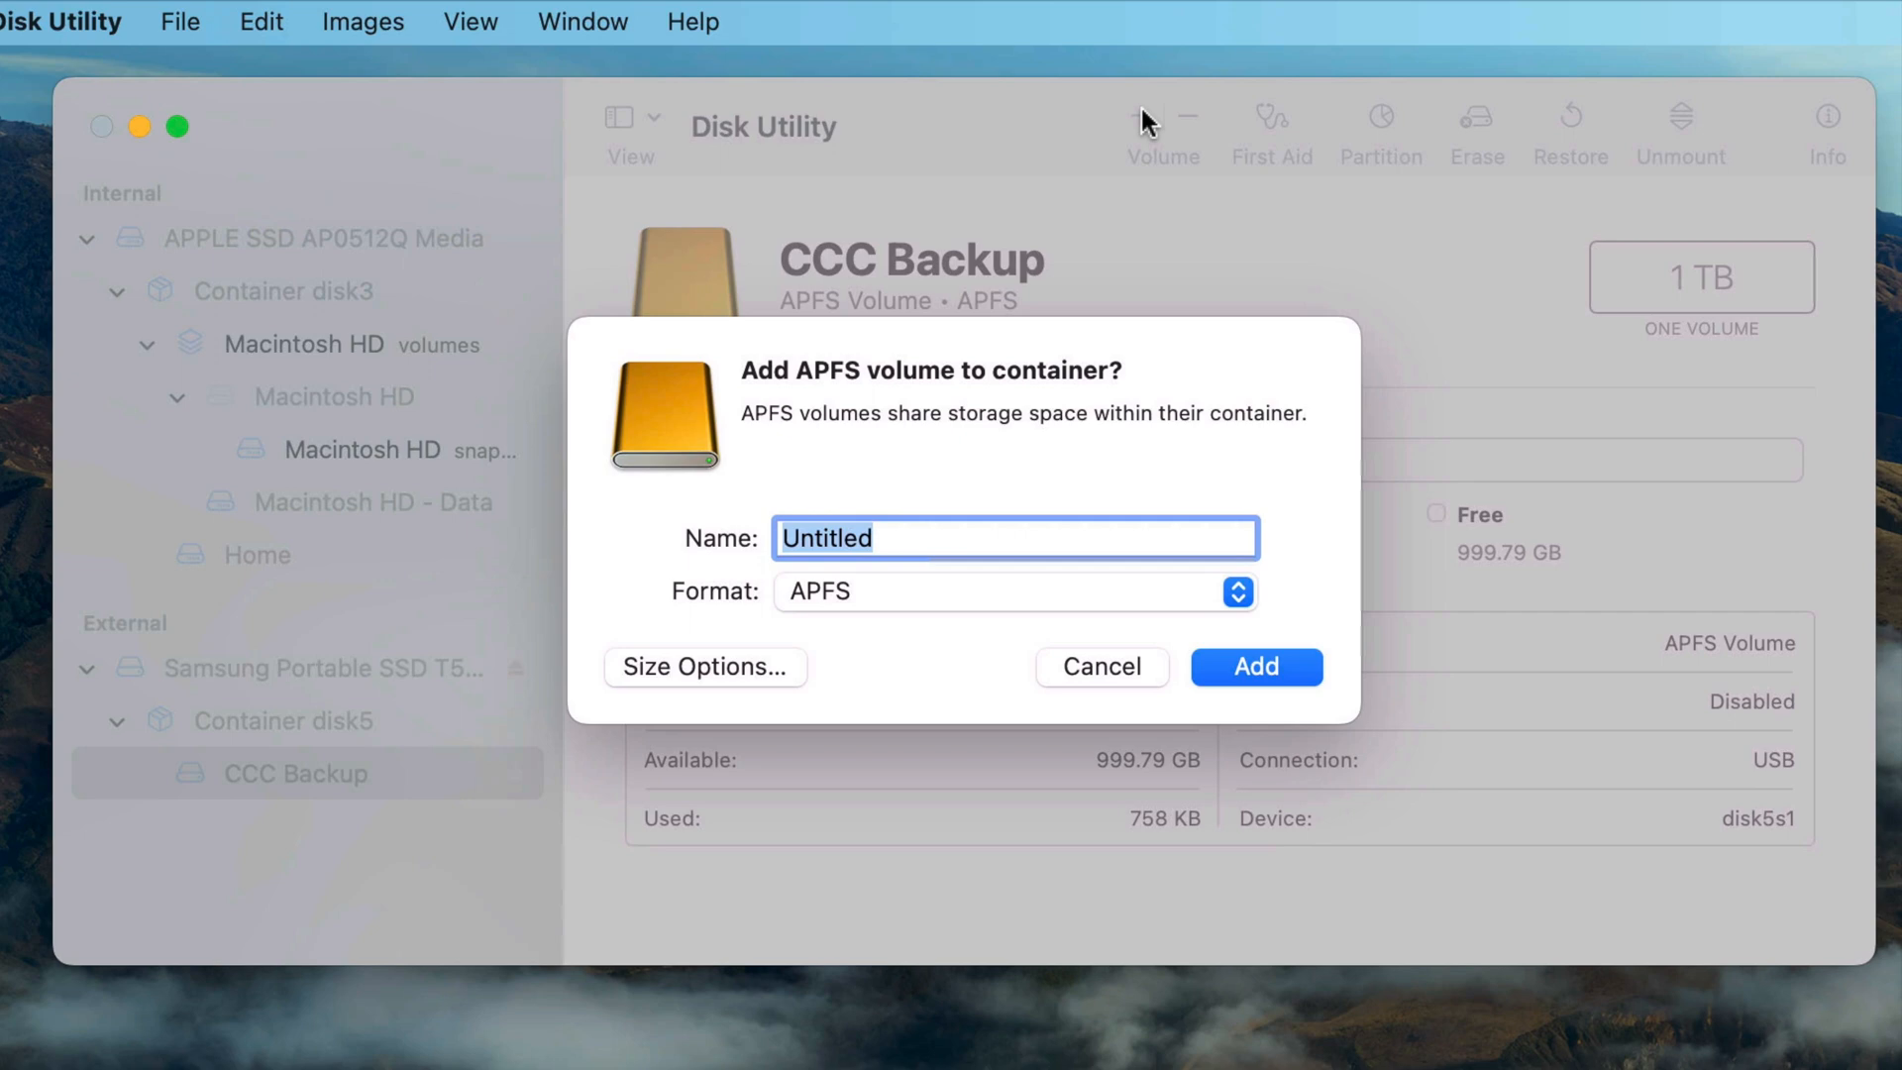
type("Other Back")
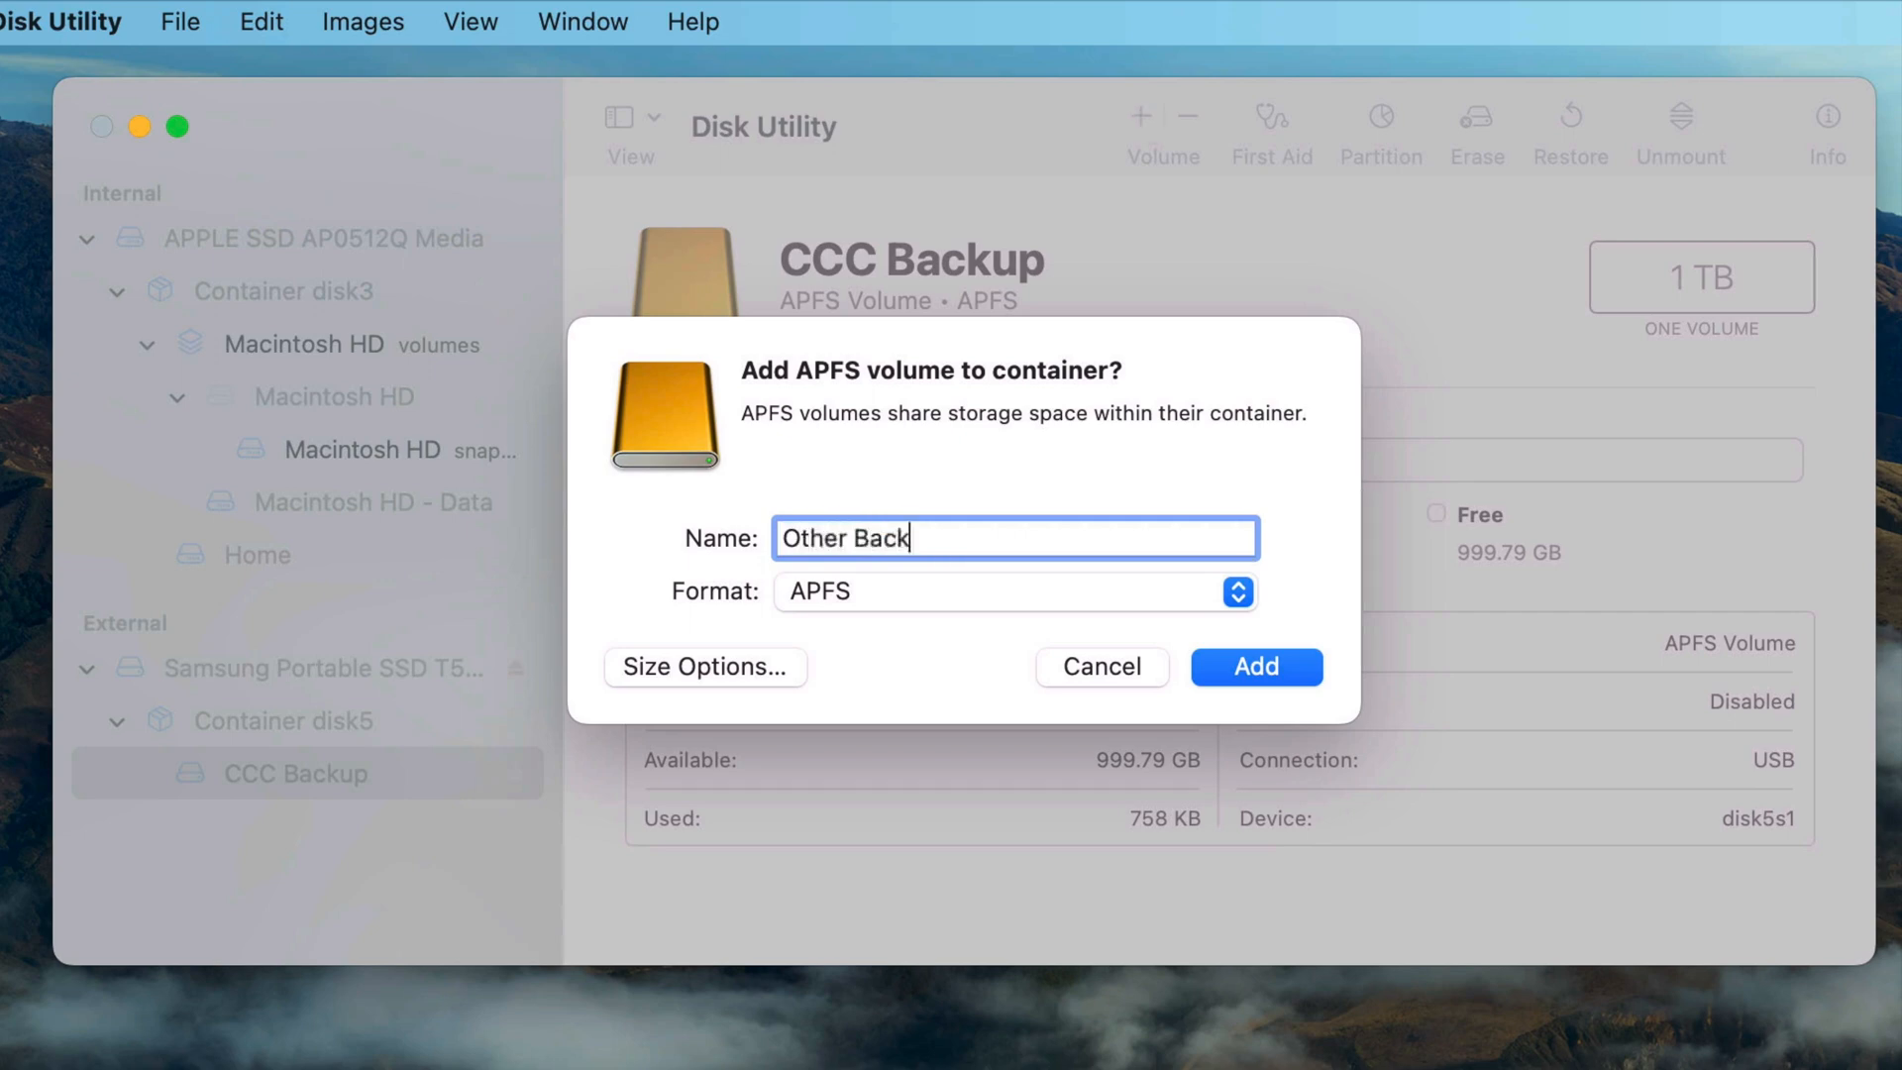
left_click(1255, 666)
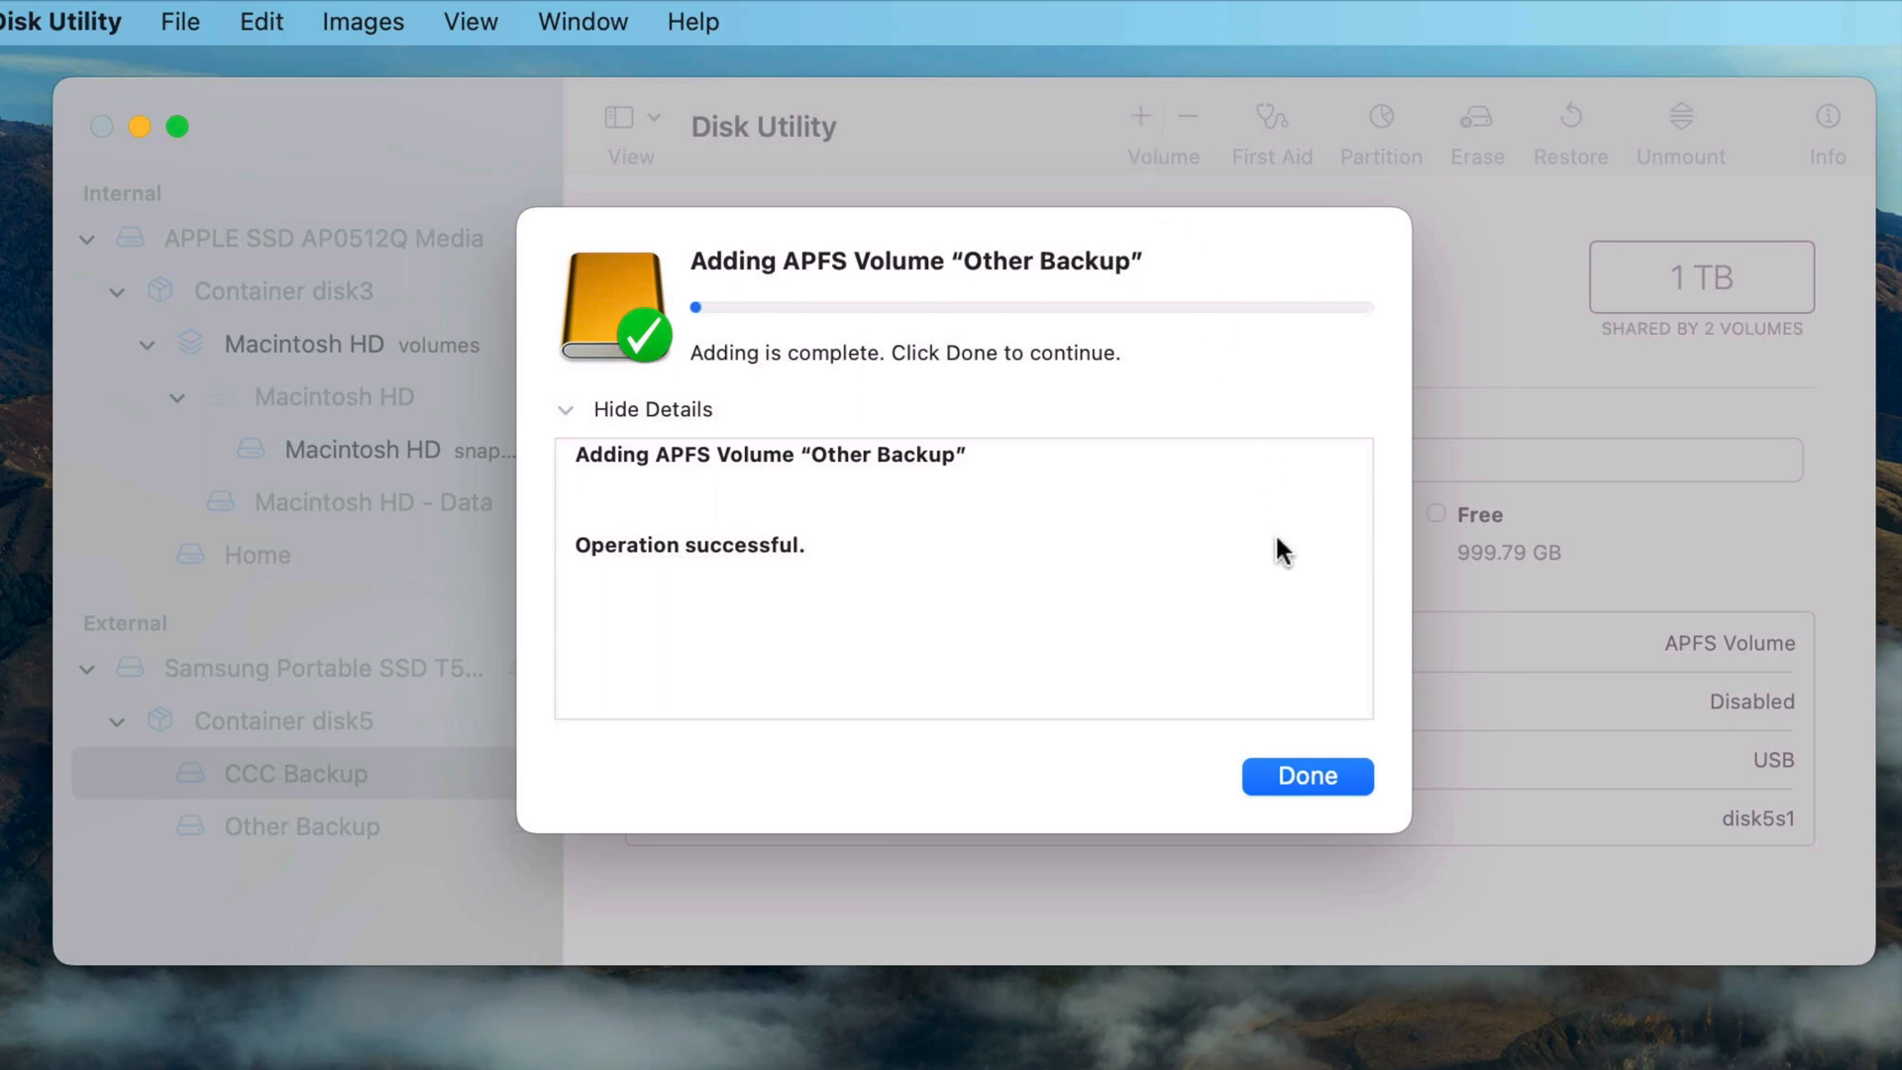
left_click(1306, 775)
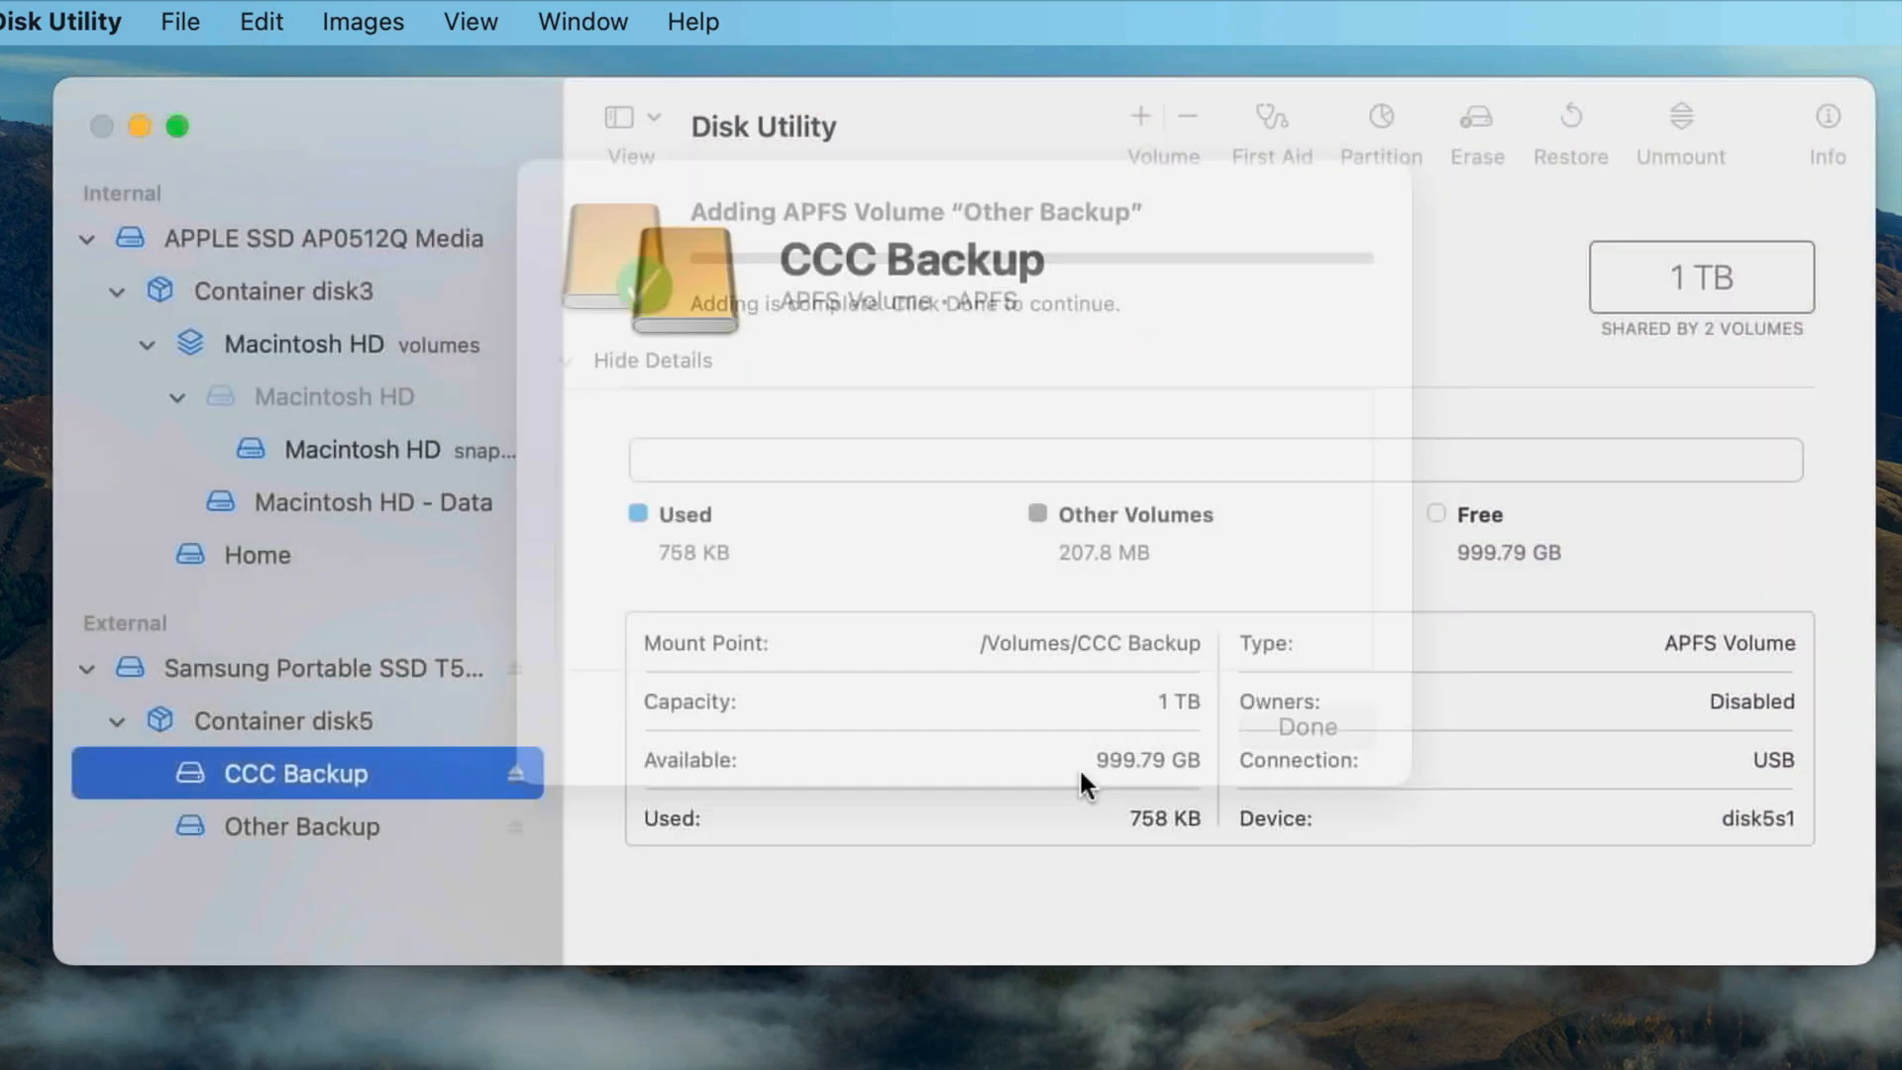
Delete the Other Backup volume again, leaving only CCC Backup.
left_click(1303, 725)
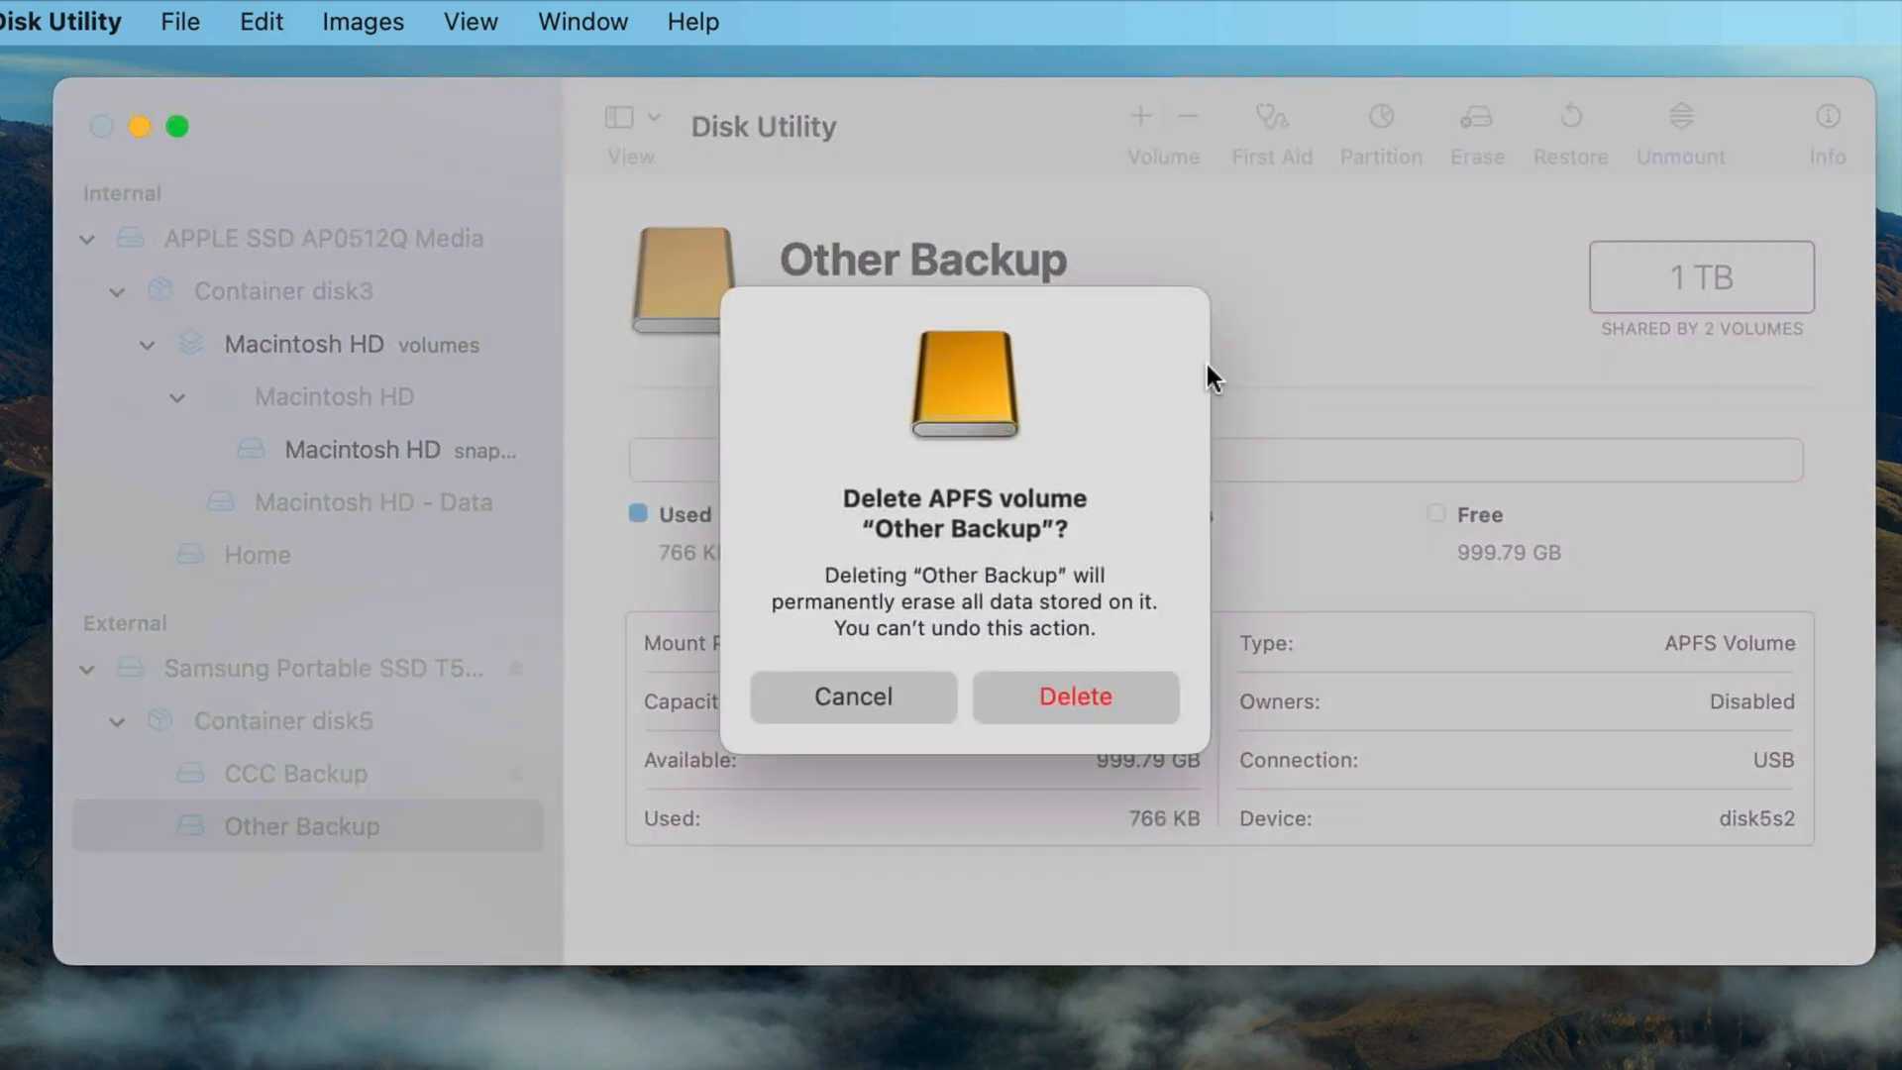
left_click(1074, 696)
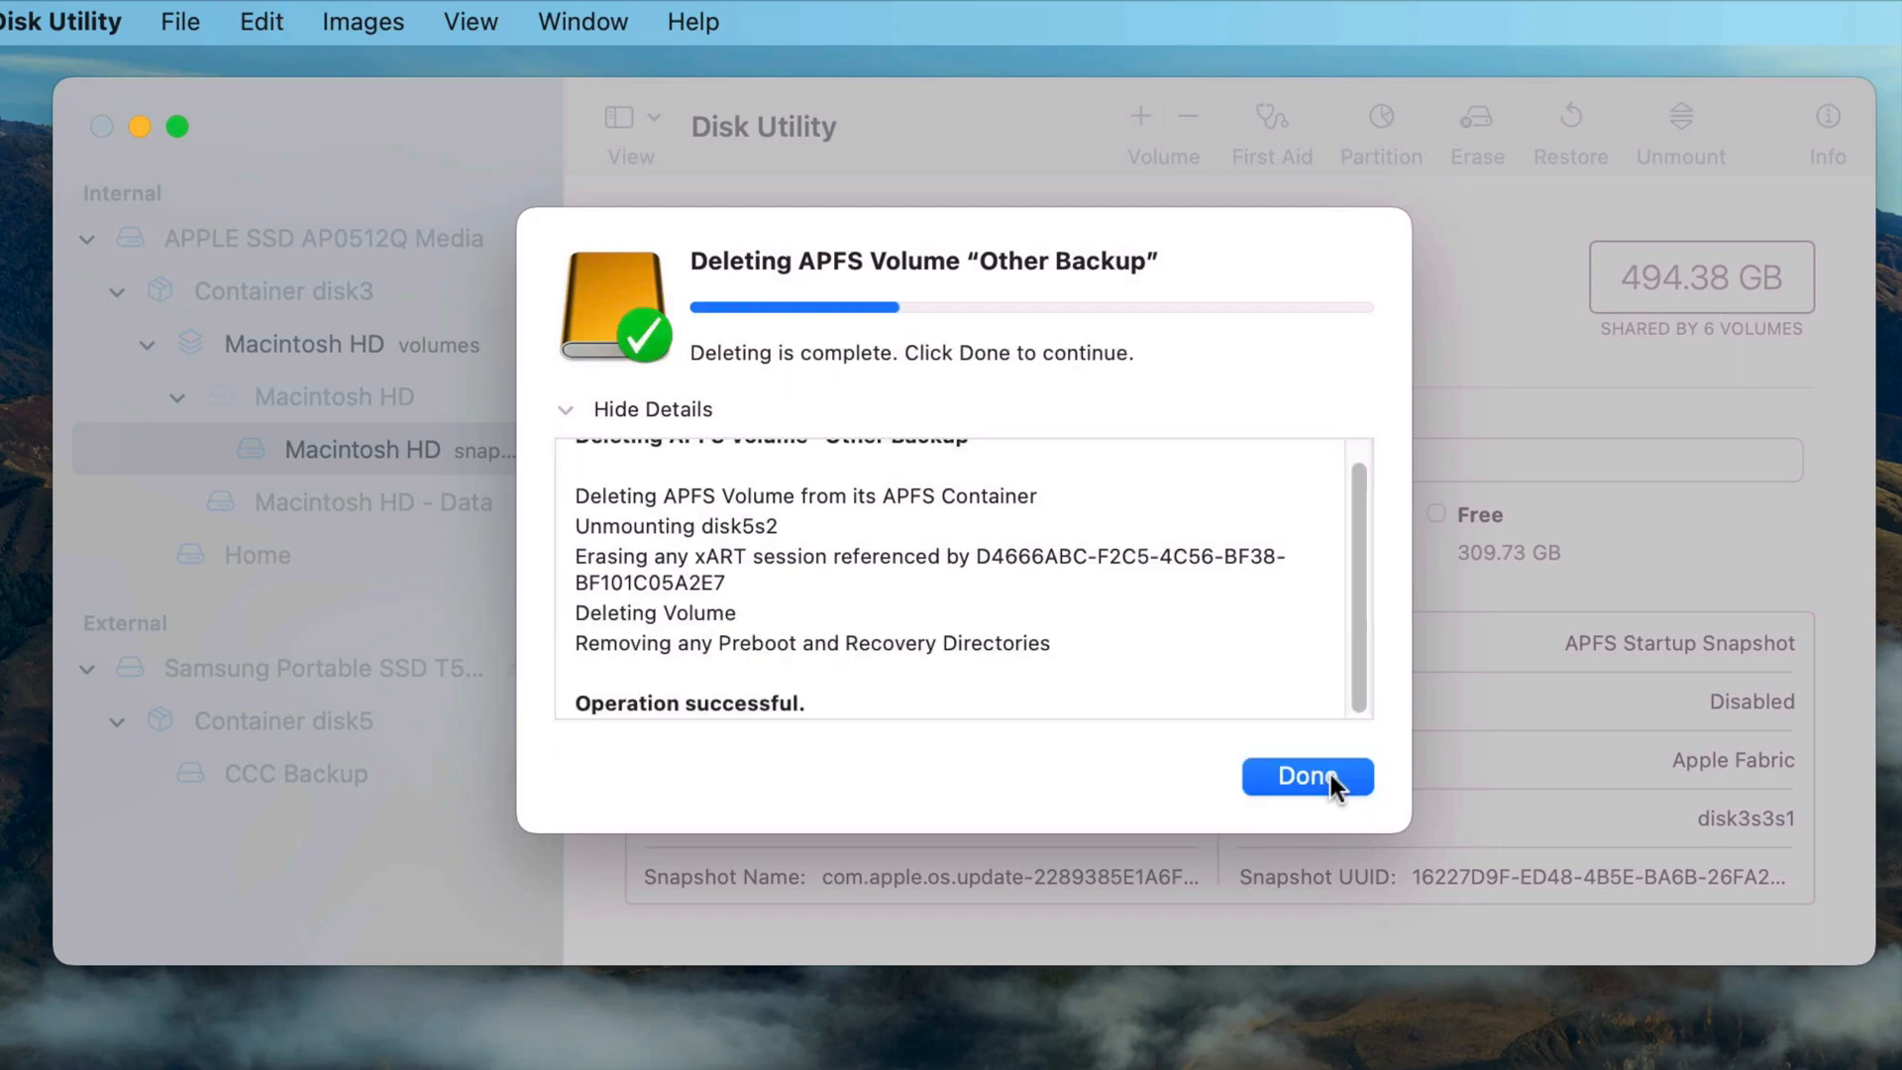
left_click(1306, 777)
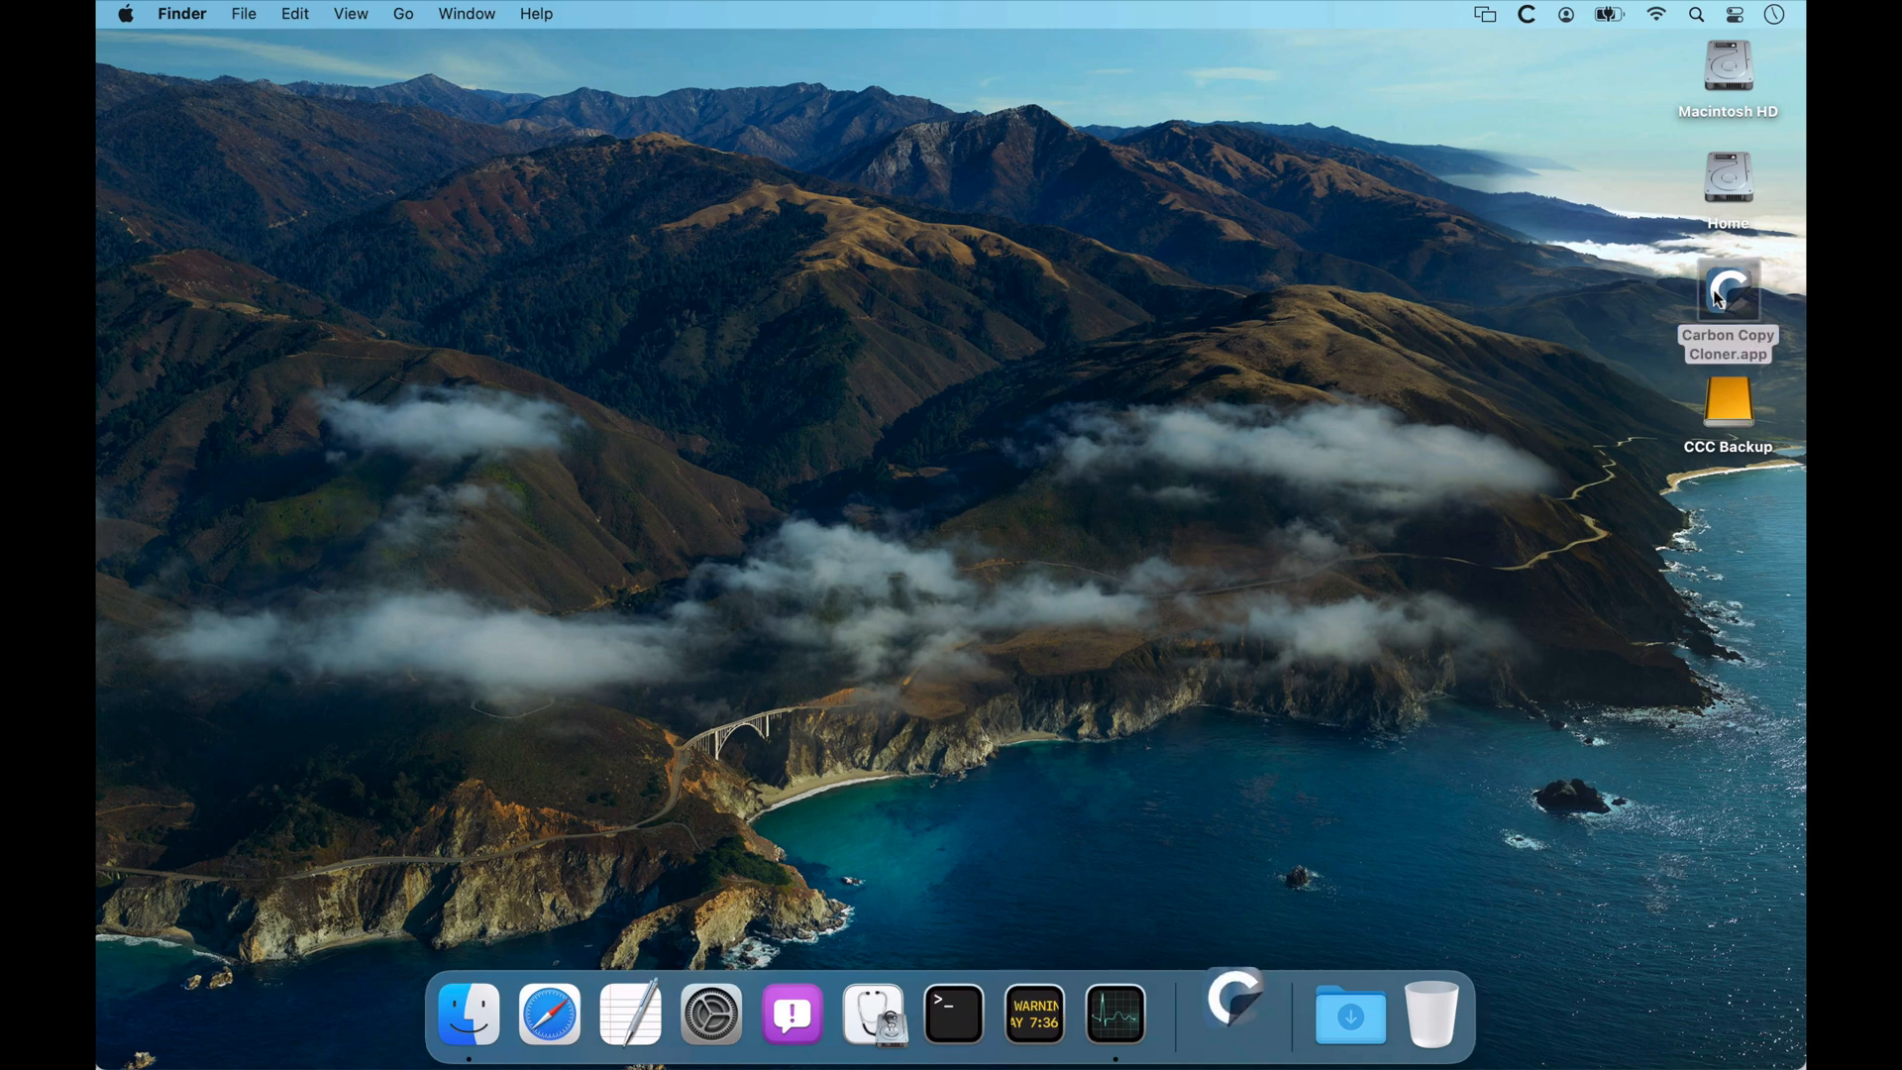
In Carbon Copy Cloner, set the source to Macintosh HD and destination to CCC Backup.
double_click(1728, 289)
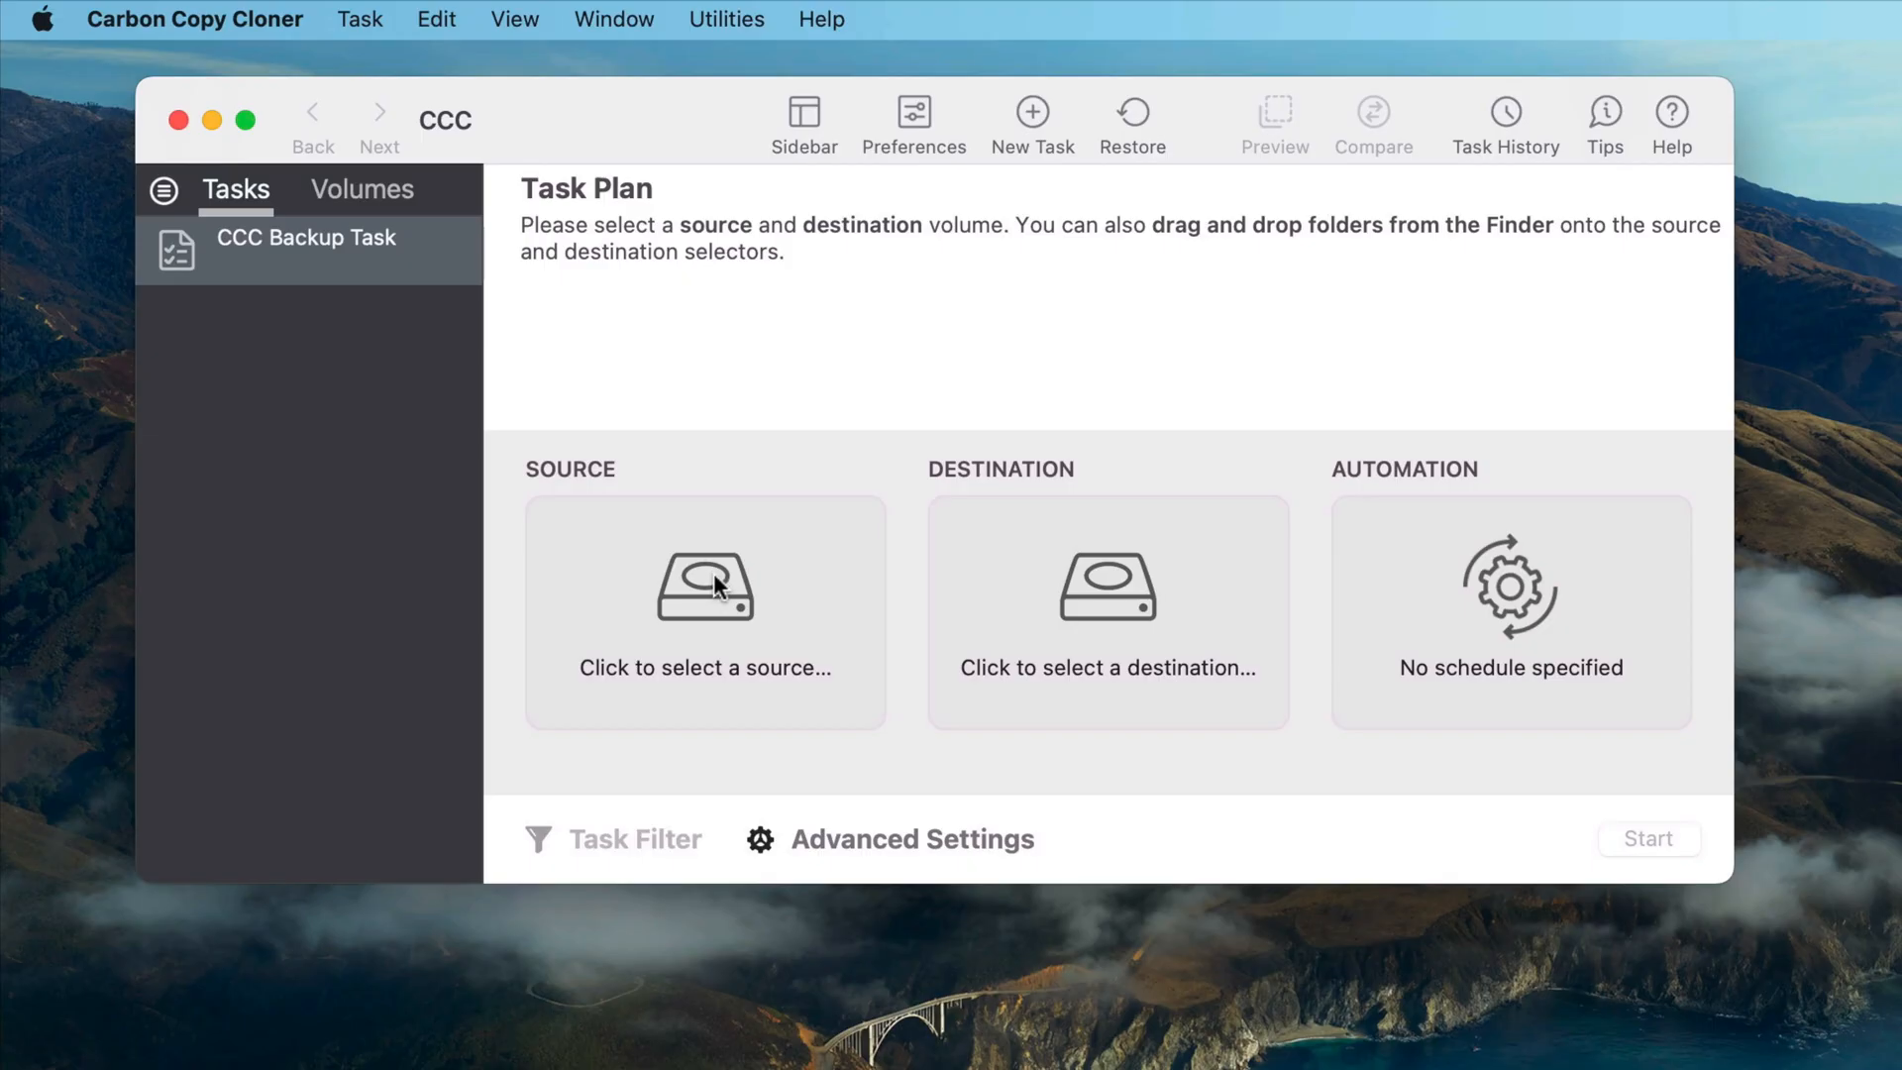
left_click(703, 612)
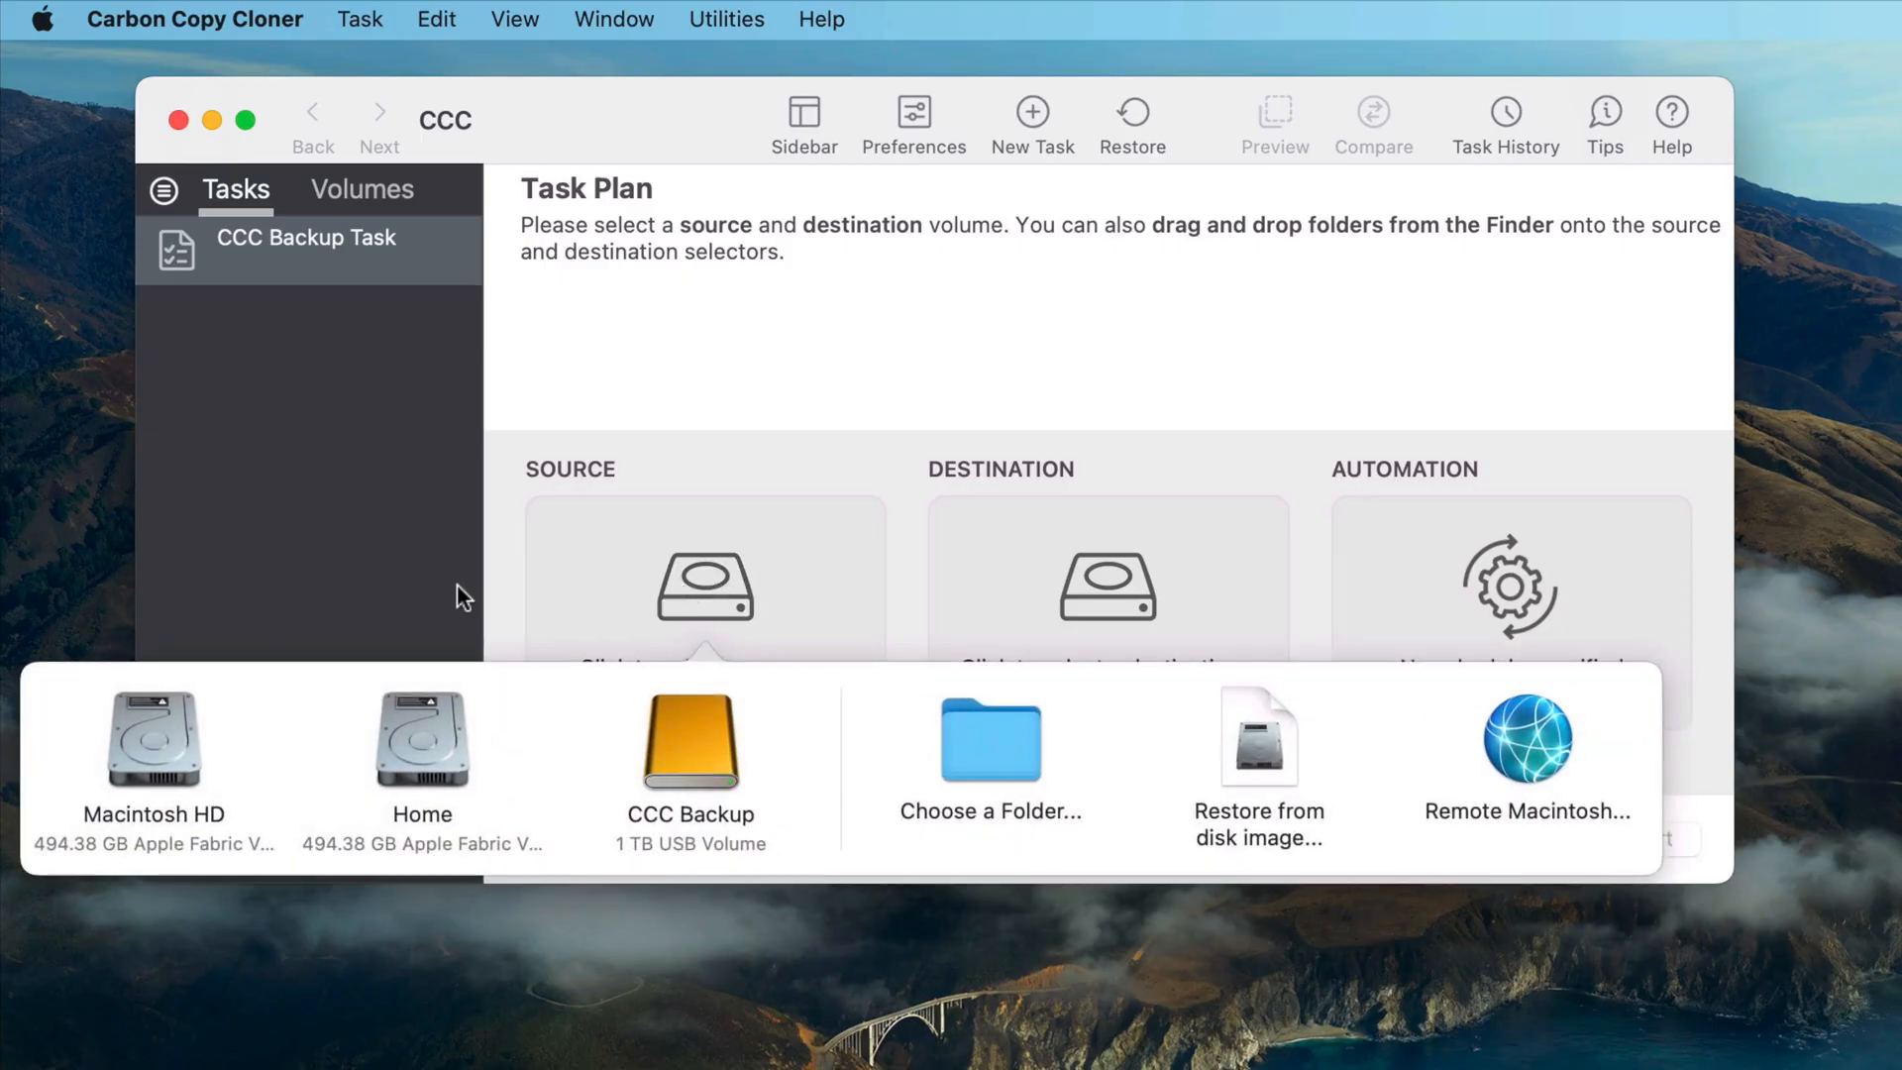
left_click(155, 740)
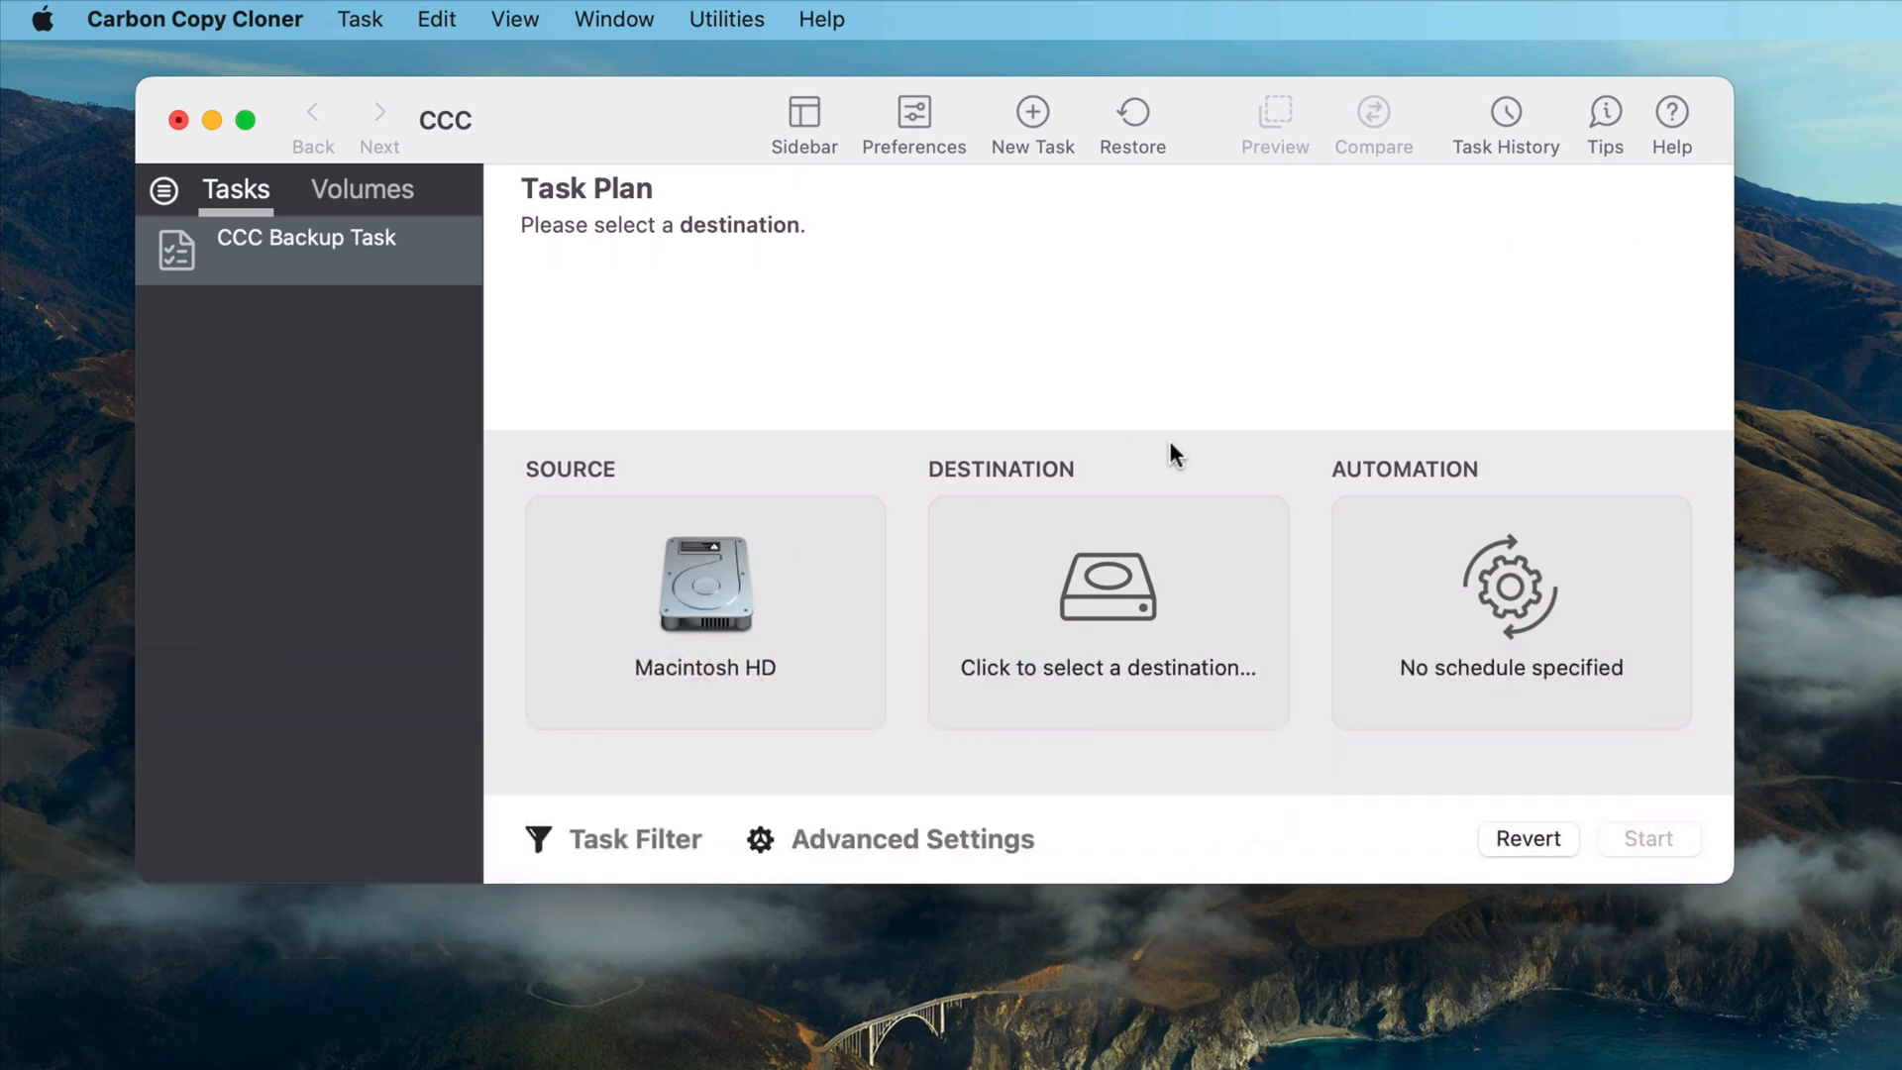
left_click(1105, 612)
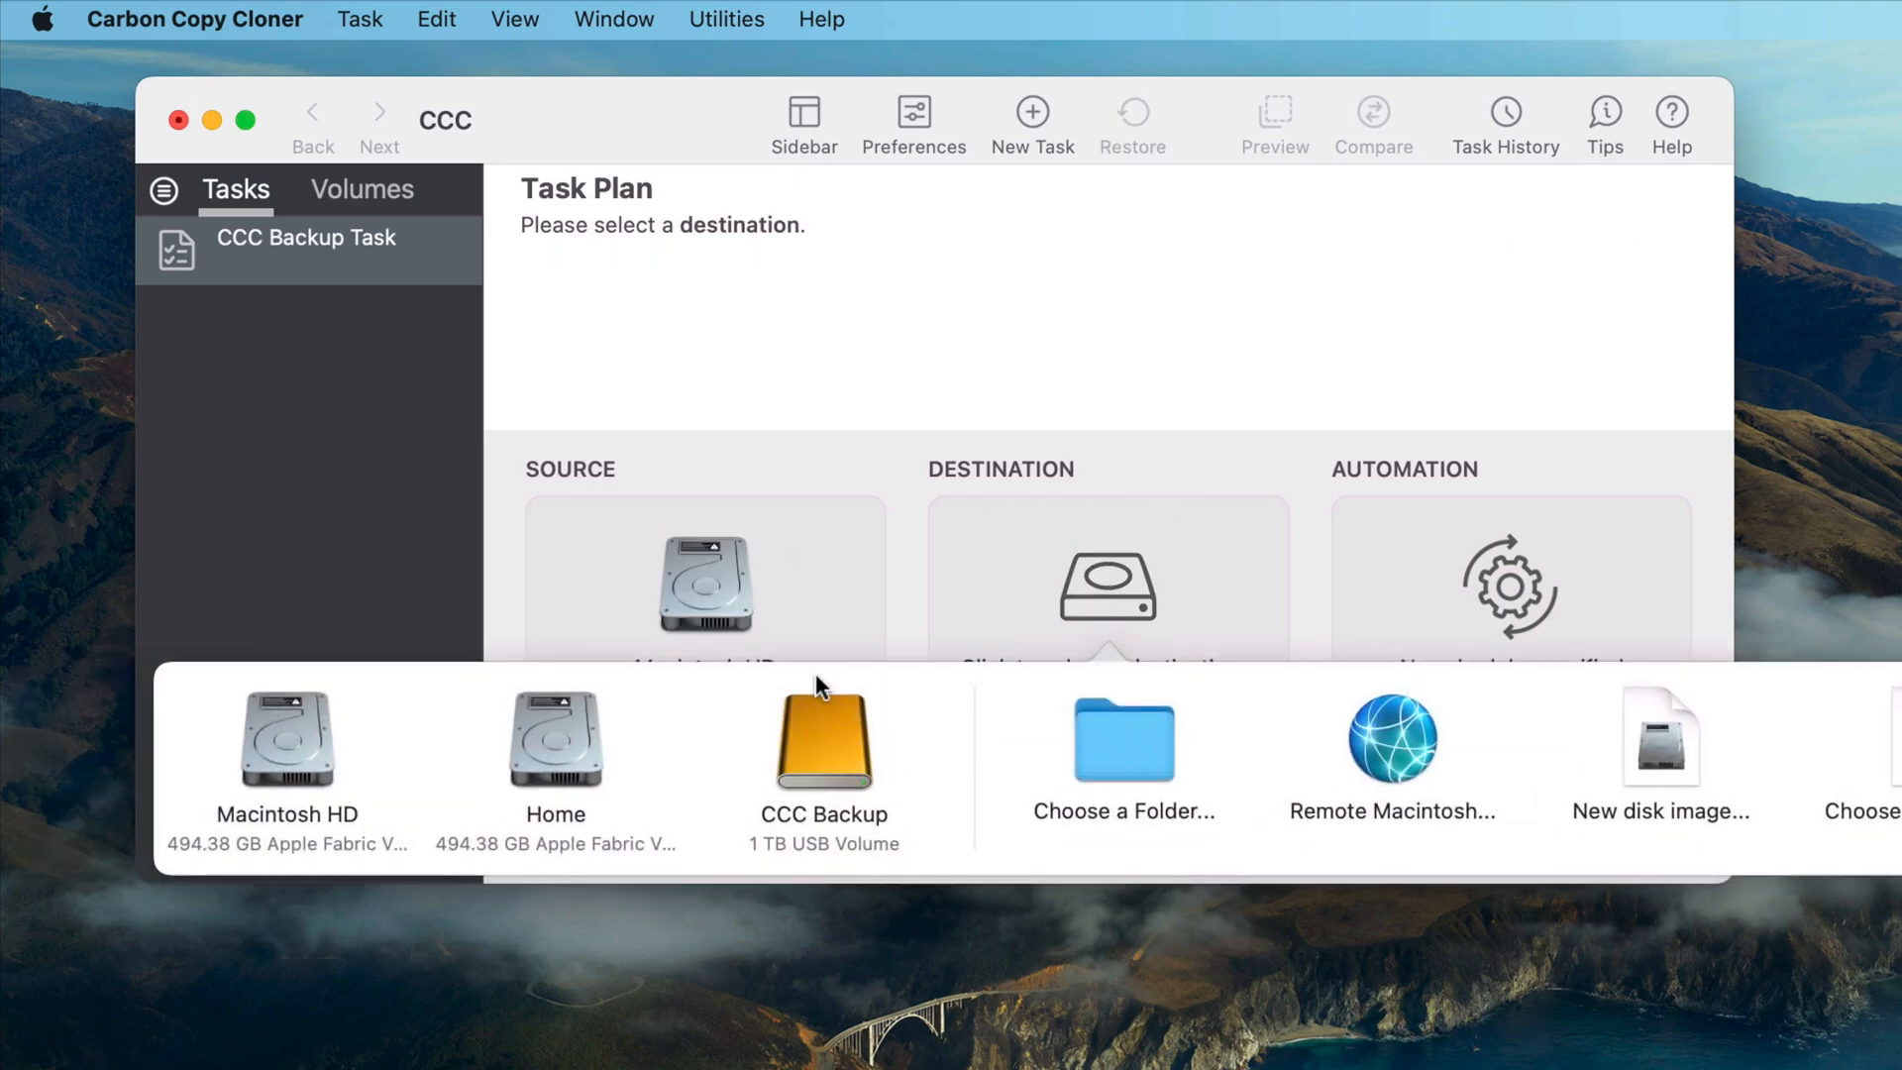
left_click(823, 740)
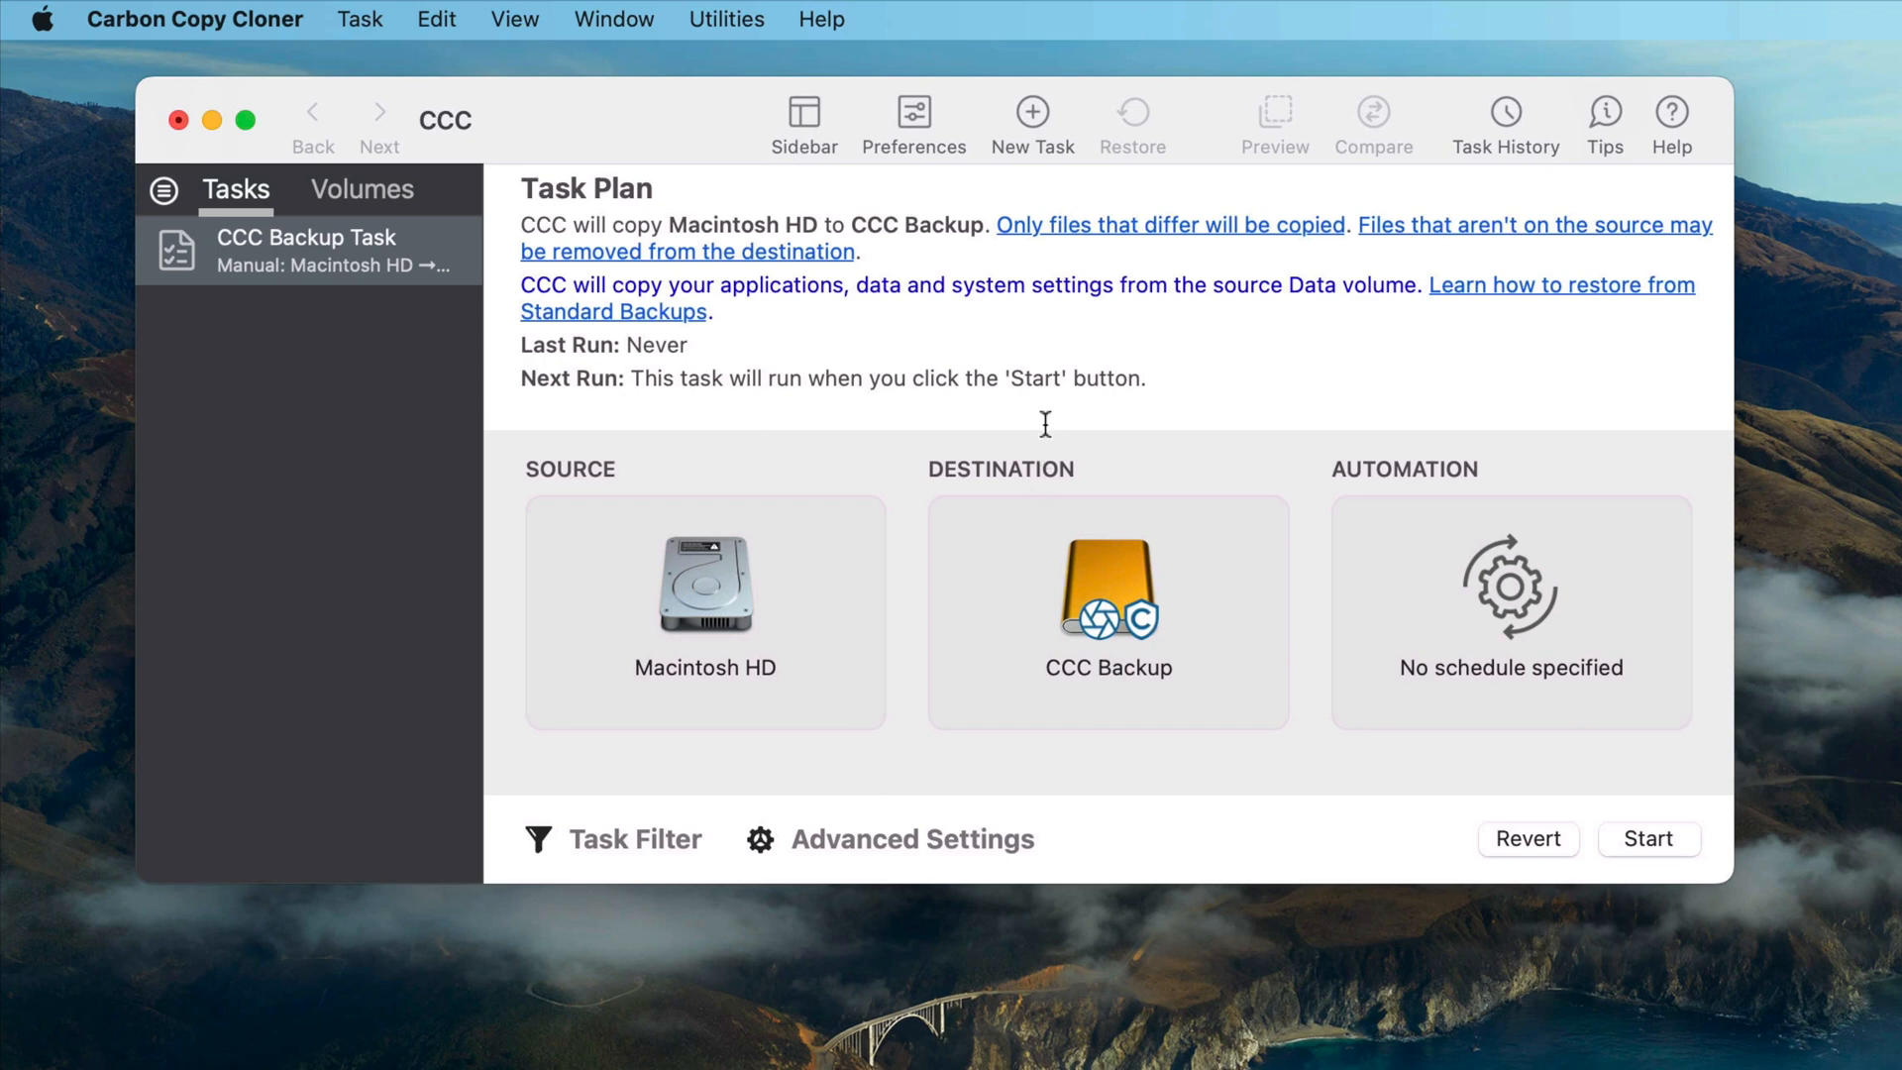
left_click(1510, 594)
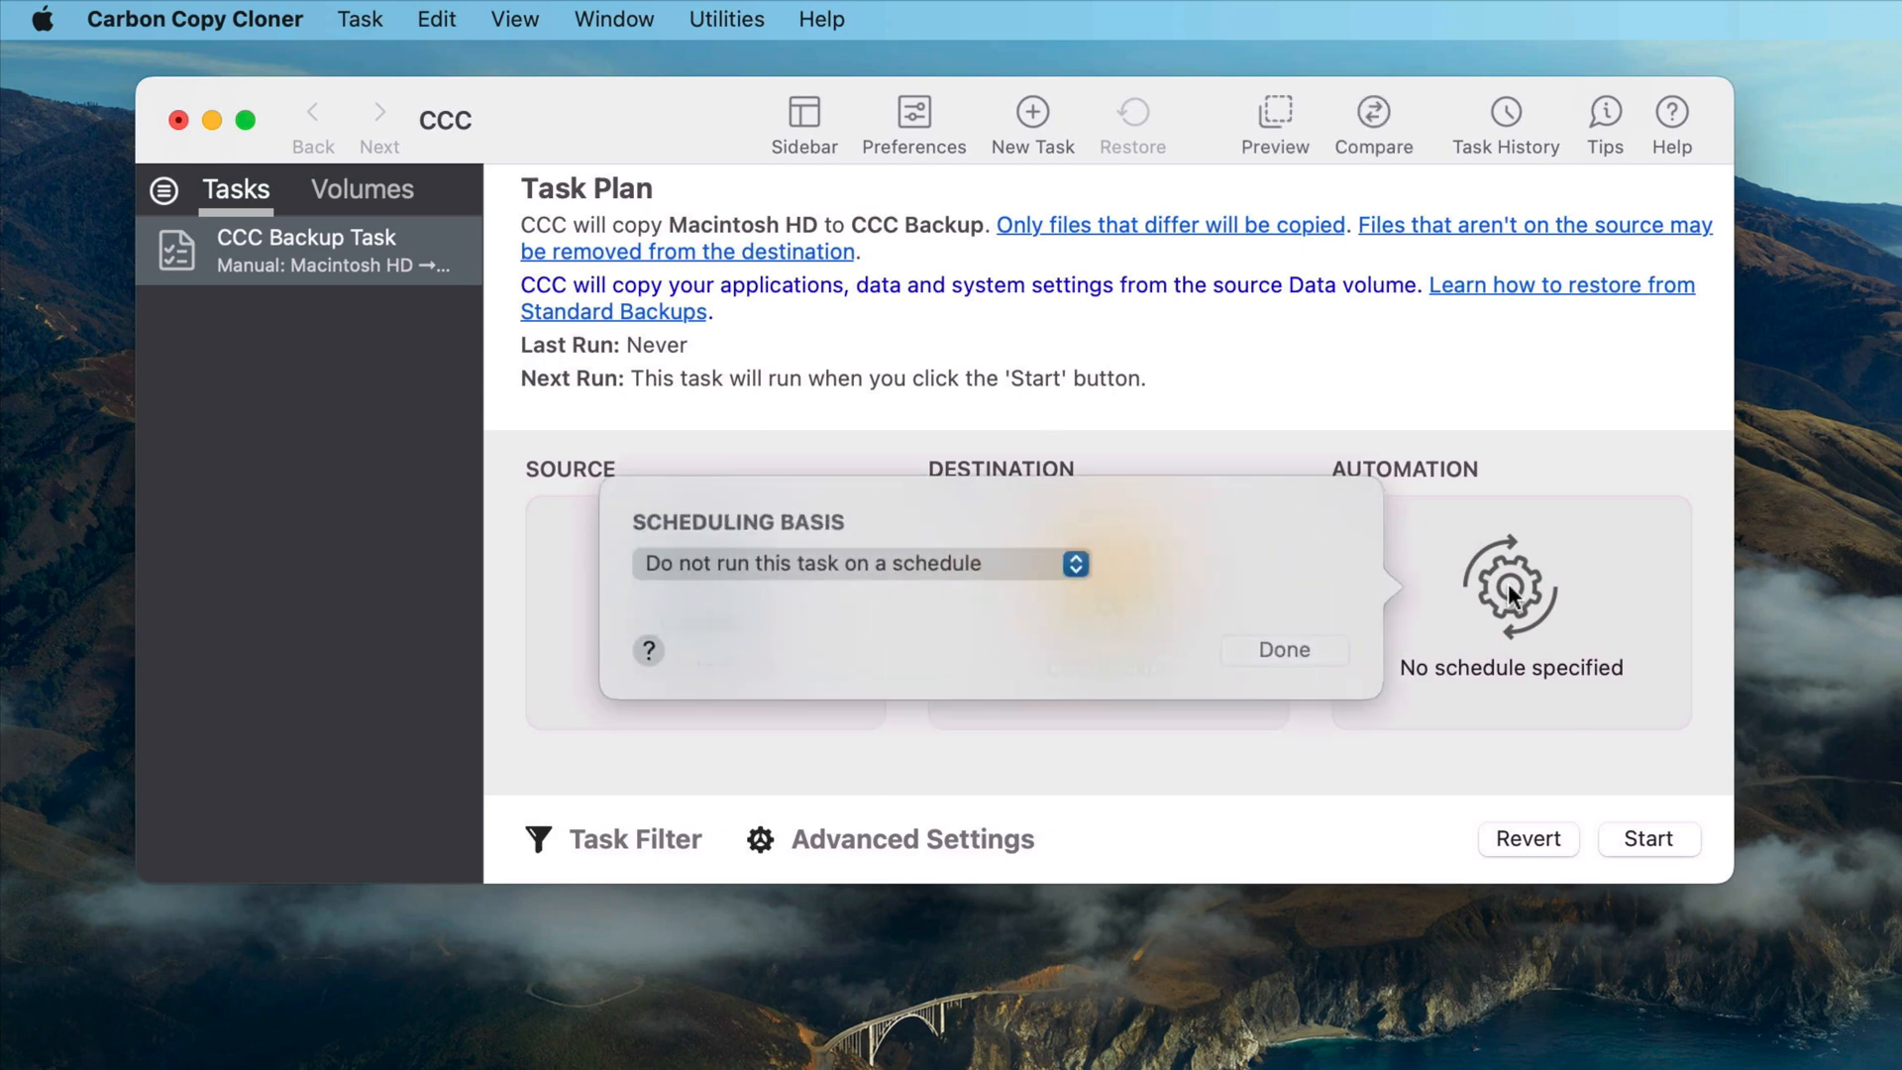
Set the task's Scheduling Basis to Hourly and confirm.
left_click(858, 563)
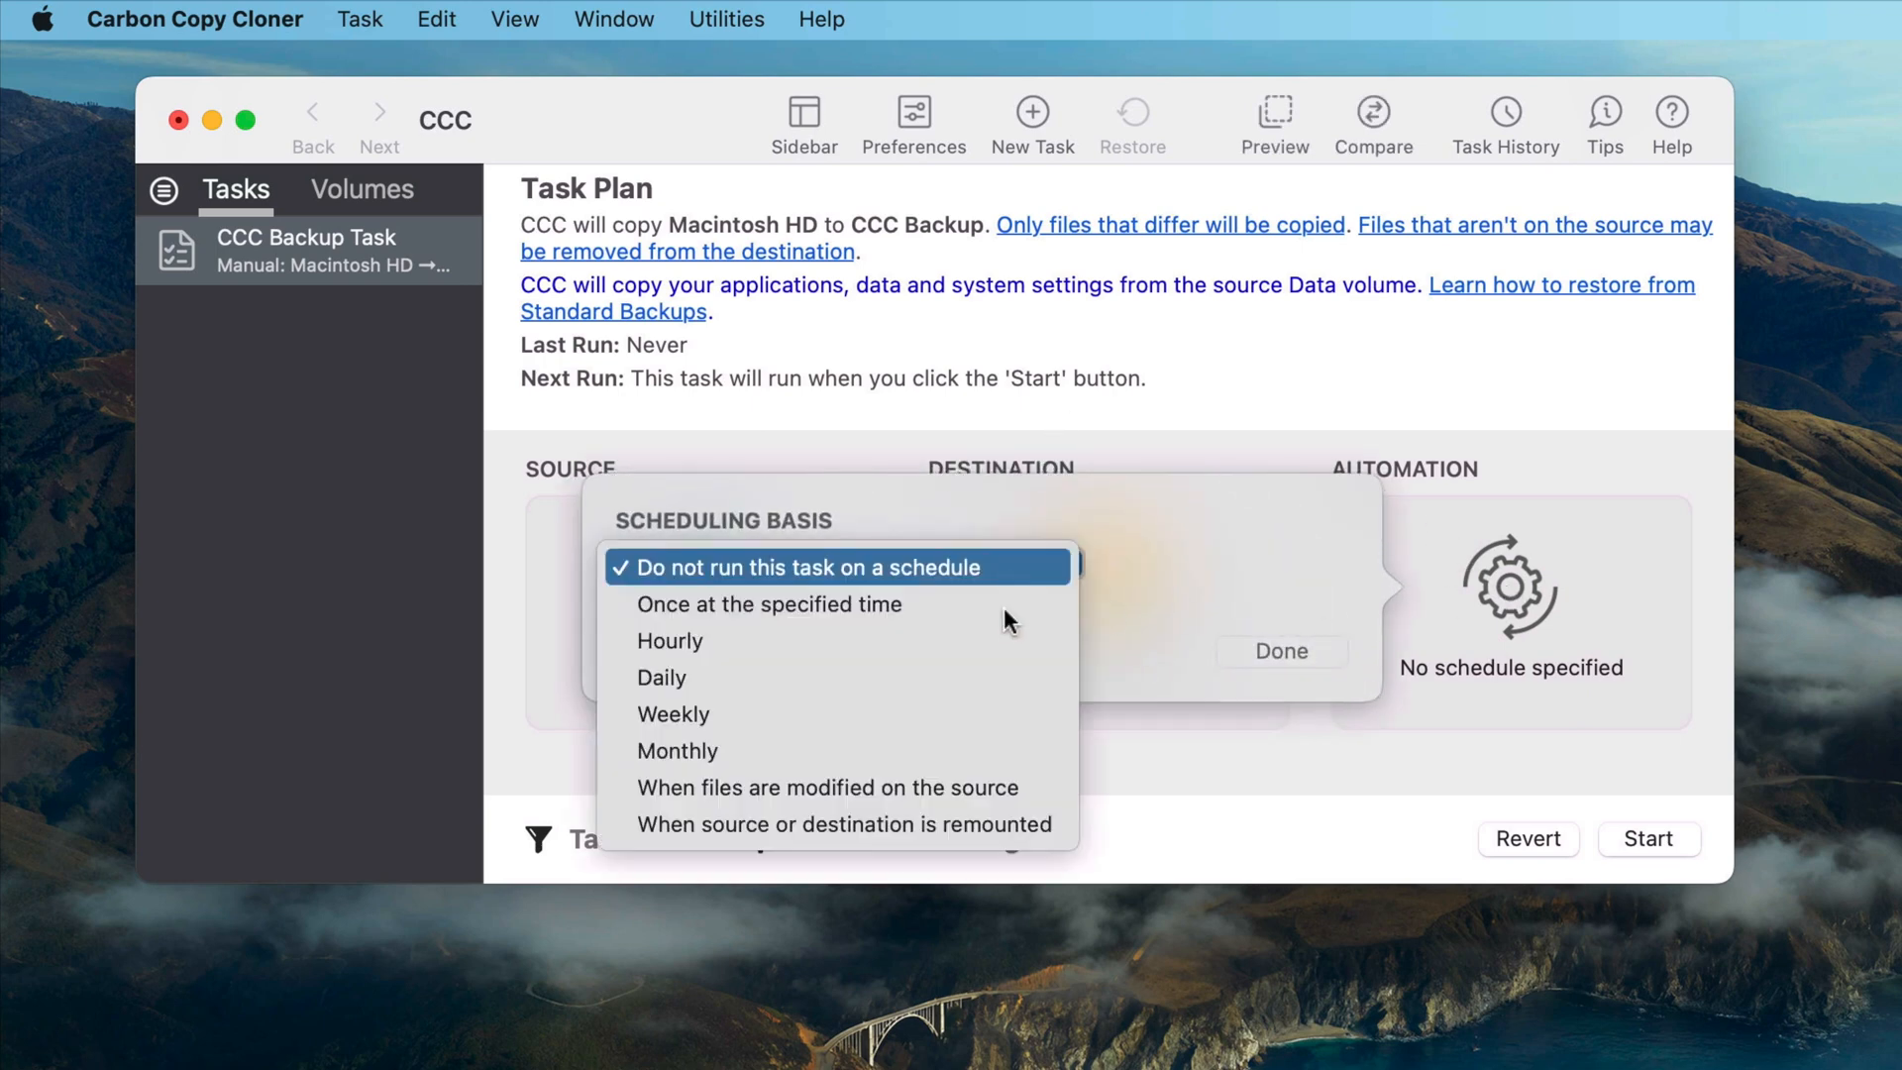
left_click(669, 641)
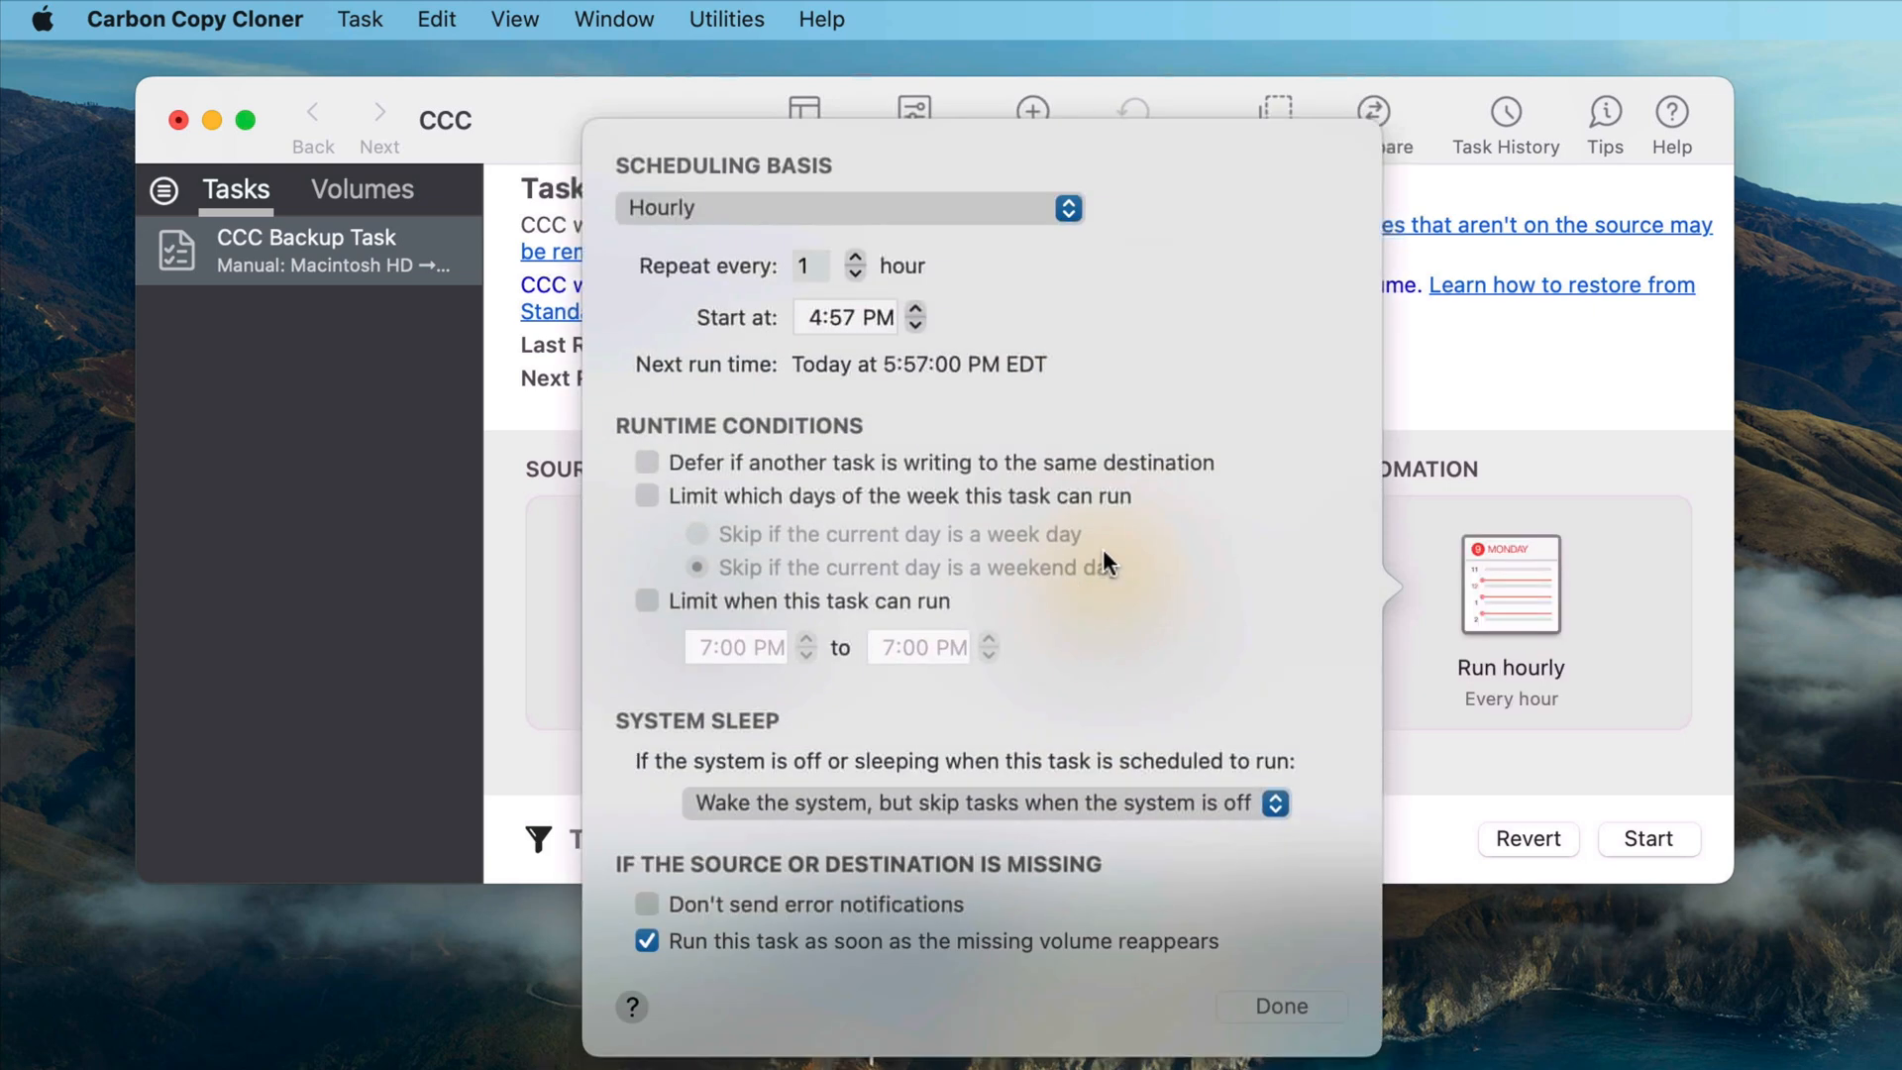
left_click(812, 317)
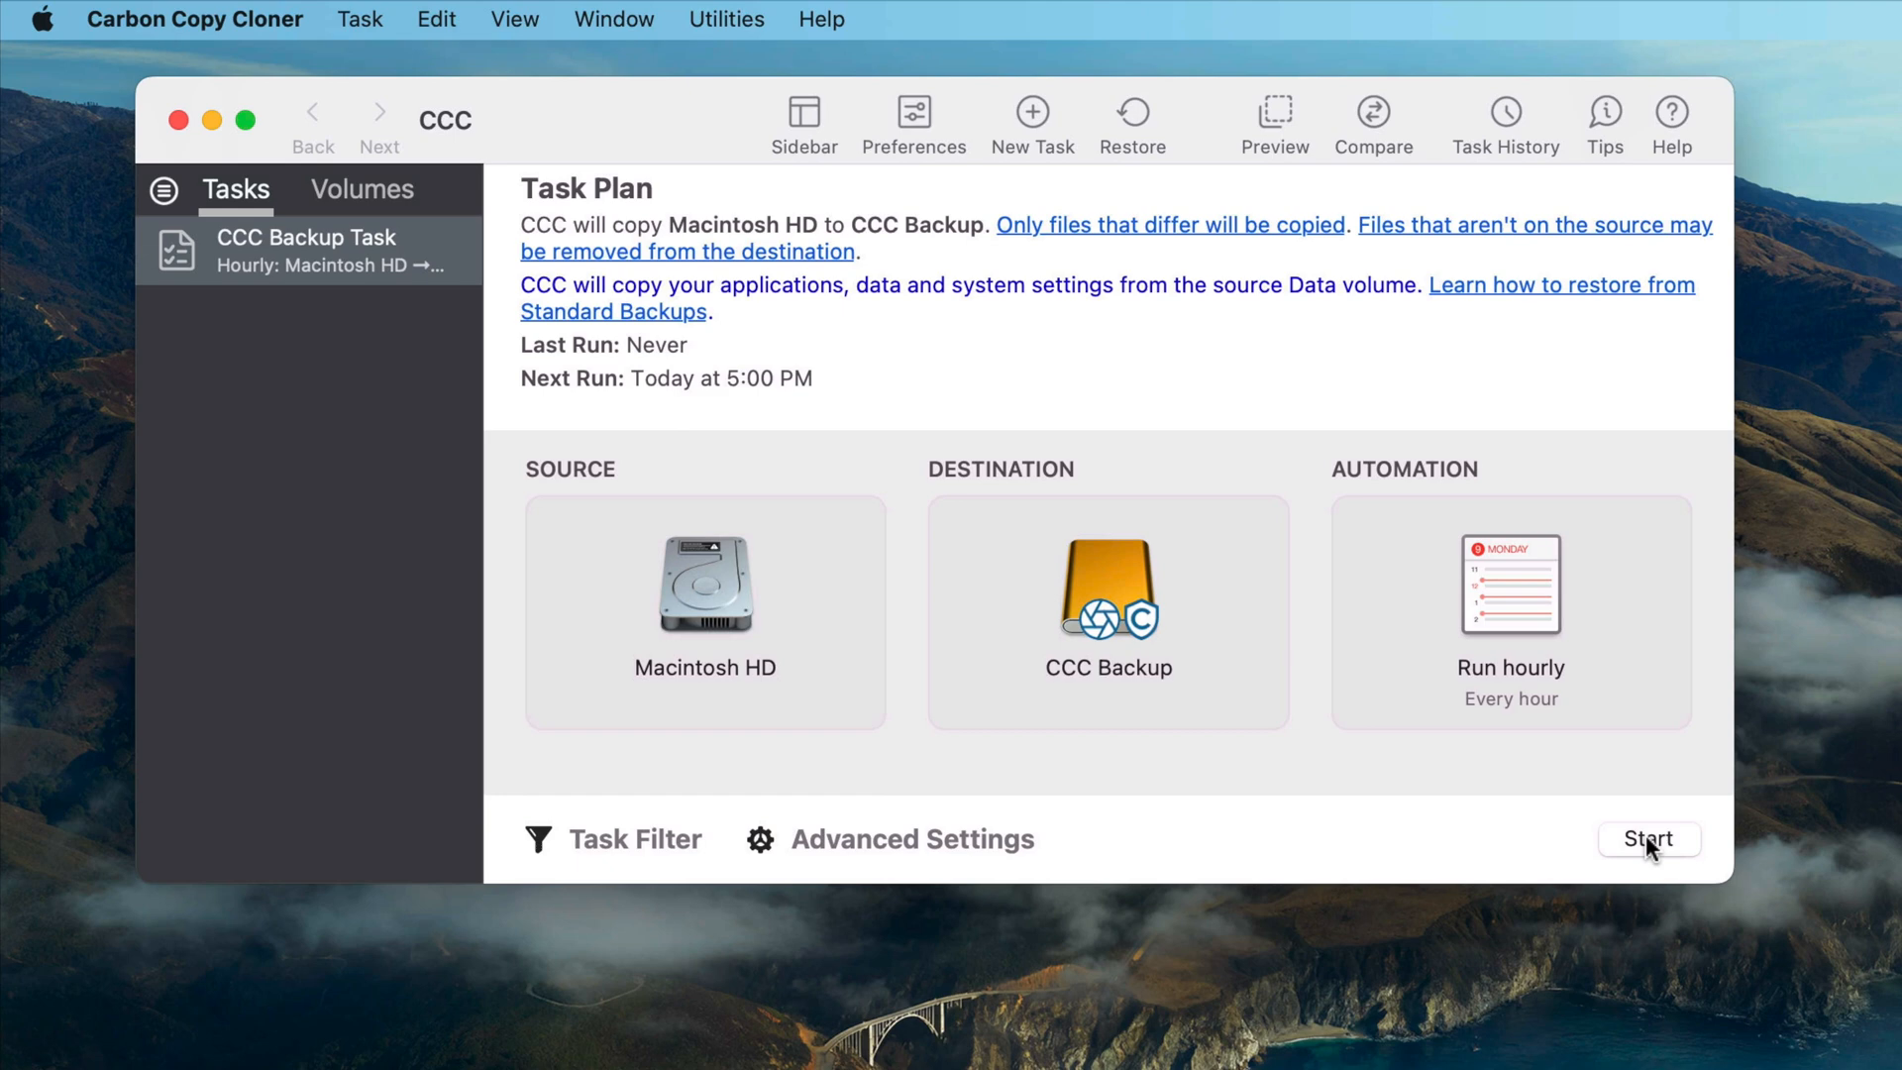
mouse_move(1199, 751)
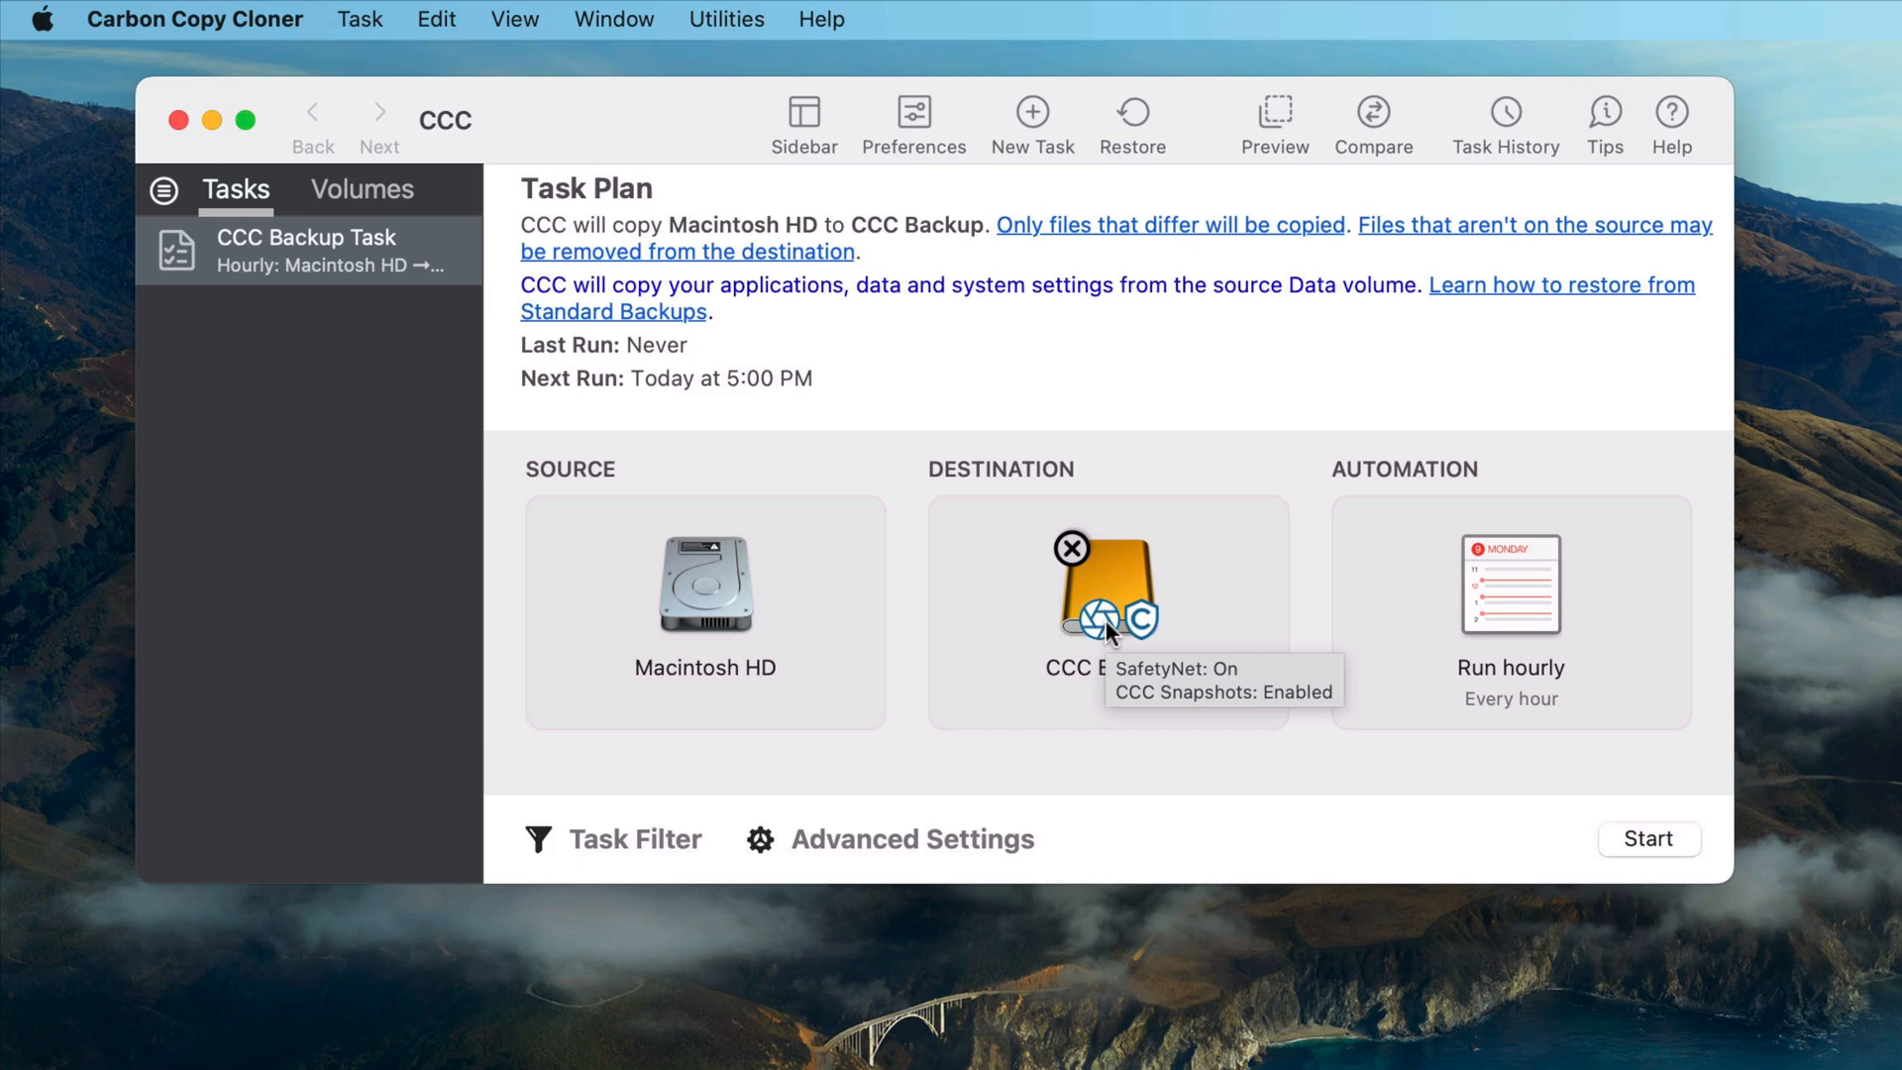
mouse_move(1146, 639)
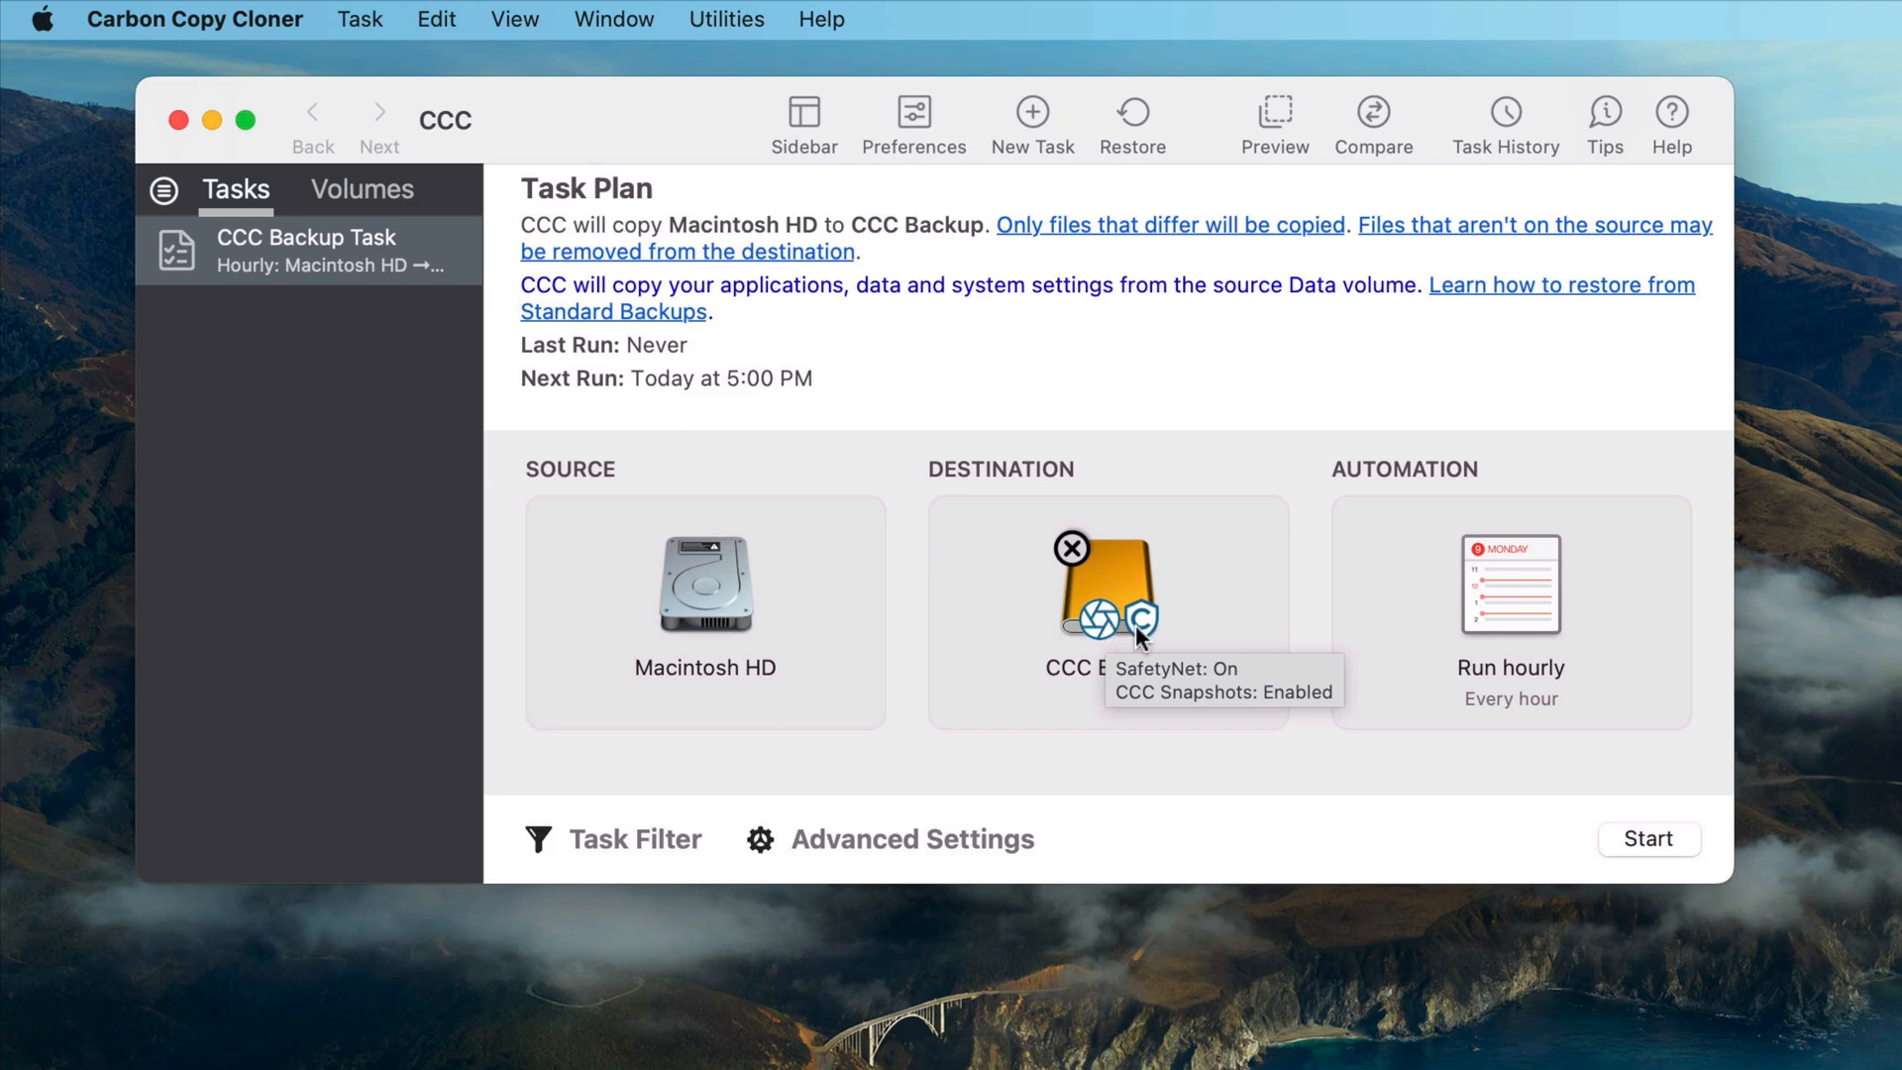
mouse_move(1135, 636)
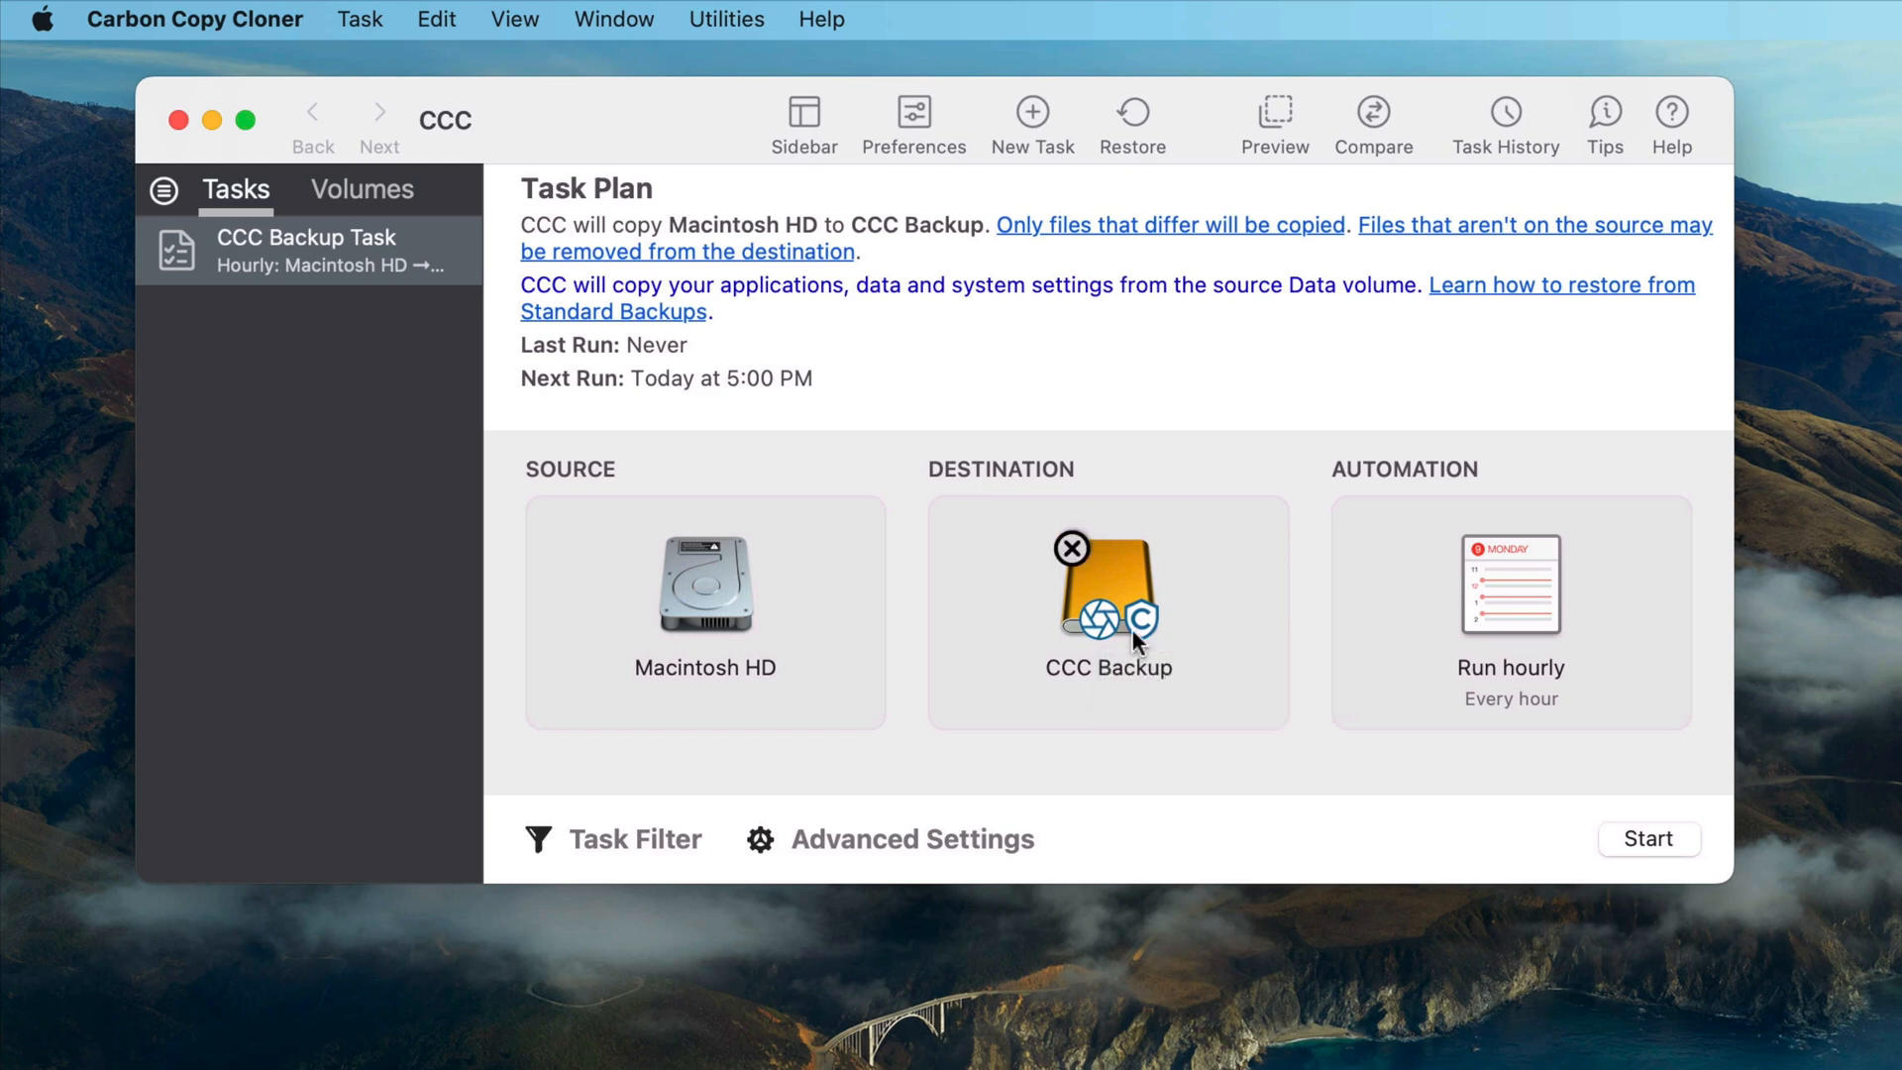
mouse_move(1136, 637)
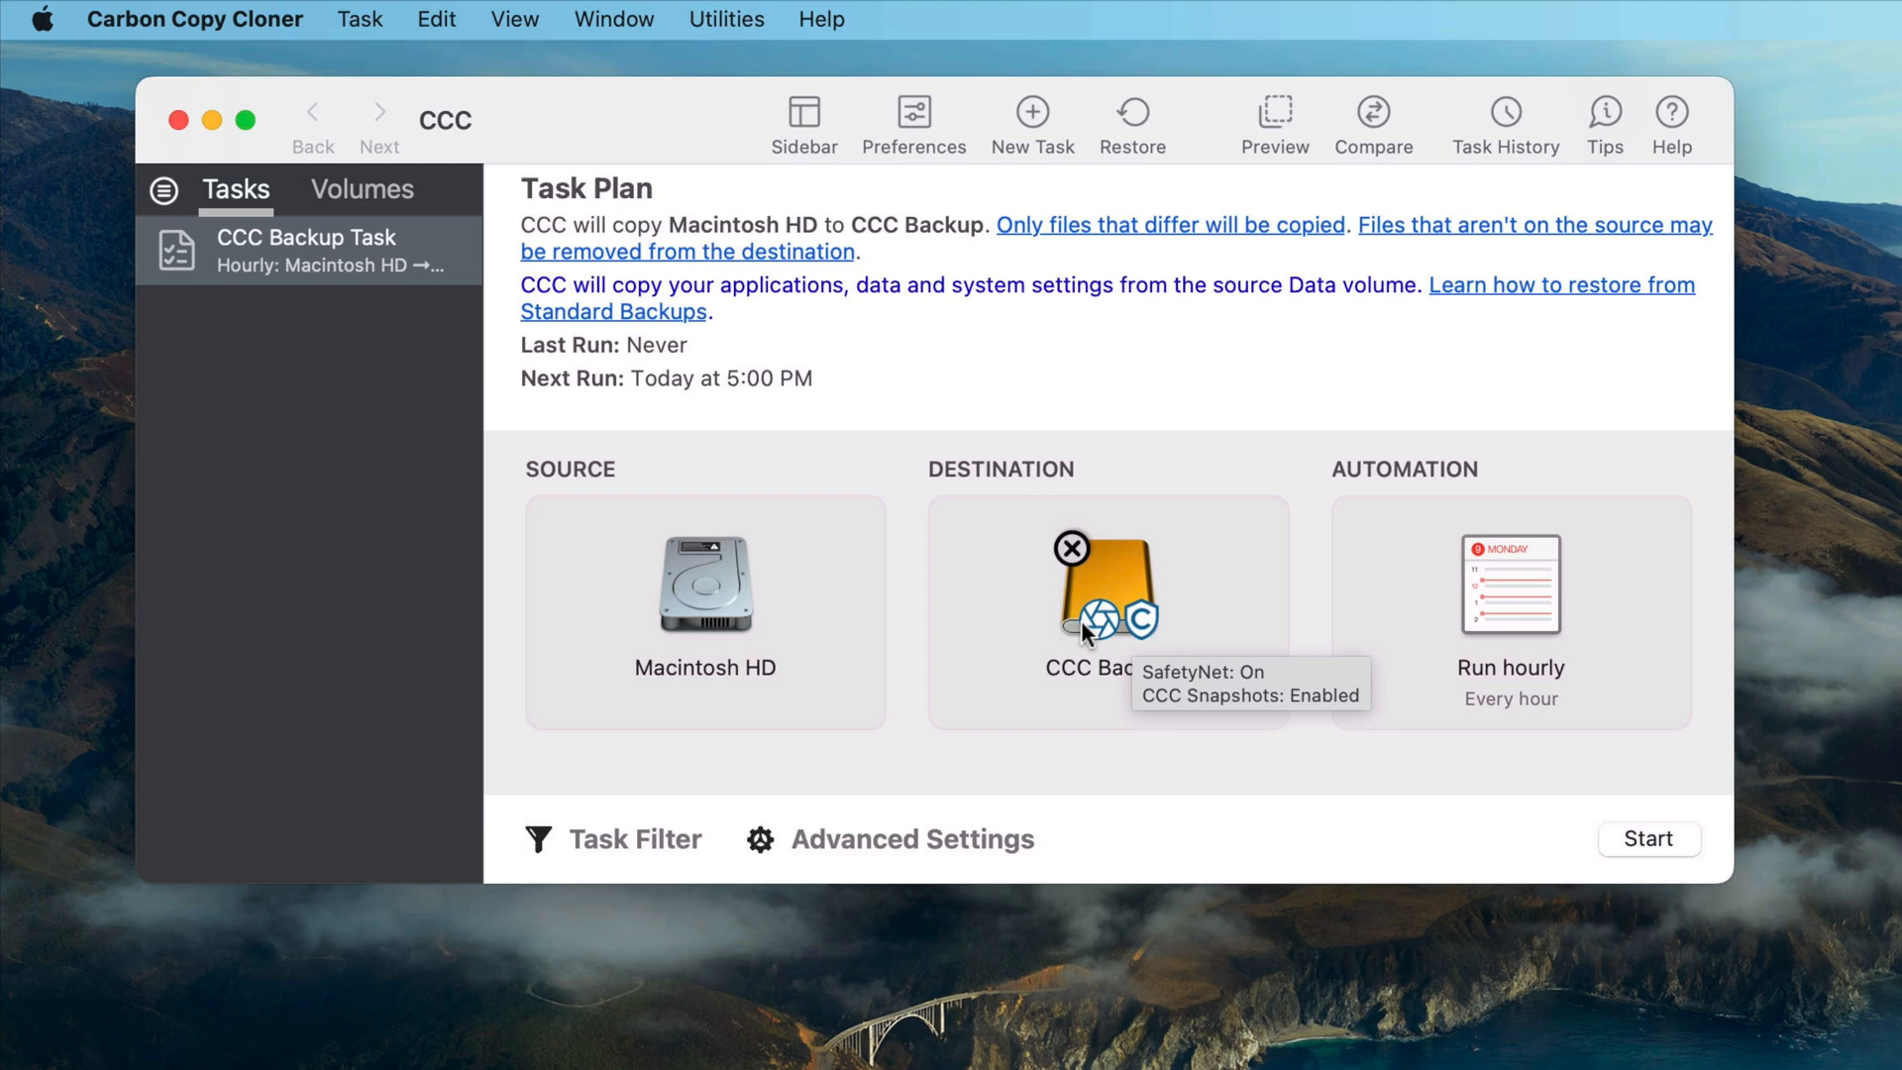
mouse_move(1109, 671)
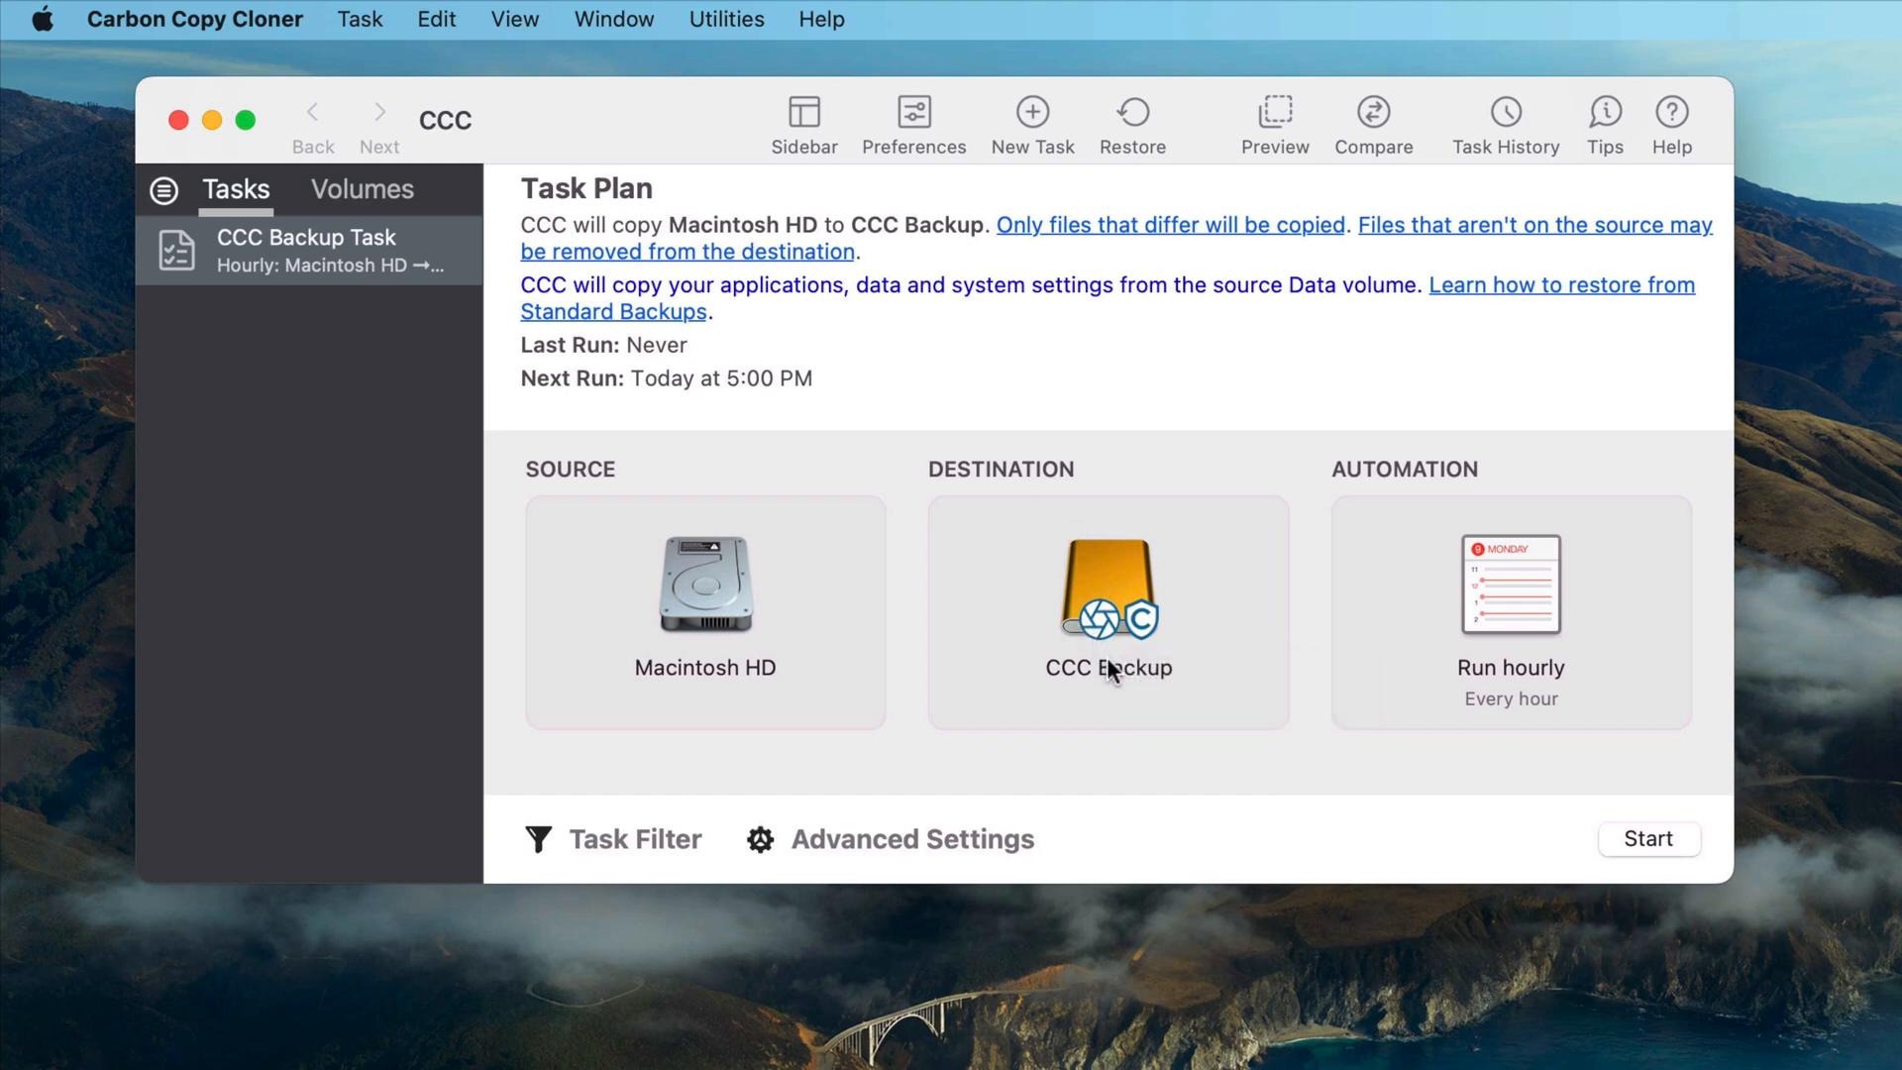
mouse_move(1490, 794)
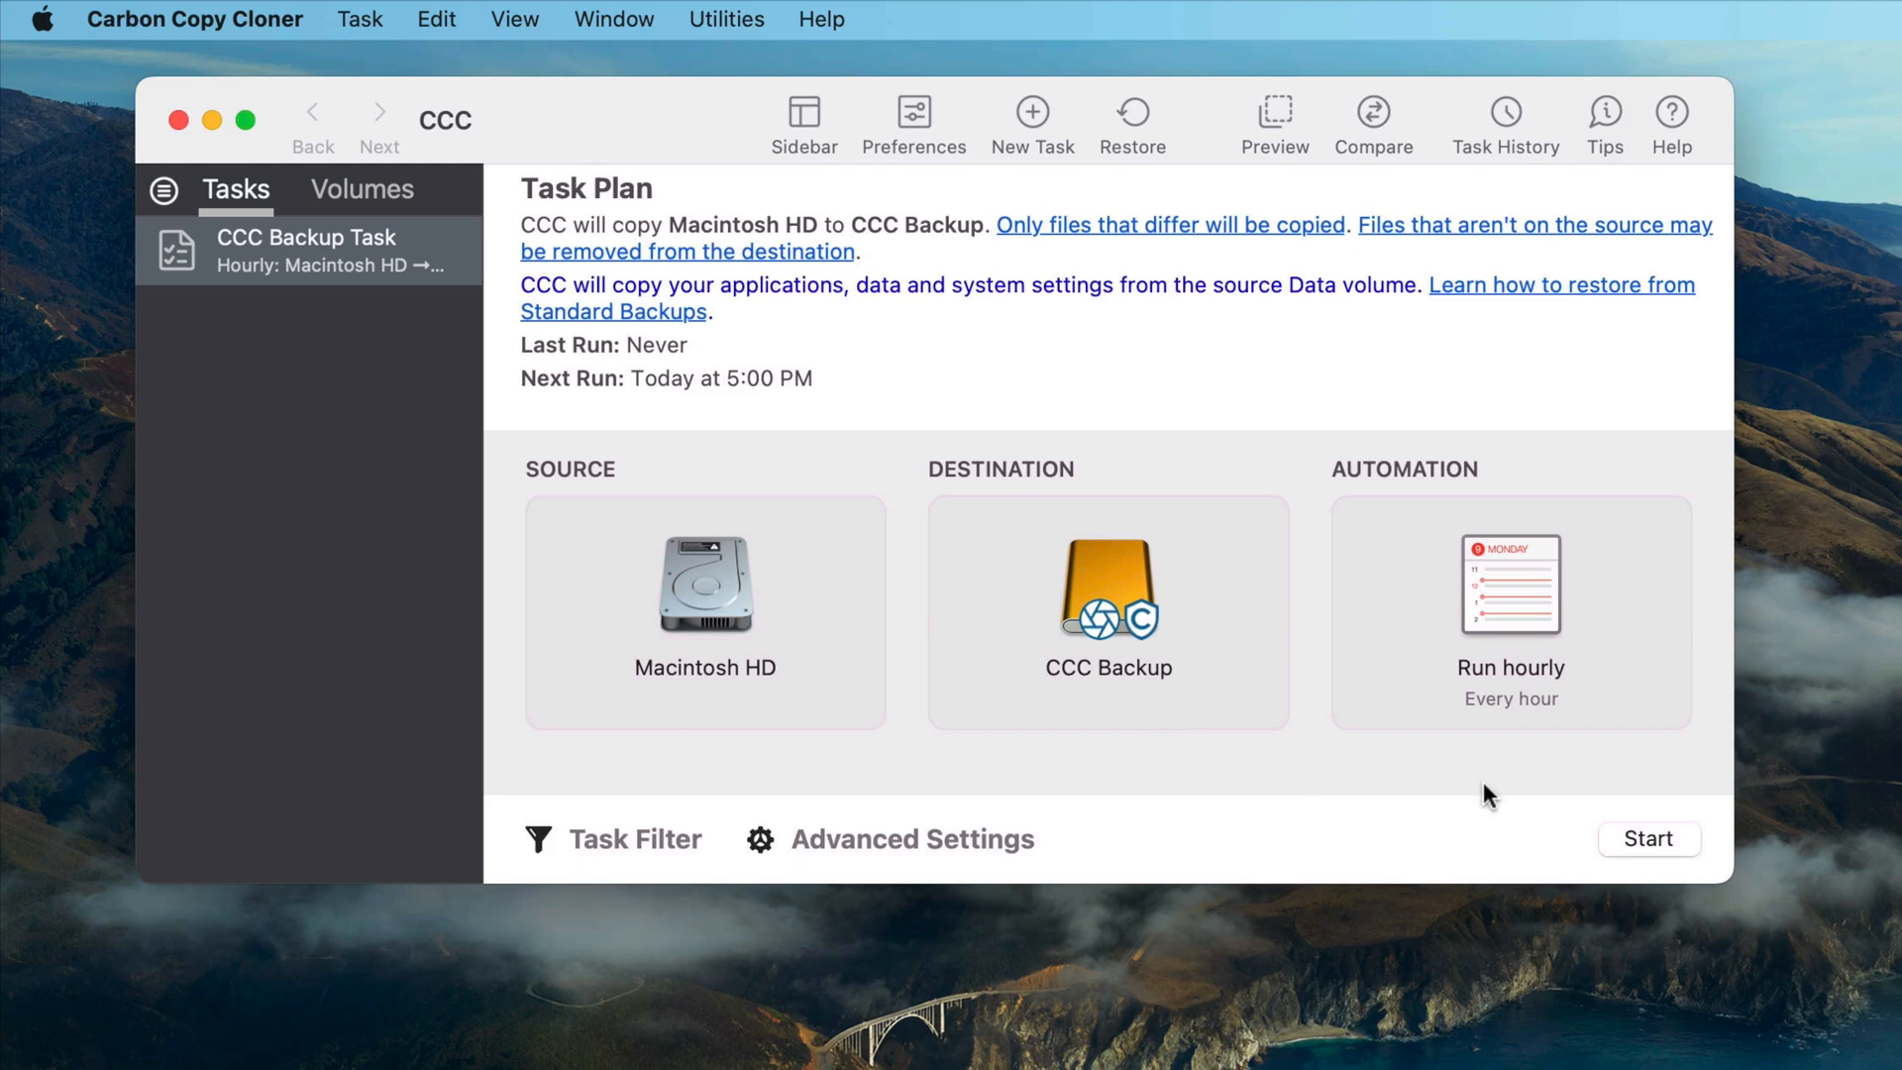
mouse_move(1636, 839)
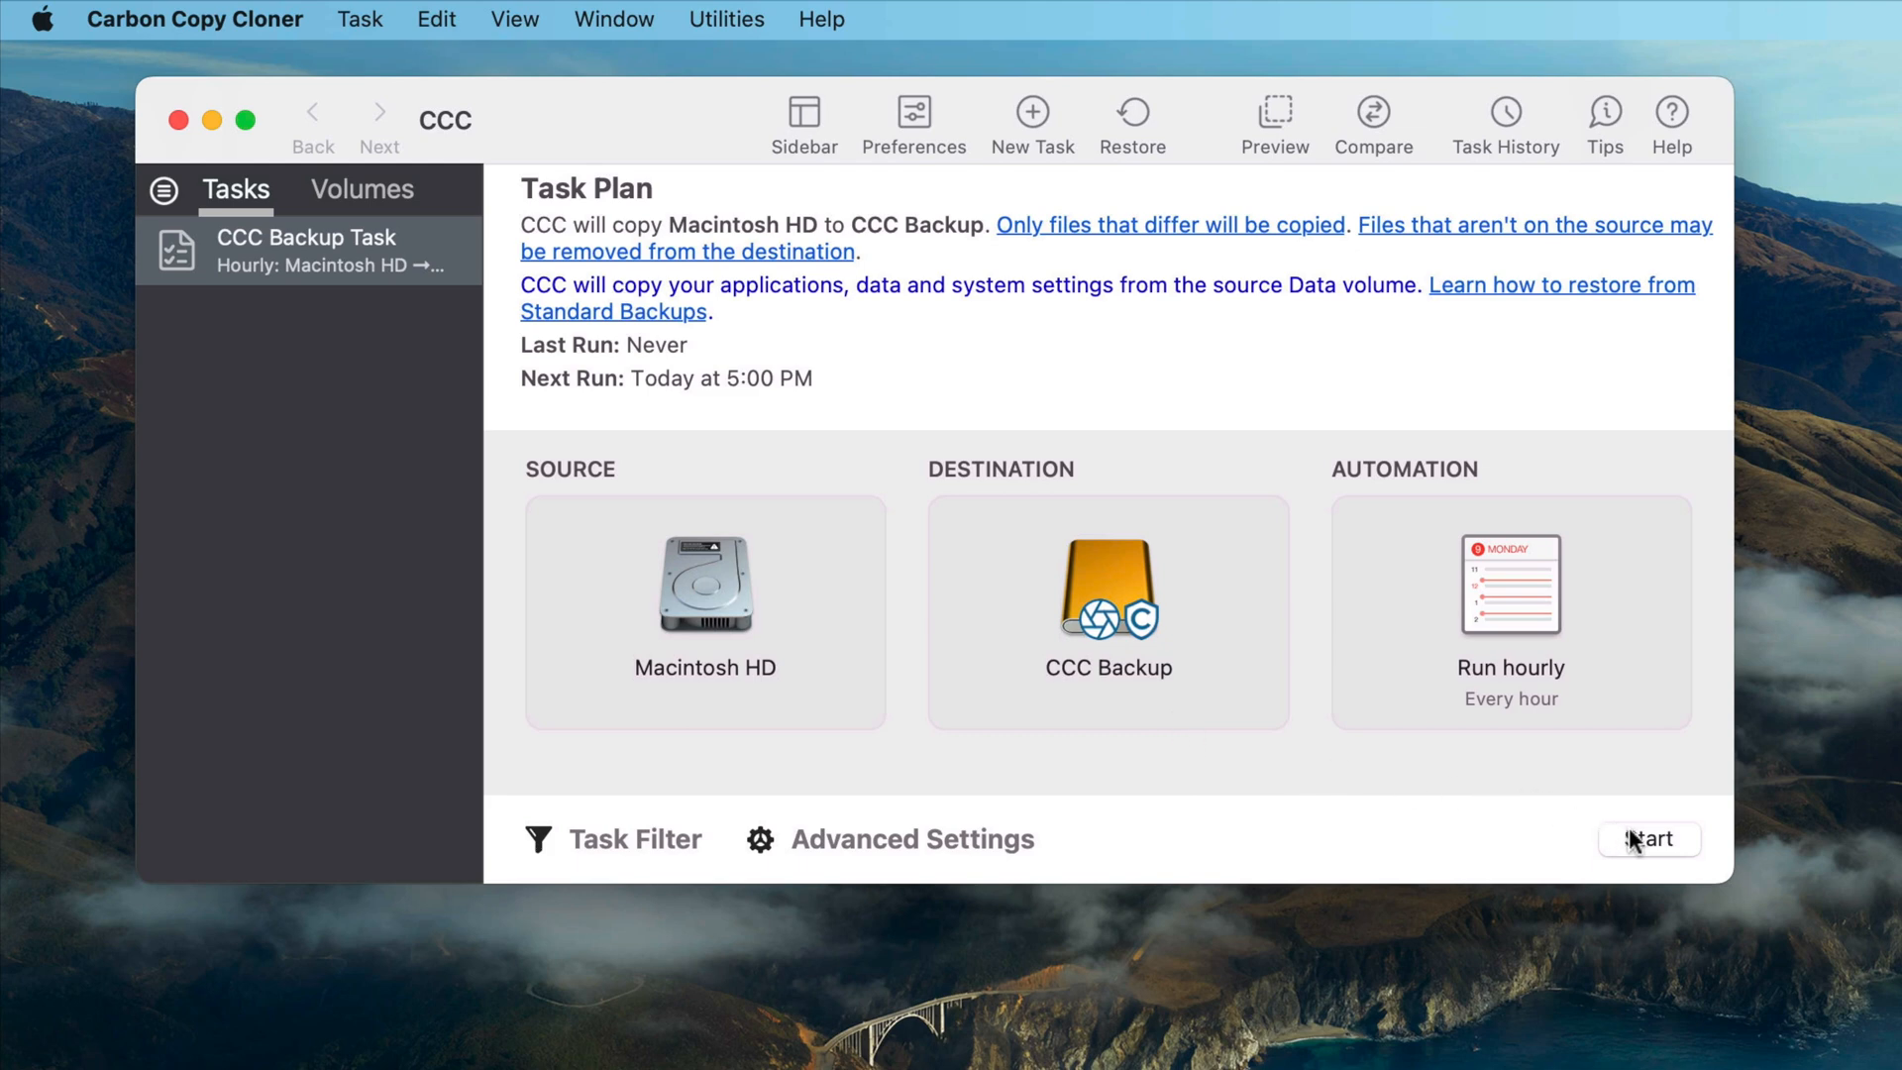
Start the Macintosh HD to CCC Backup run, then open the Help menu while it copies.
left_click(1647, 838)
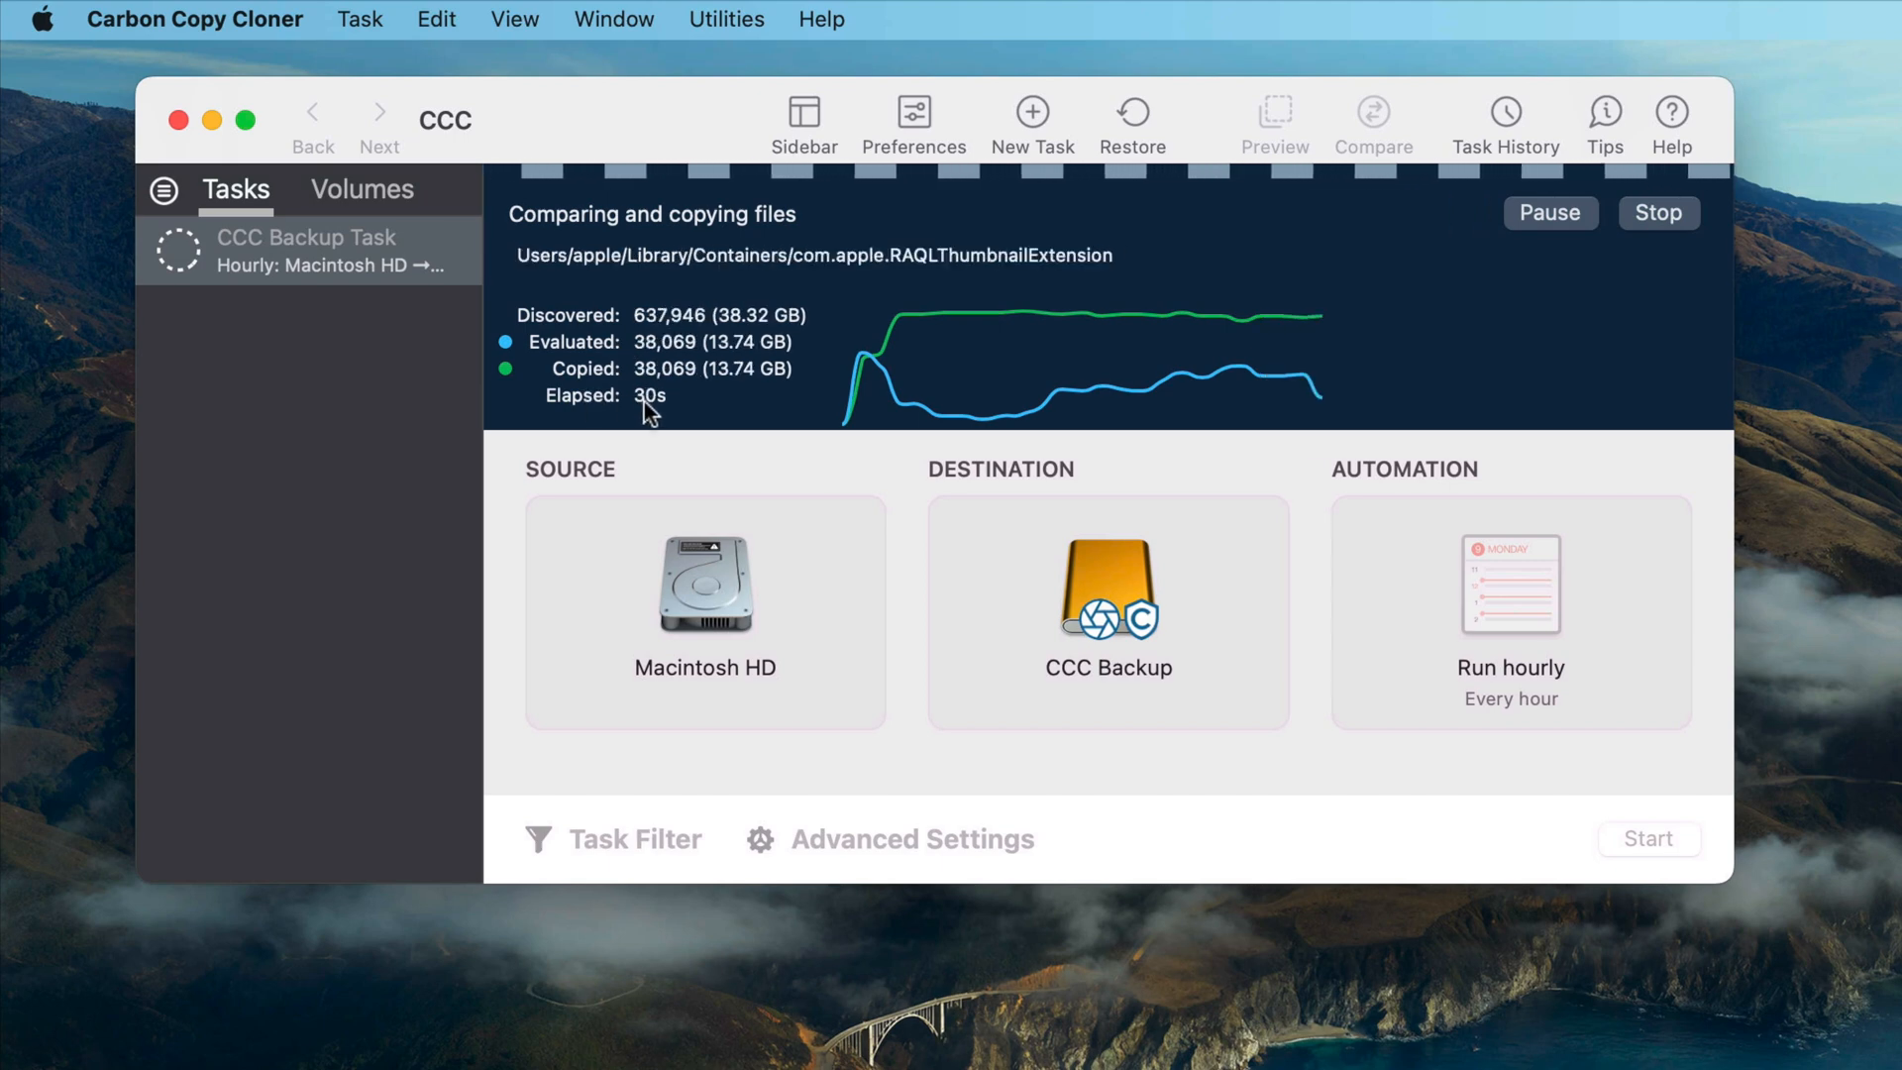
mouse_move(729, 411)
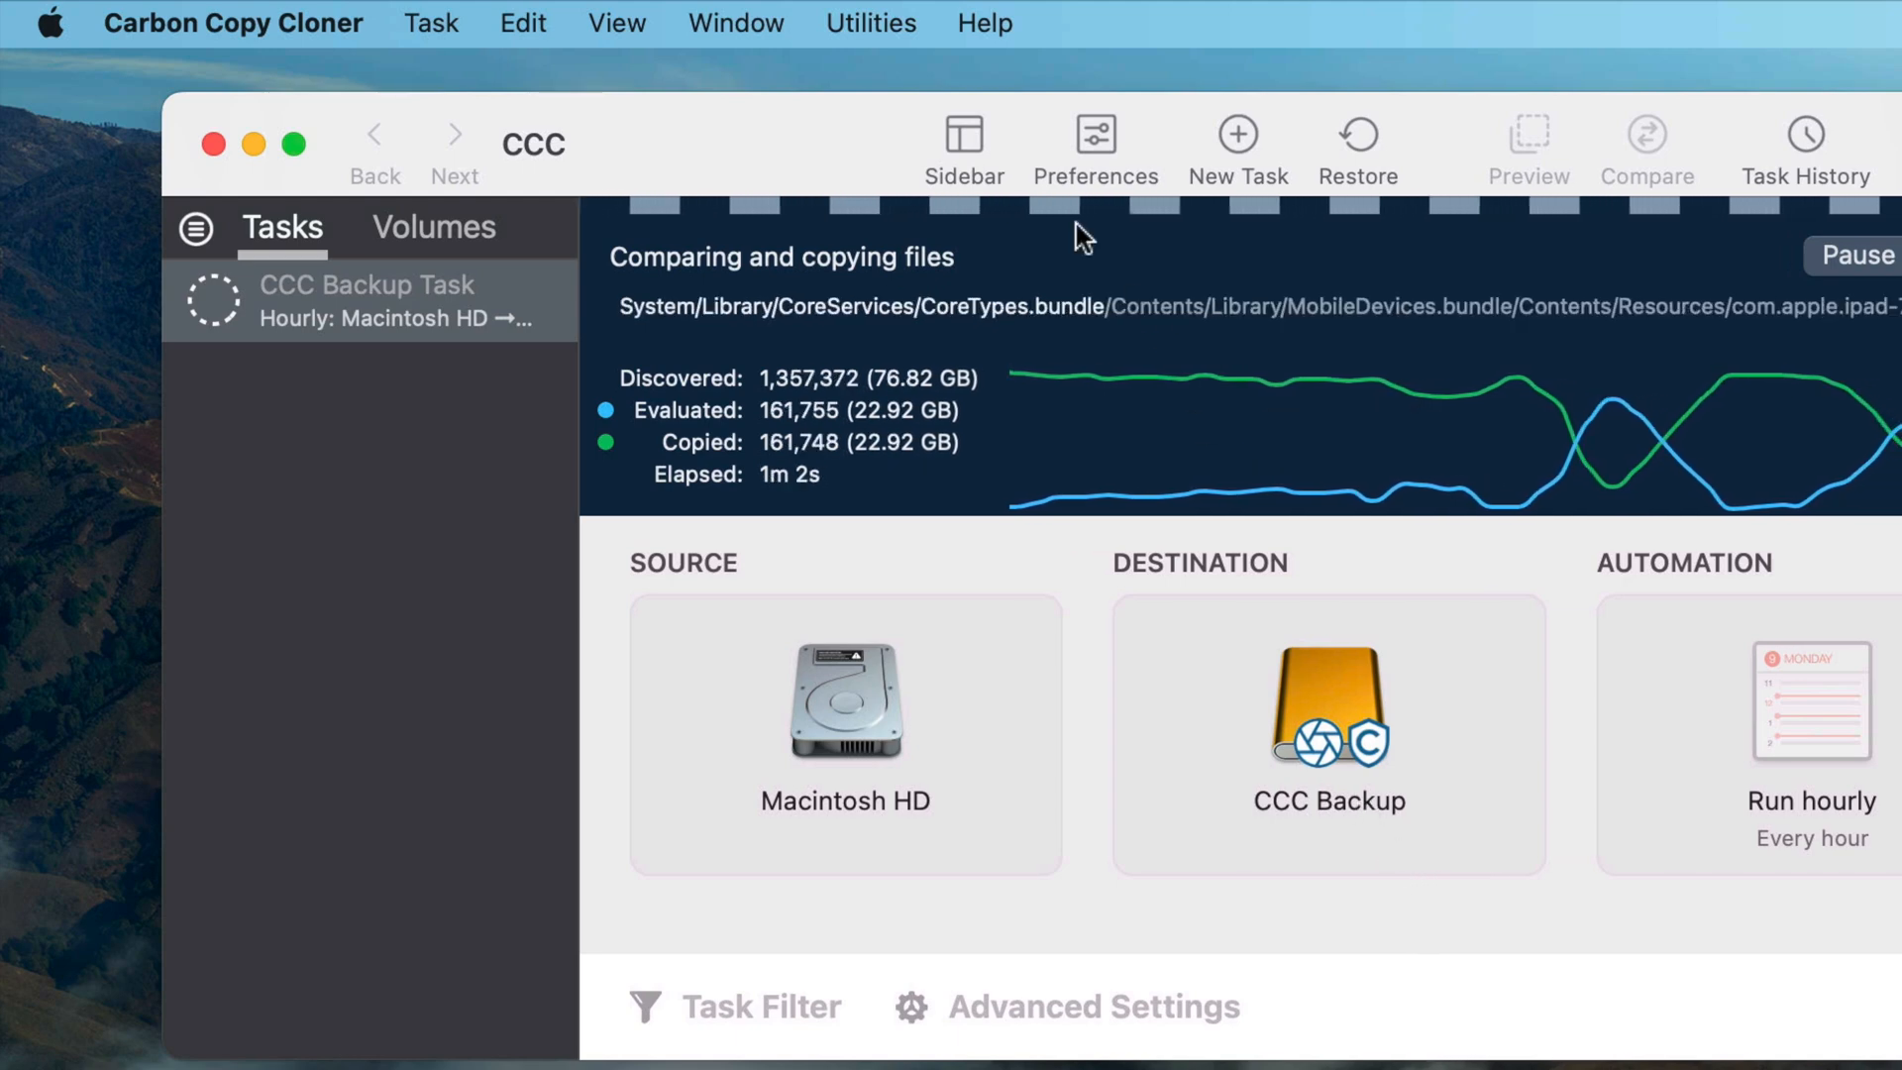
left_click(987, 23)
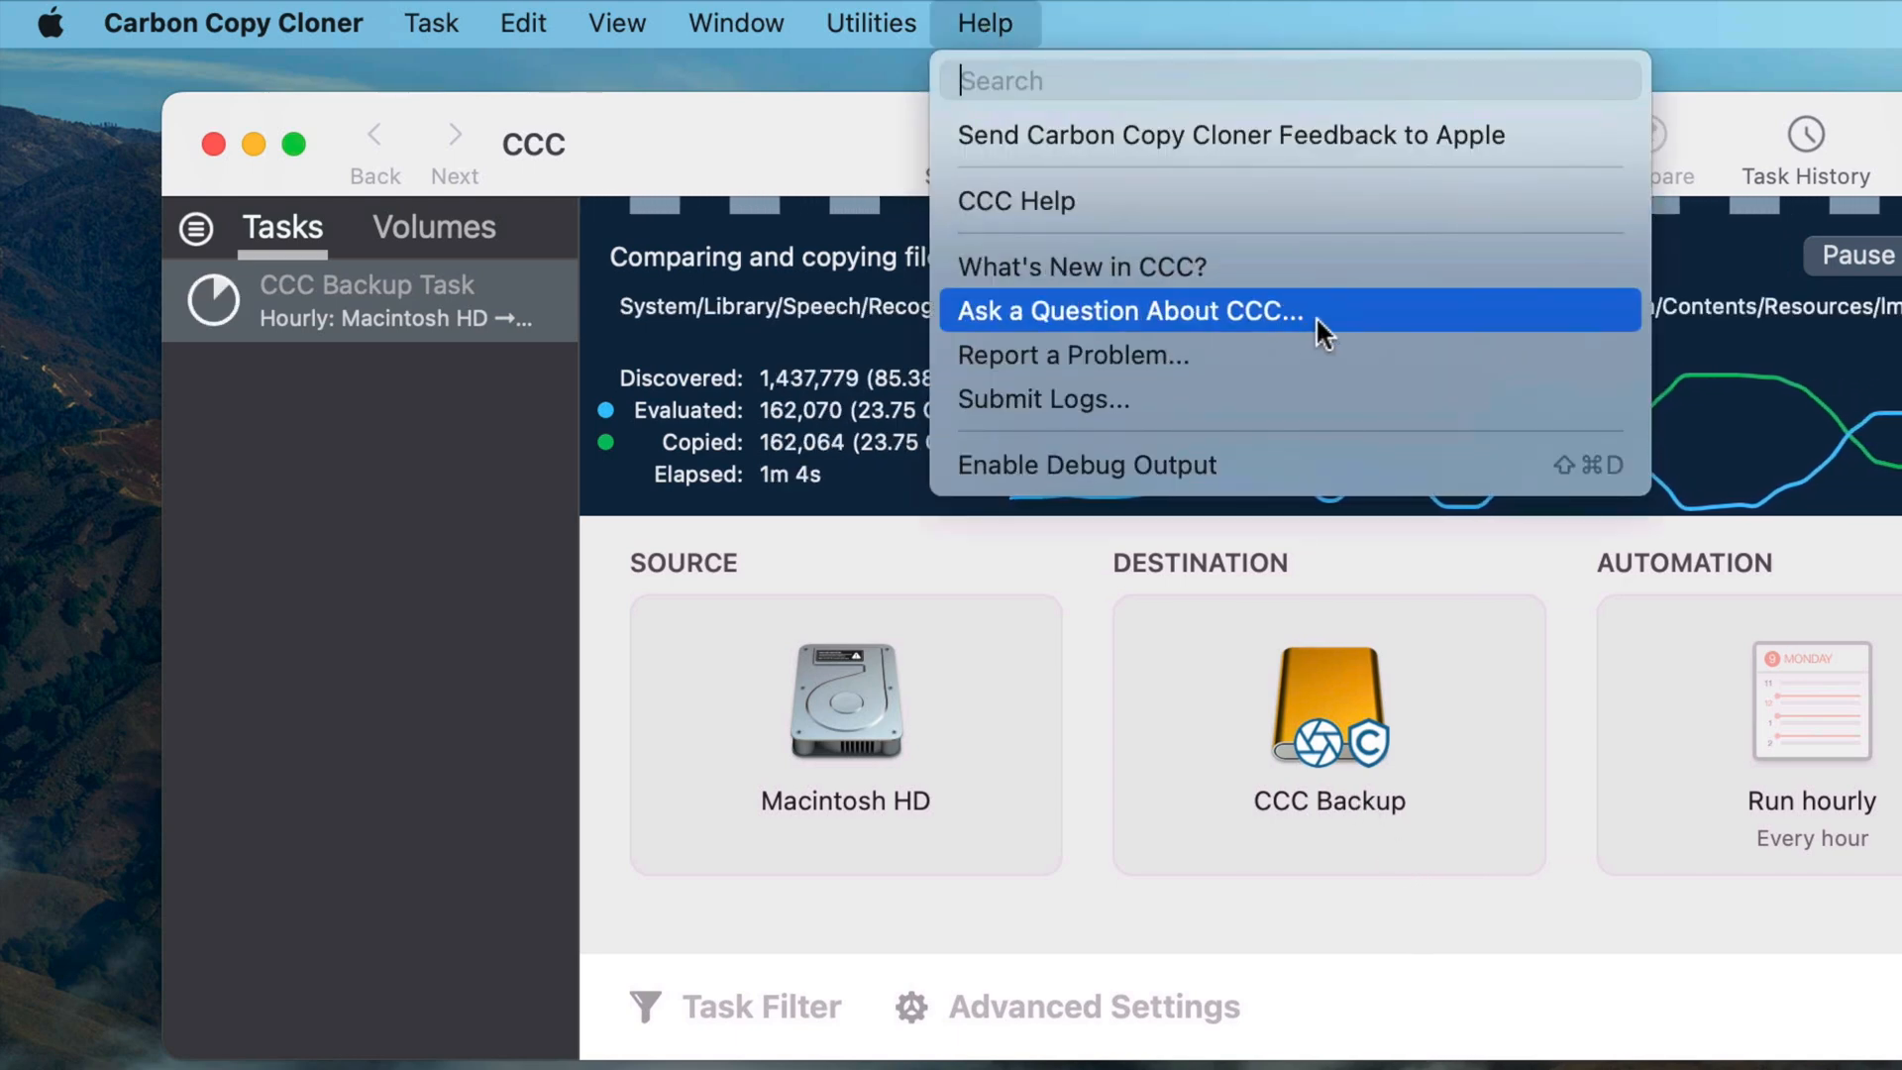